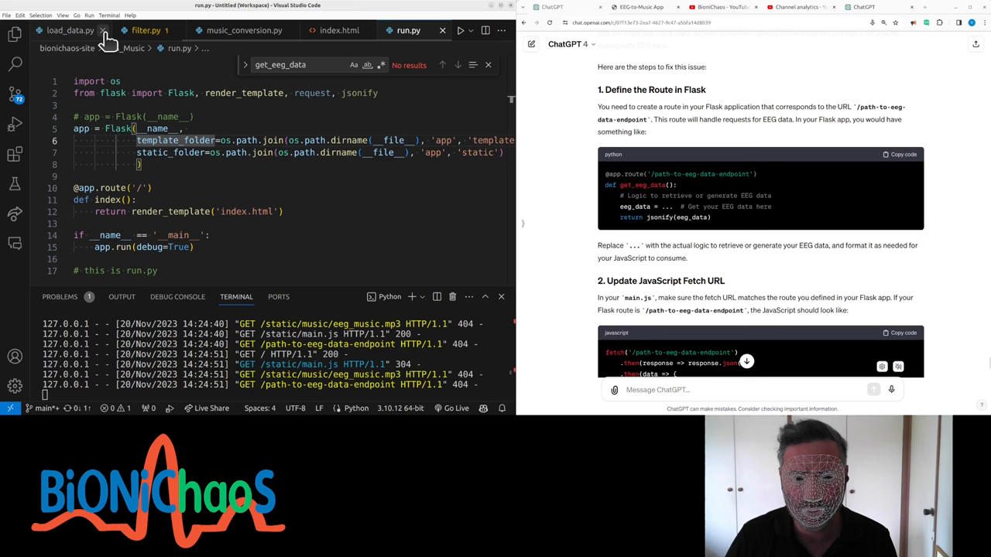
# - Note '# leave this for now' beside upload.html and dashboard.html in structure.txt
pyautogui.click(147, 31)
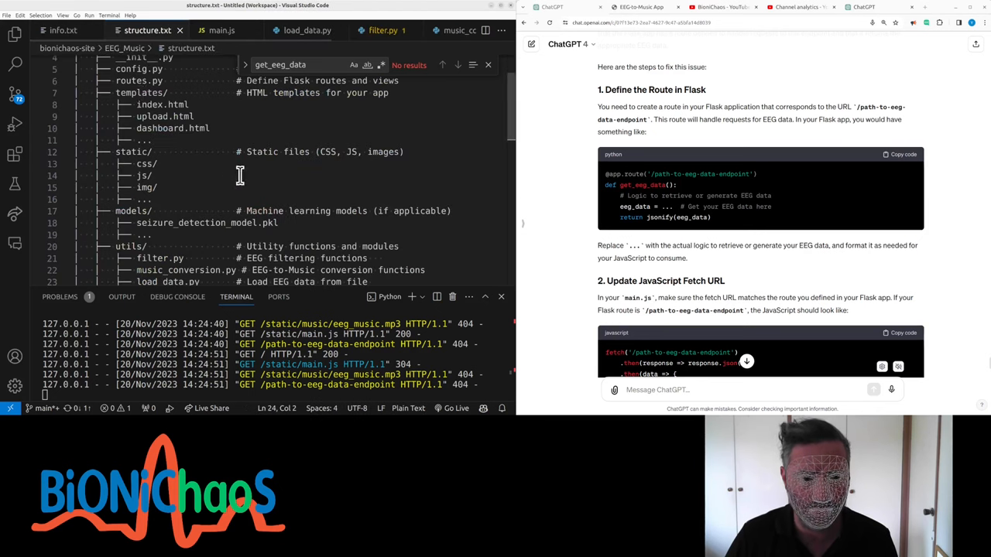
pyautogui.scroll(3)
pyautogui.write('      # how is this diff')
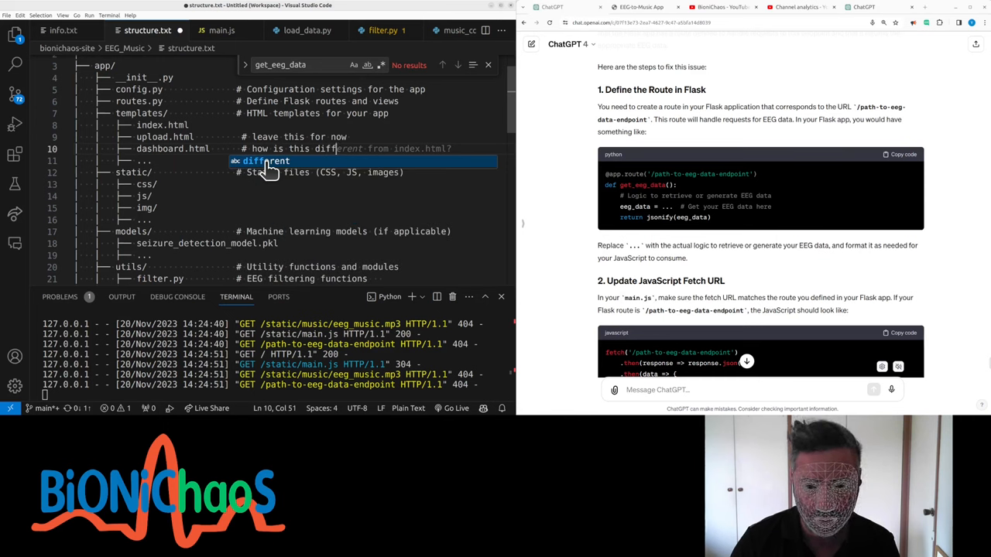
pyautogui.scroll(-3)
pyautogui.write('erent from index.html?')
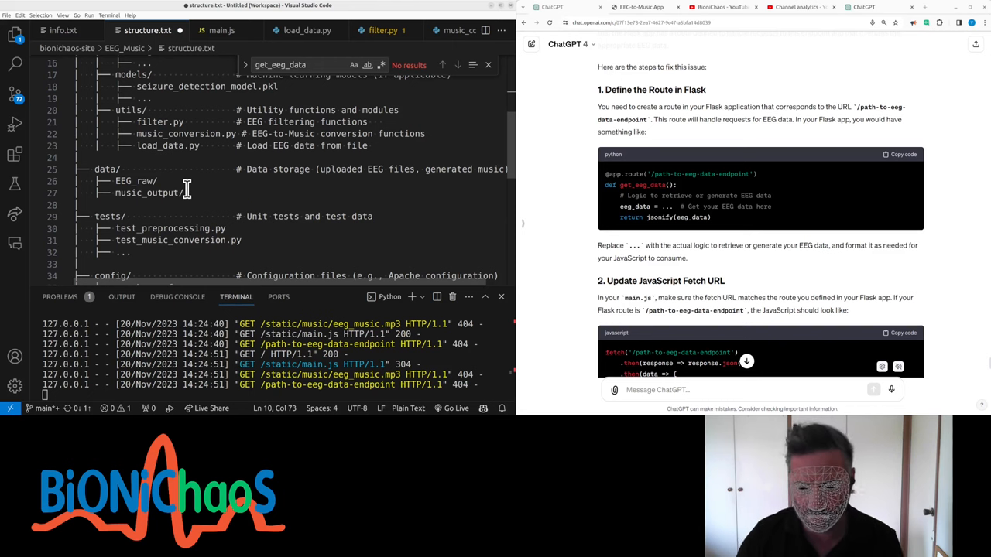
pyautogui.moveTo(186, 186)
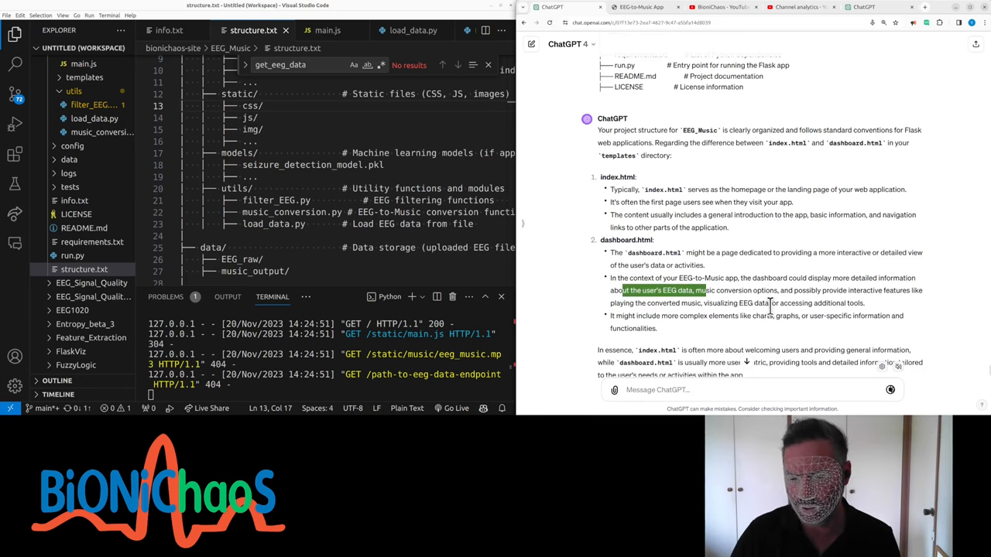
# - Paste ChatGPT's Chart.js fetch-and-plot script into main.js
pyautogui.scroll(3)
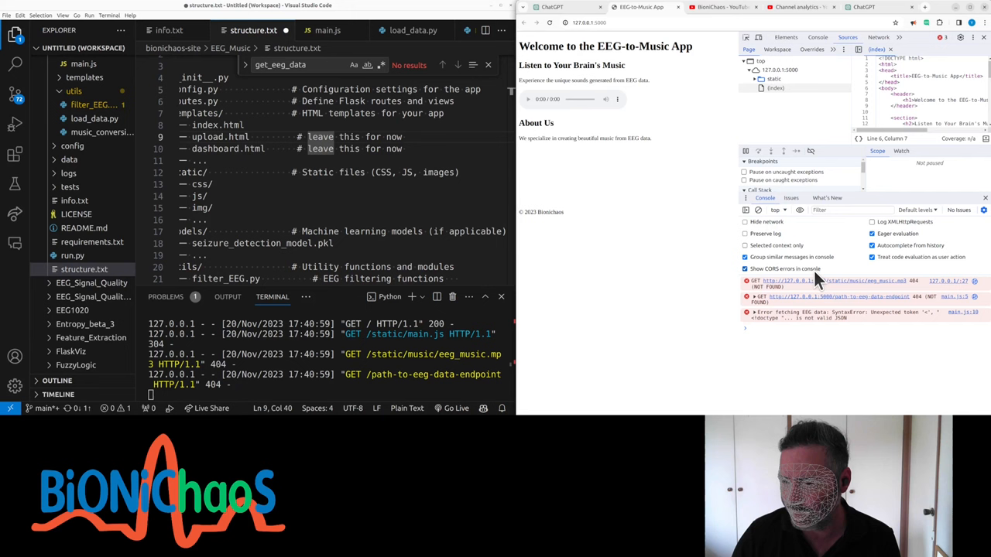
pyautogui.moveTo(334, 139)
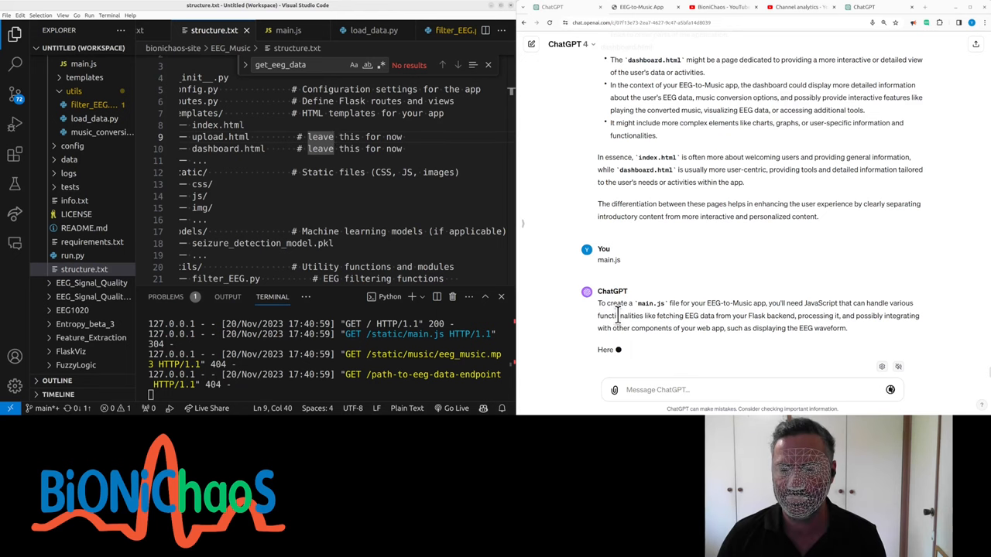
pyautogui.scroll(-3)
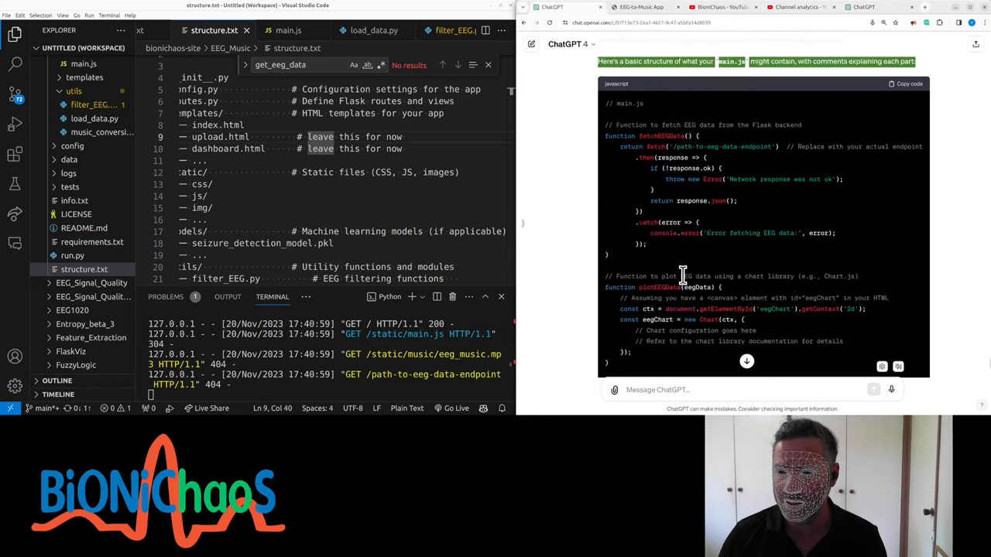
pyautogui.click(288, 31)
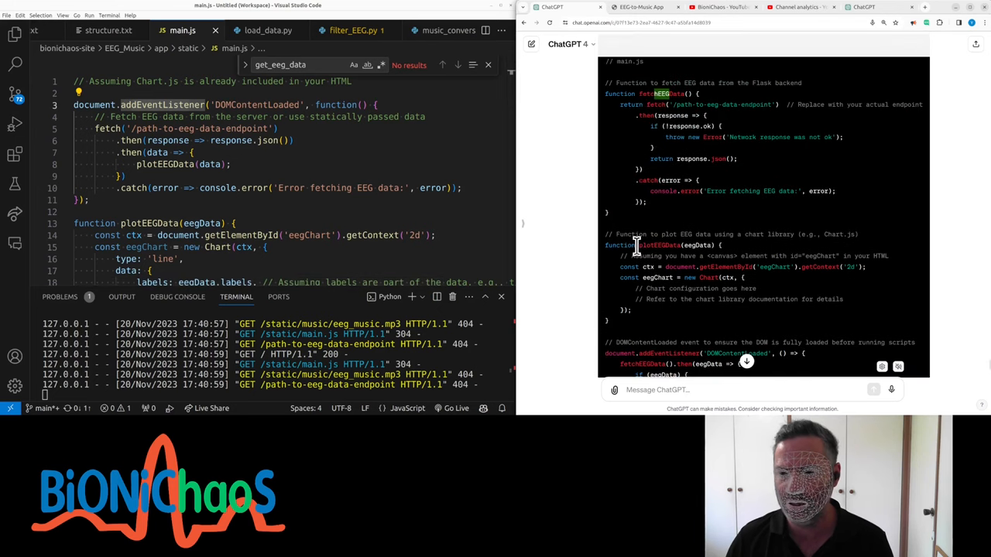
pyautogui.scroll(3)
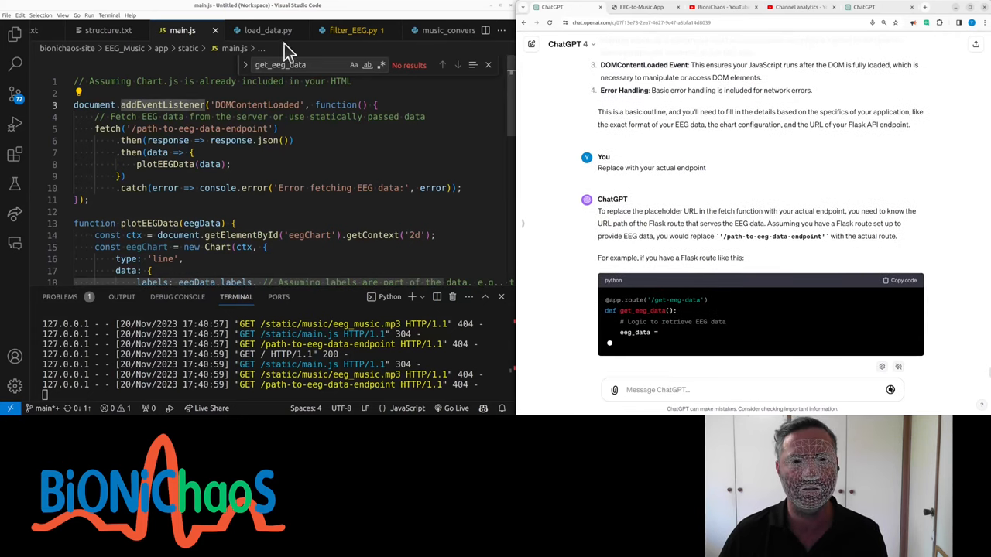
pyautogui.click(197, 31)
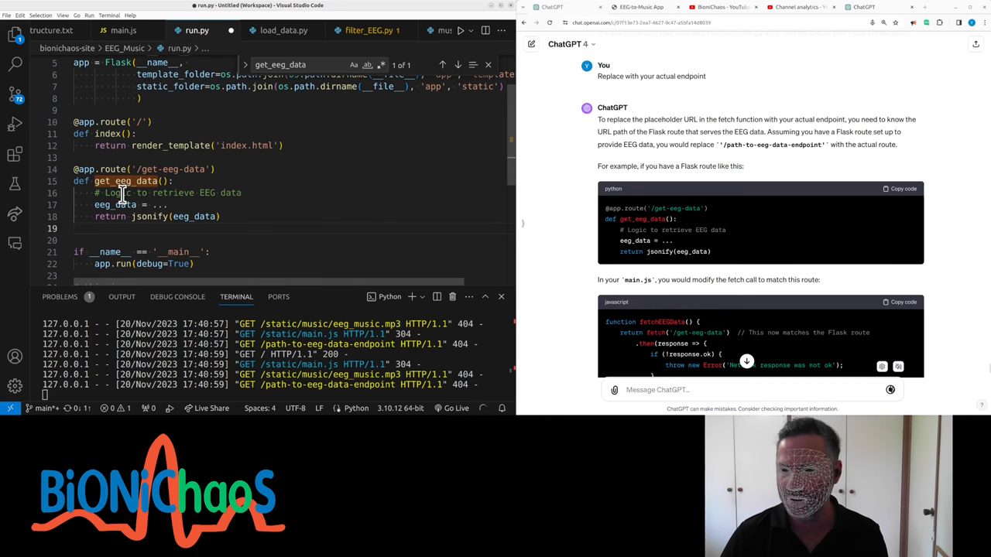
# - Paste the whole main.js script and set eeg_data = load_data() in run.py
pyautogui.click(123, 31)
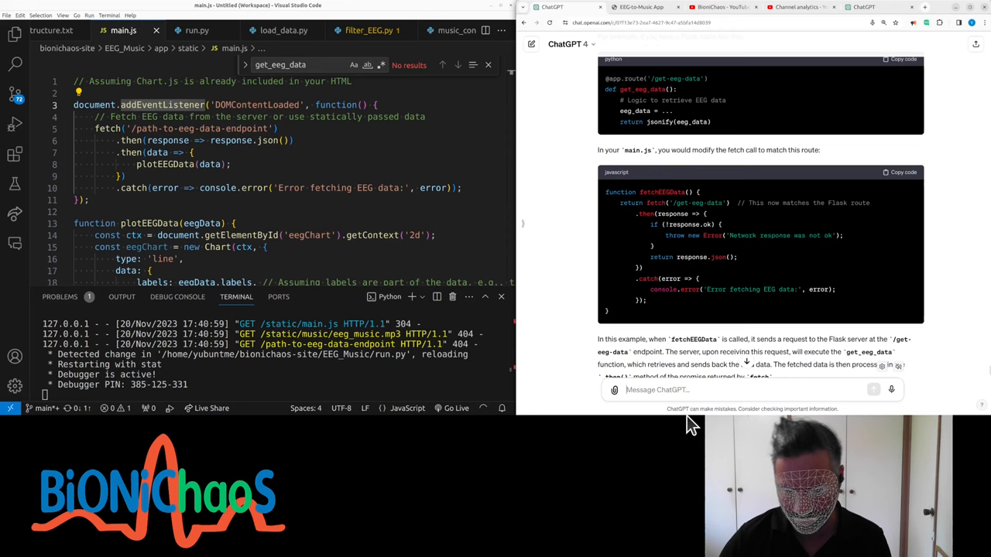
pyautogui.write('whol')
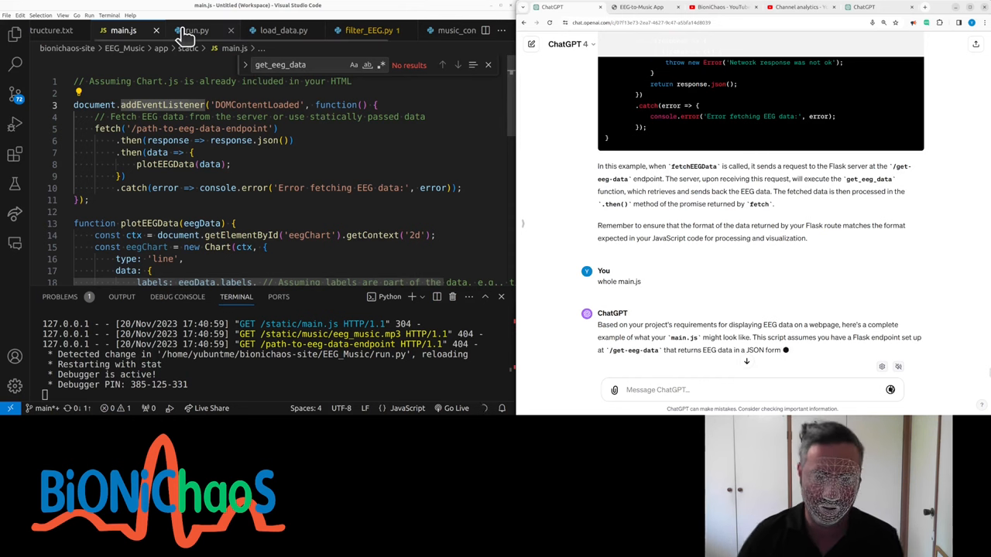
pyautogui.click(195, 31)
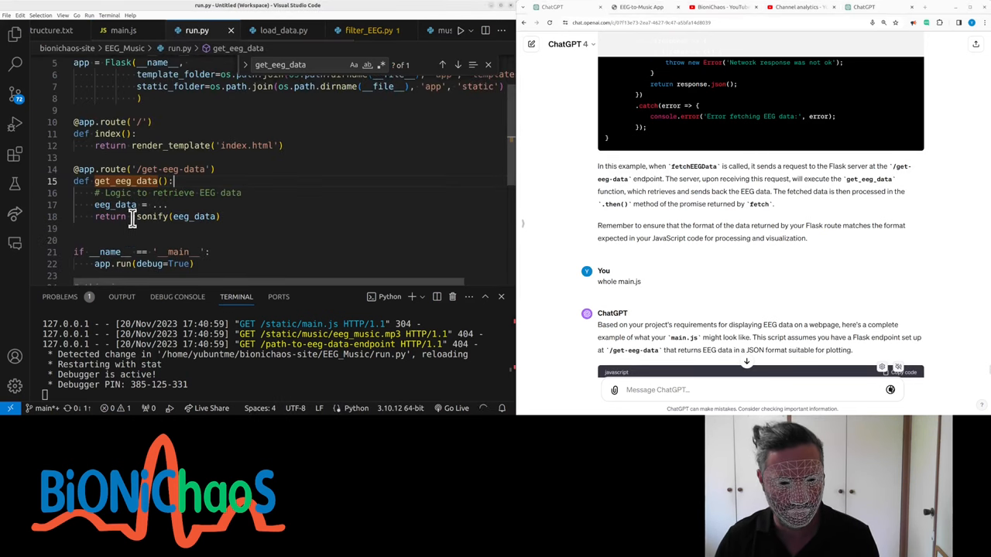
pyautogui.moveTo(192, 217)
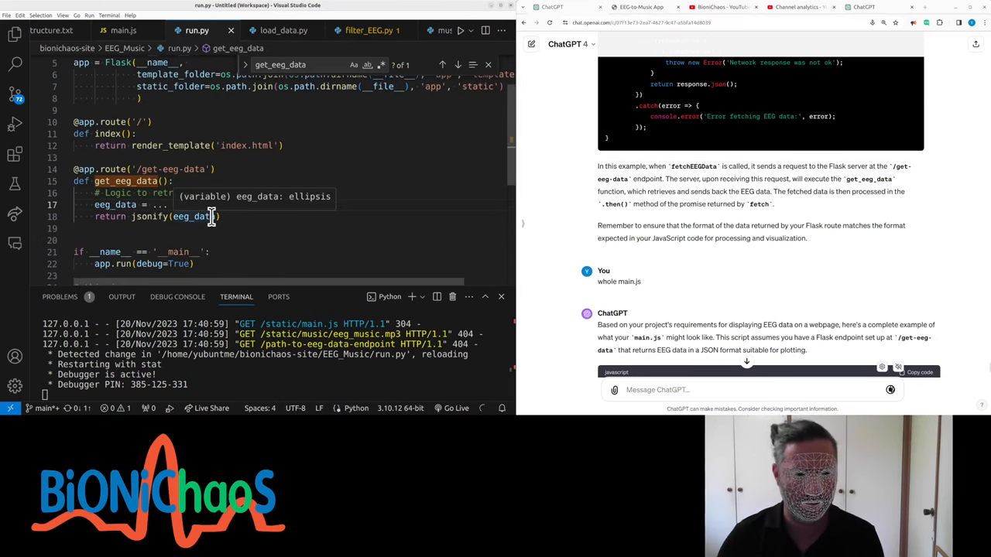
pyautogui.write('[1, 2, 3, 4, 5]')
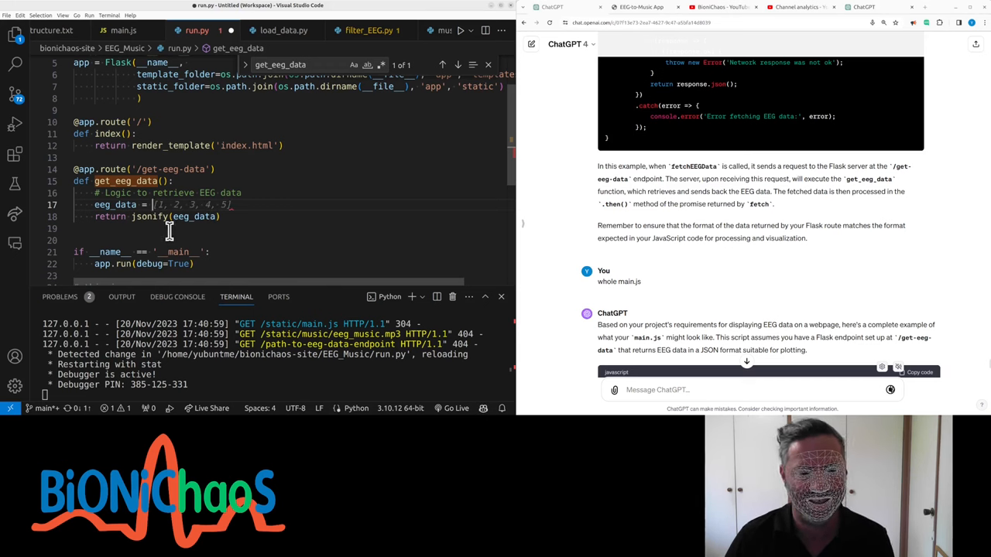
pyautogui.moveTo(323, 254)
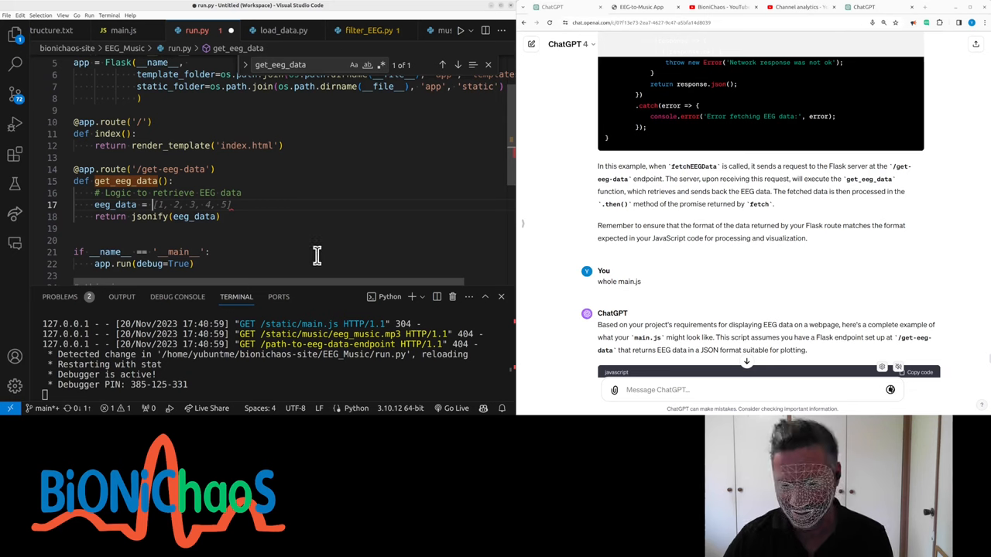
pyautogui.write('load_data() # This function is defined in load_data.py in the utils f')
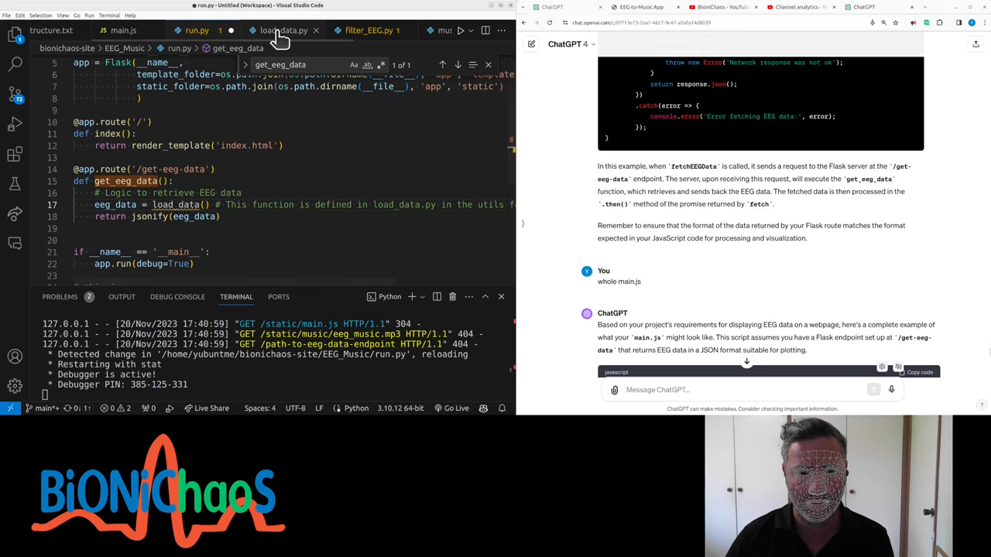
# - Review load_data.py and run python3 run.py, hitting an ImportError for load_data
pyautogui.click(285, 31)
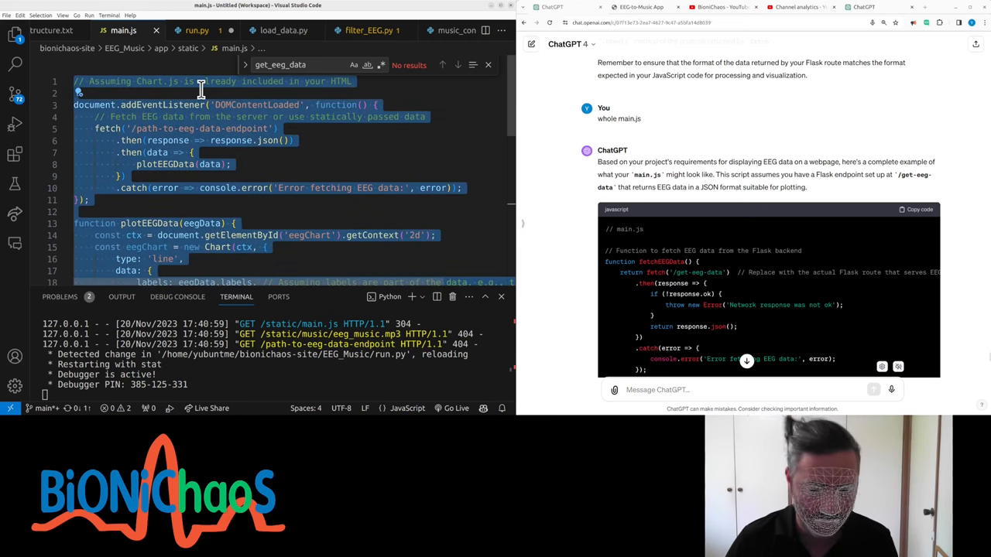
pyautogui.scroll(-3)
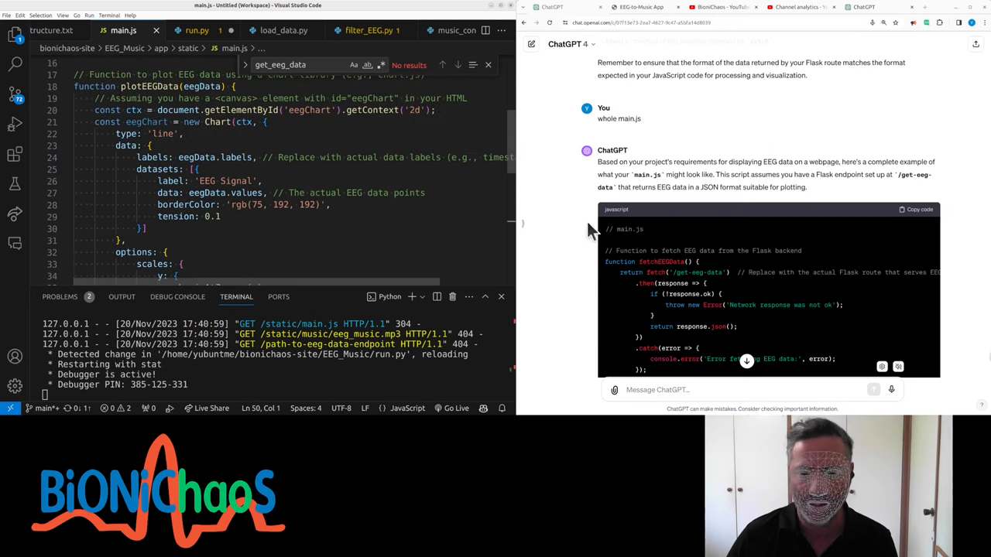
pyautogui.click(196, 31)
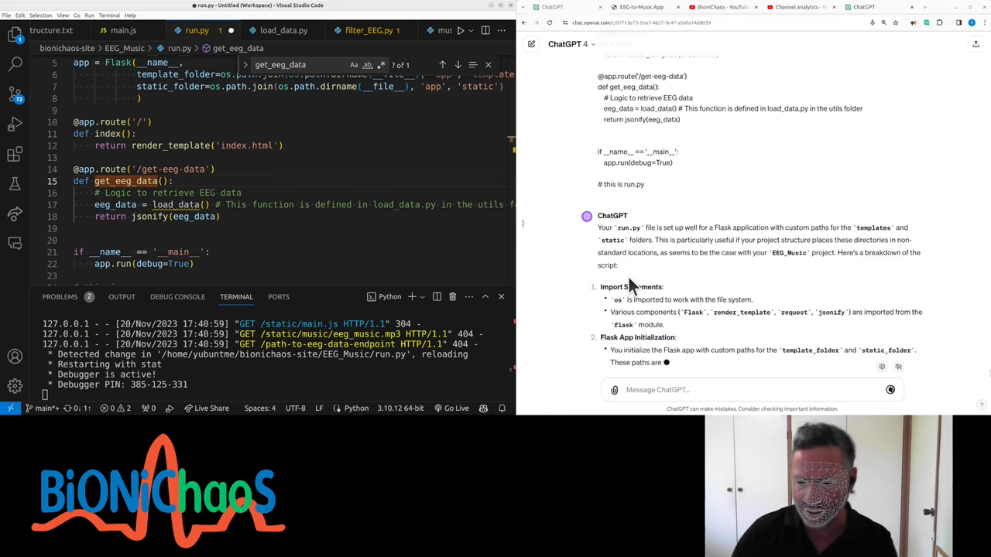
pyautogui.scroll(-3)
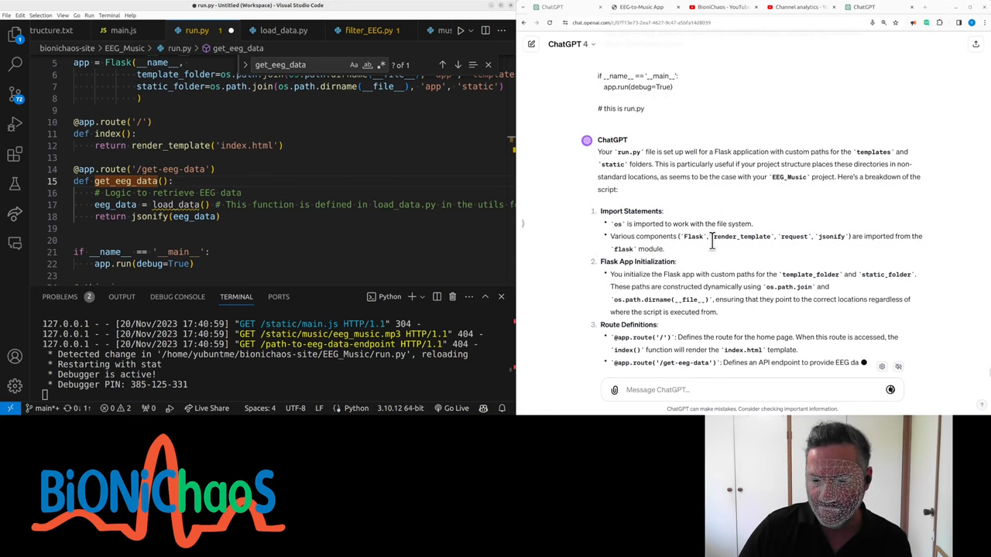
pyautogui.scroll(-3)
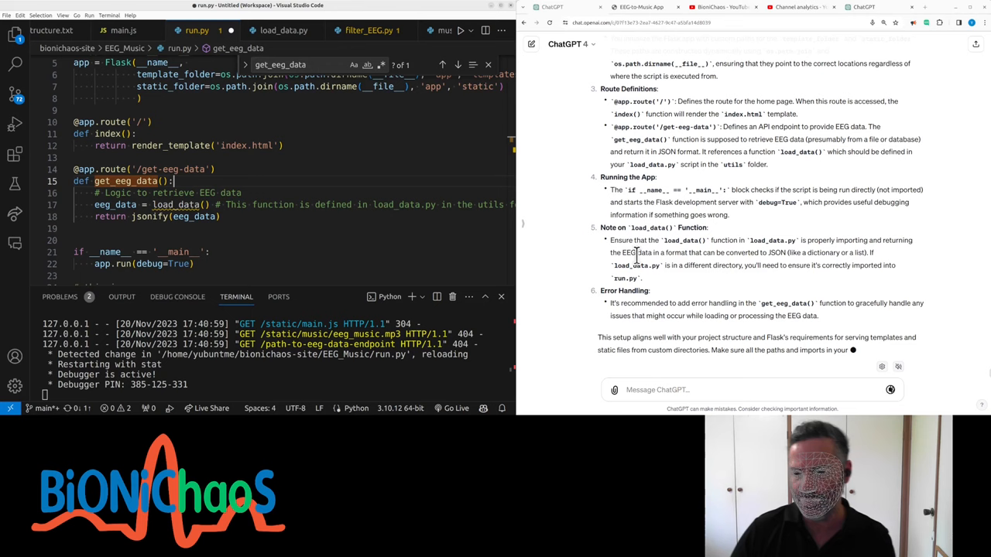
pyautogui.scroll(3)
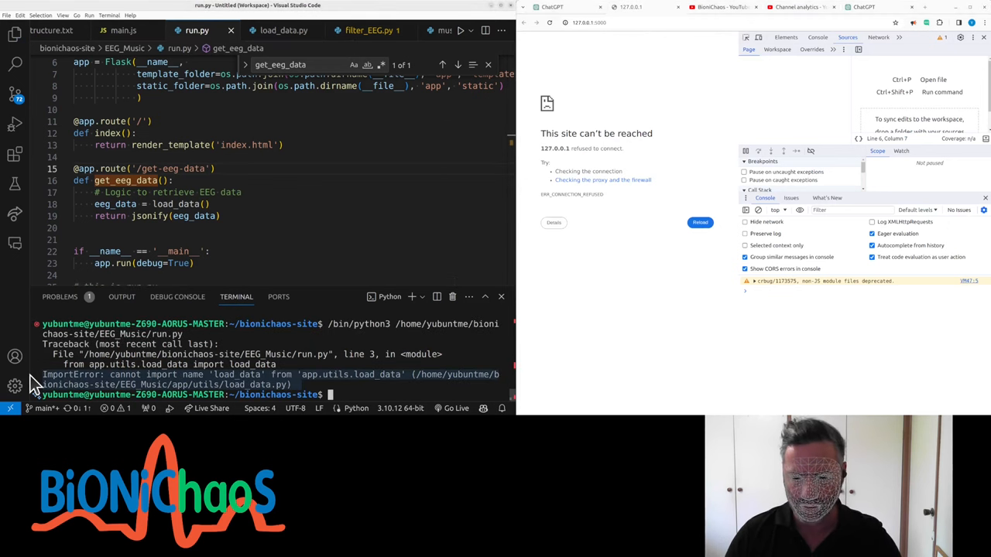
# - Wrap load_data.py's loading code in def load_data() returning data, then restart run.py
pyautogui.click(864, 6)
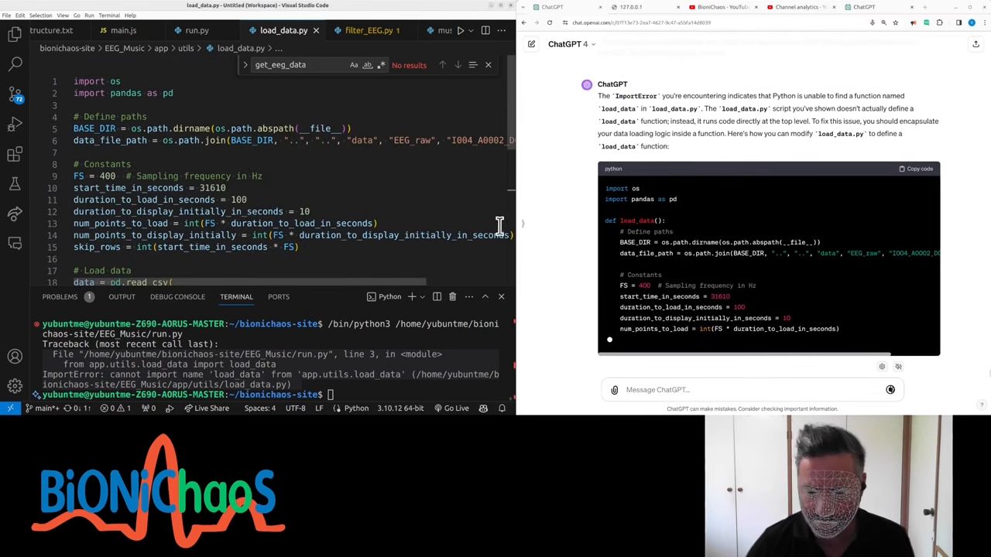
pyautogui.scroll(-3)
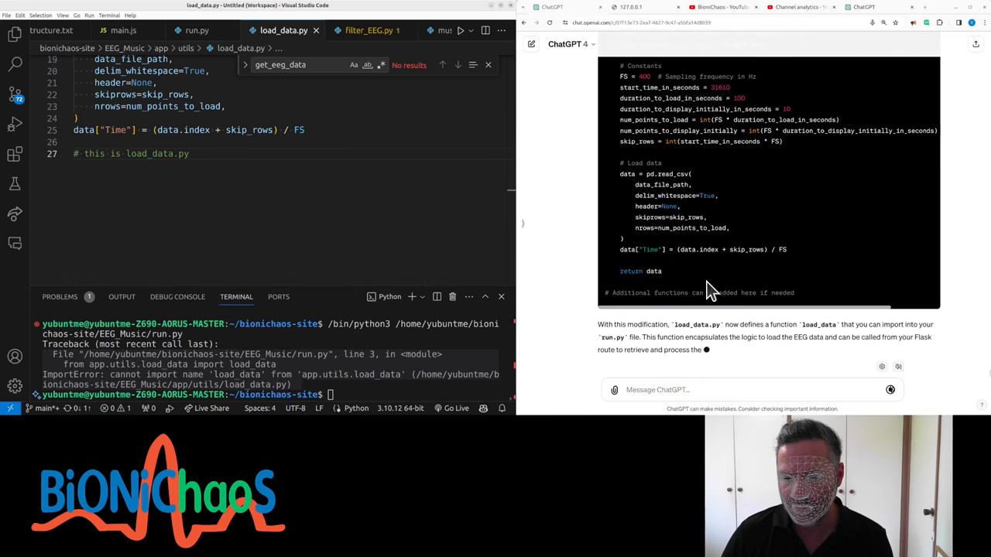
pyautogui.click(195, 30)
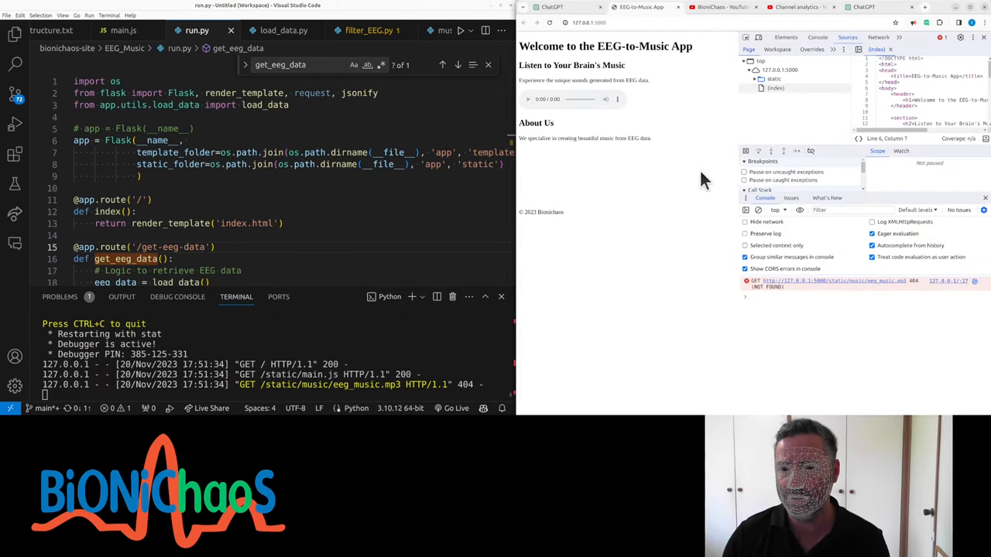
# - Wrap get_eeg_data in try/except with app.logger.error and read the DataFrame serialization error
pyautogui.click(124, 31)
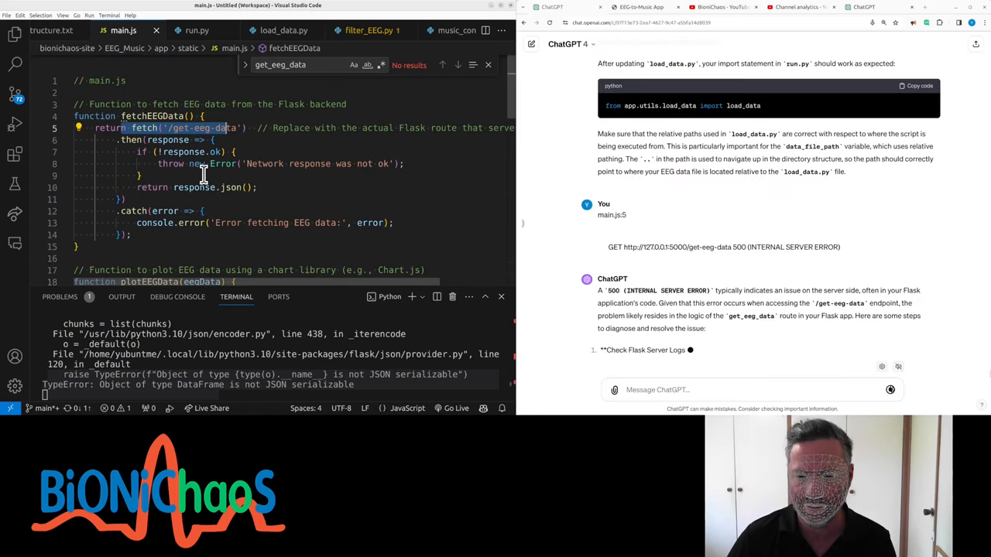
pyautogui.click(195, 31)
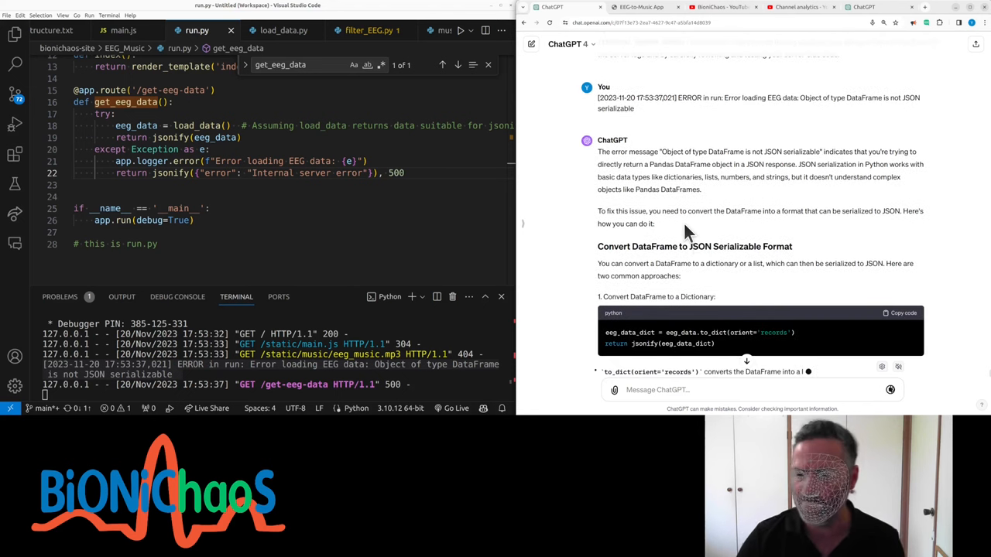
pyautogui.scroll(-3)
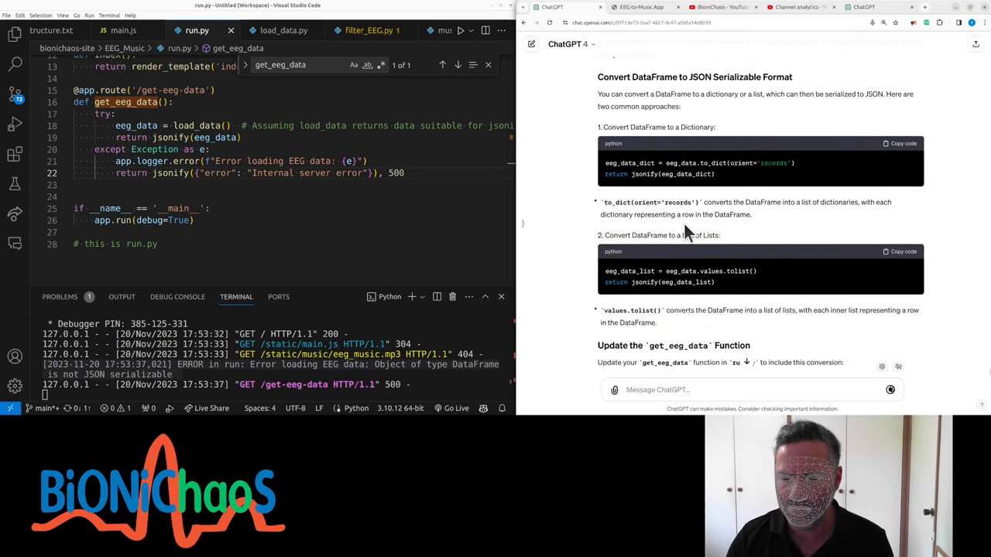
pyautogui.moveTo(612, 108)
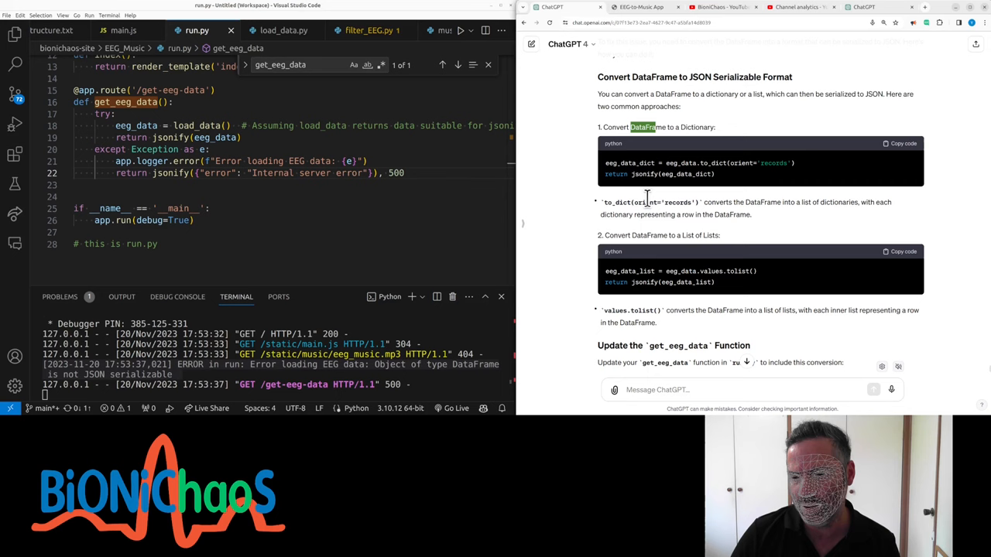
pyautogui.scroll(-3)
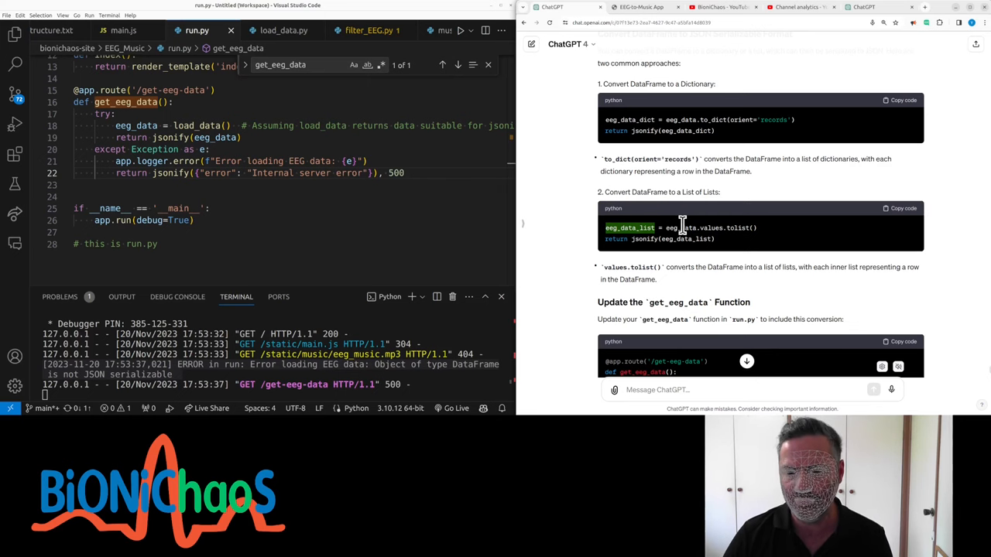
pyautogui.moveTo(15, 34)
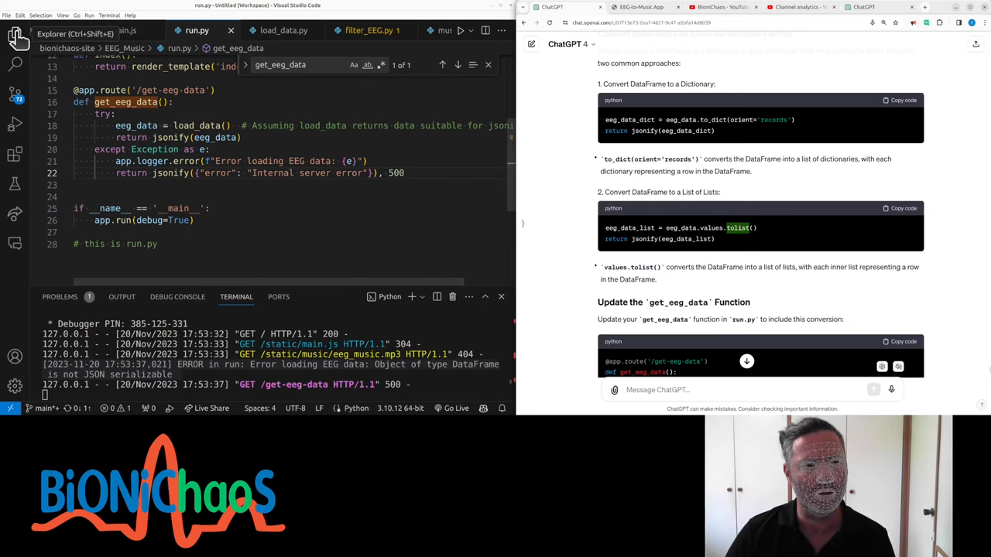
# - Return jsonify(eeg_data.values.tolist()) in run.py after checking tolist usage in app.py
pyautogui.click(16, 34)
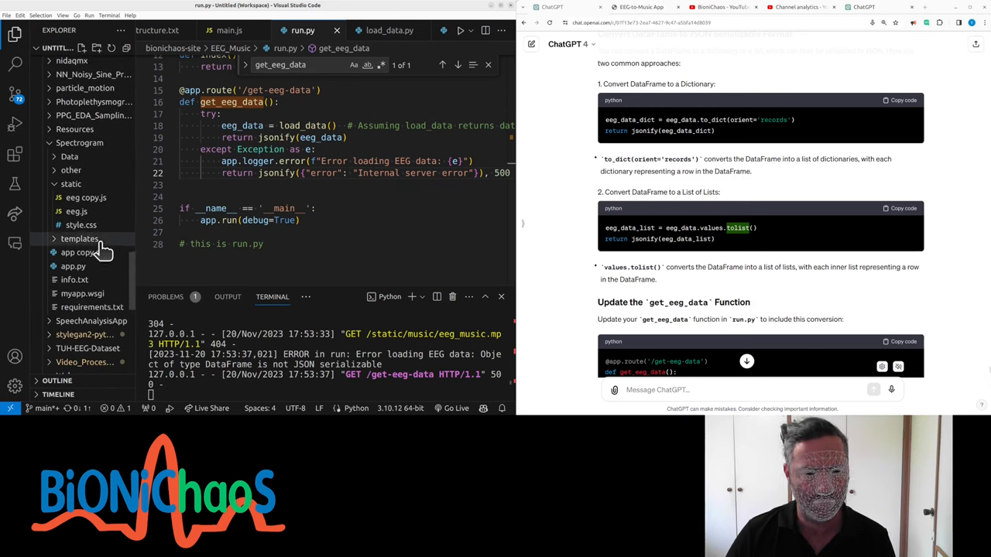
pyautogui.click(72, 266)
pyautogui.write('tolist')
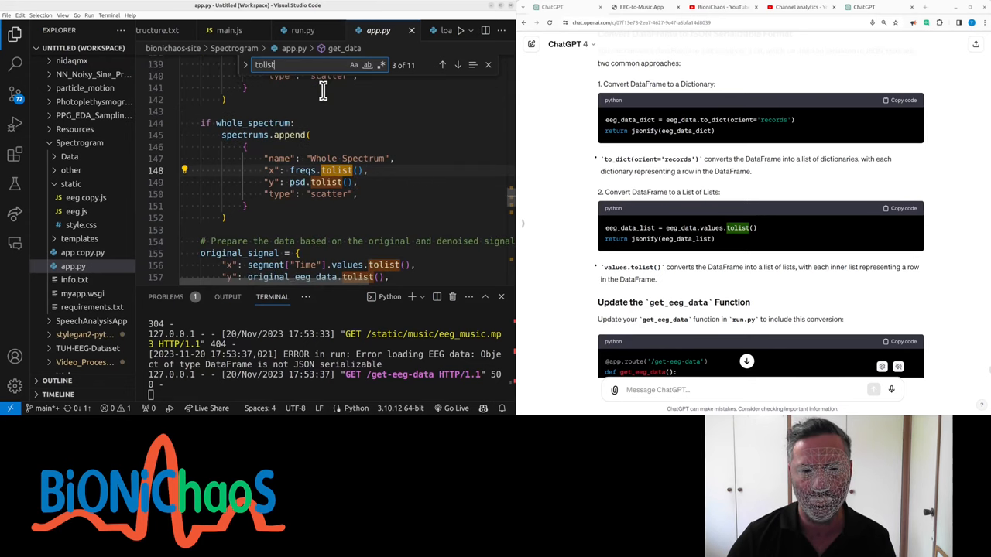
pyautogui.click(302, 31)
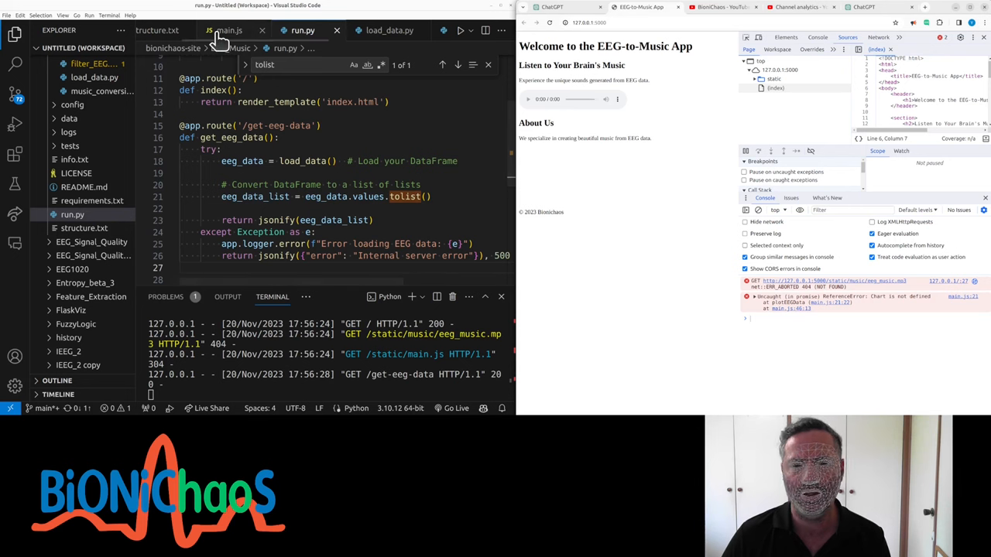
# - Add the Chart.js CDN script tag before main.js in index.html and reload the page
pyautogui.click(230, 31)
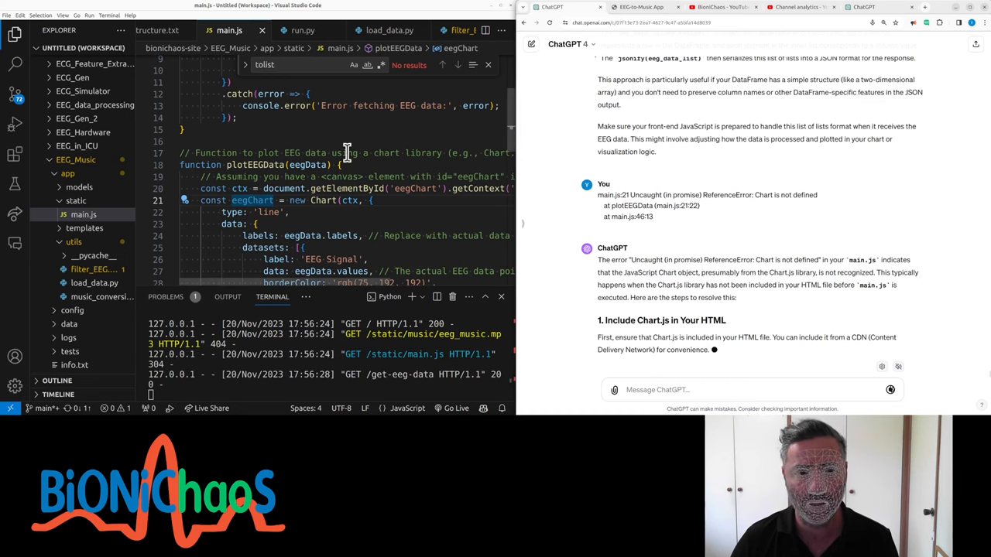
pyautogui.click(155, 31)
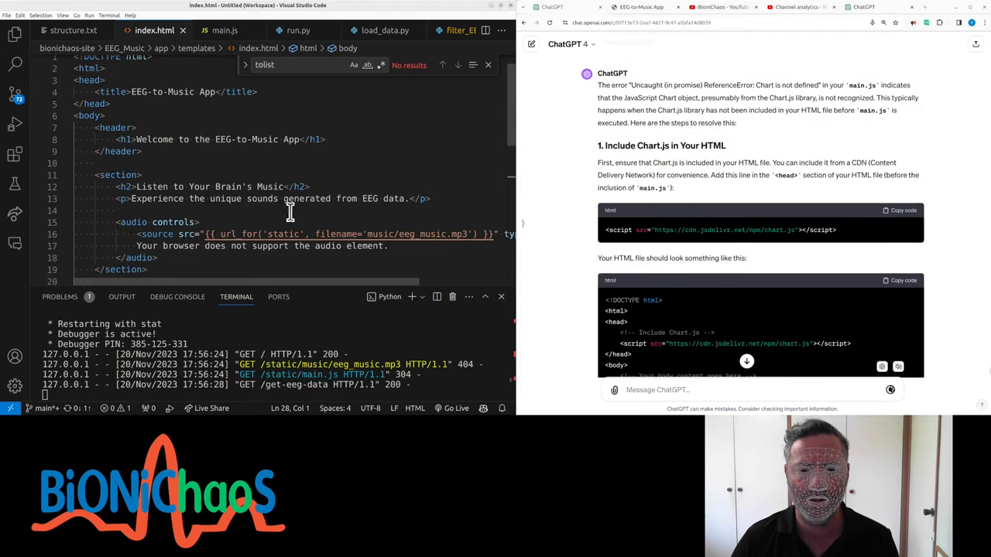
pyautogui.write('chart.js')
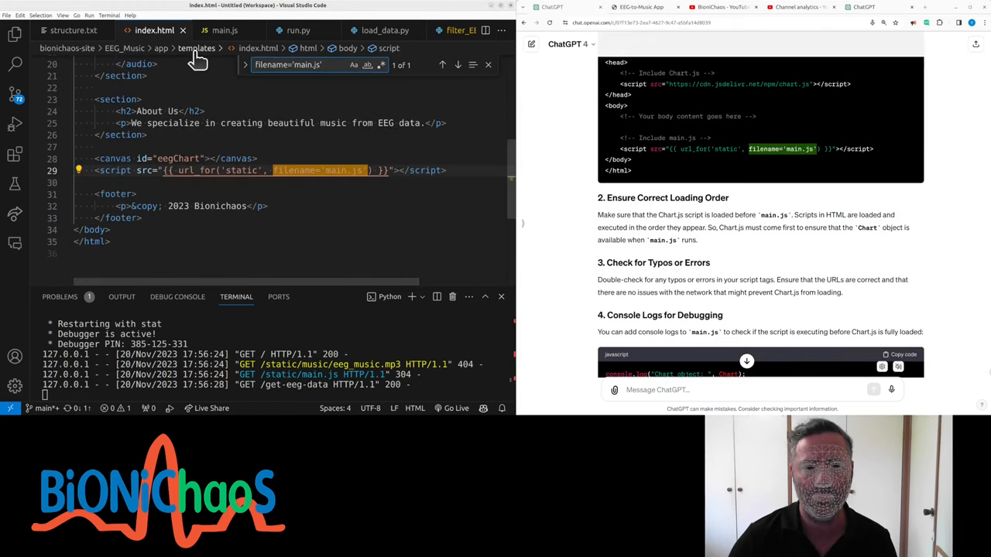
pyautogui.scroll(-3)
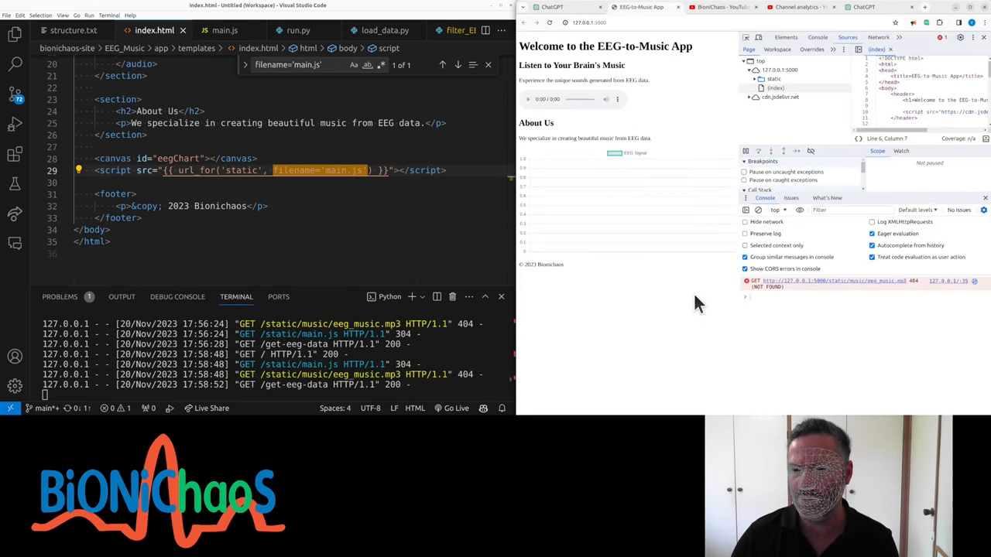
pyautogui.moveTo(596, 224)
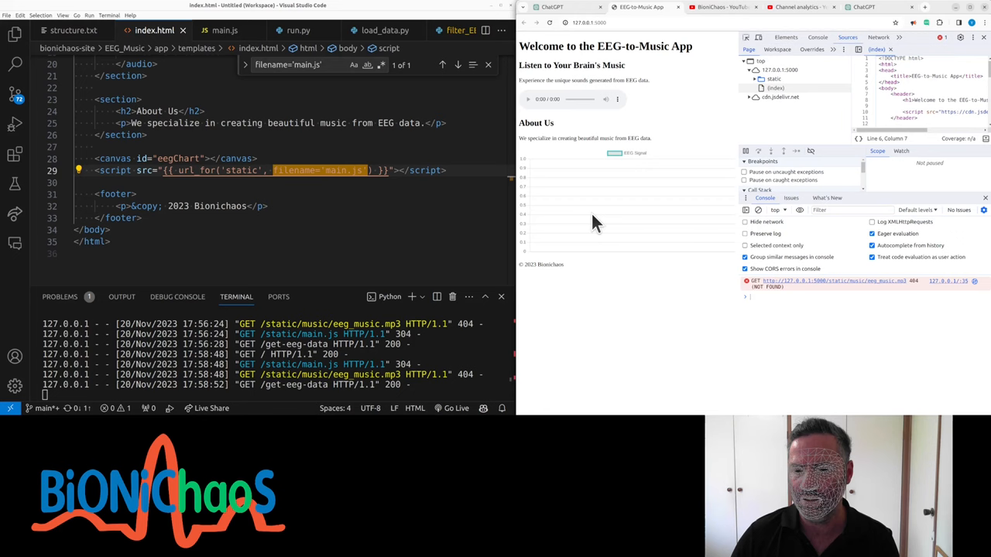
pyautogui.moveTo(596, 215)
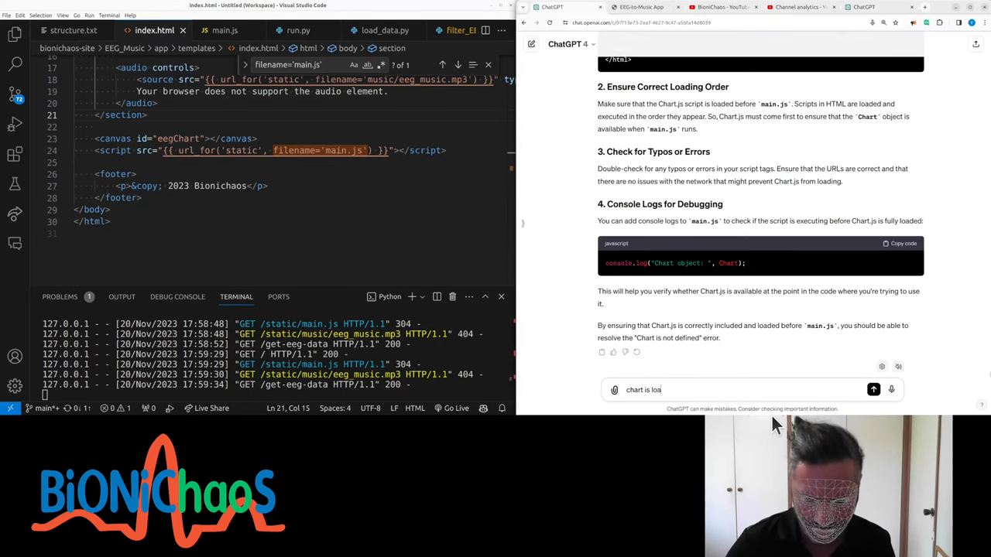
# - Send 'chart is loading but not displaying any data' and read the troubleshooting reply
pyautogui.write('ding')
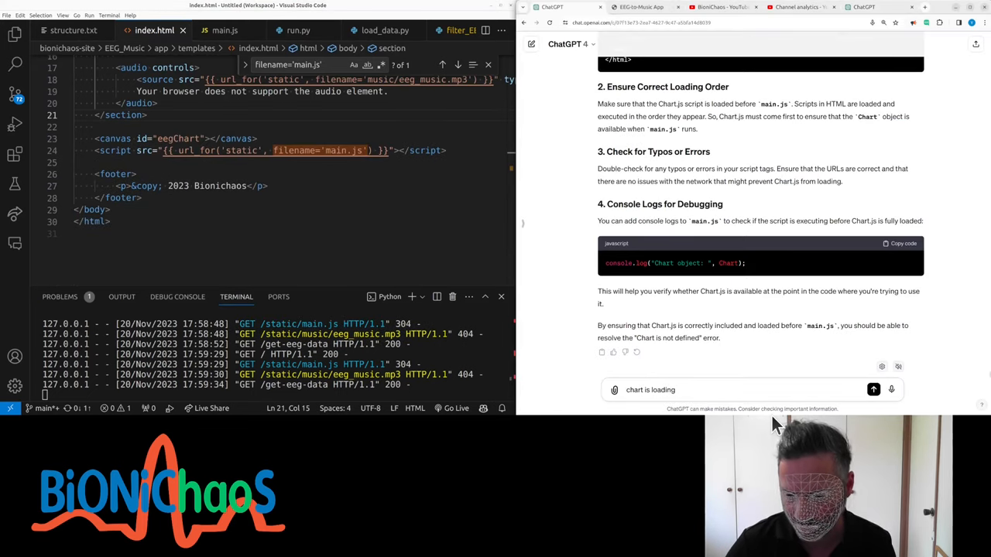
pyautogui.click(873, 390)
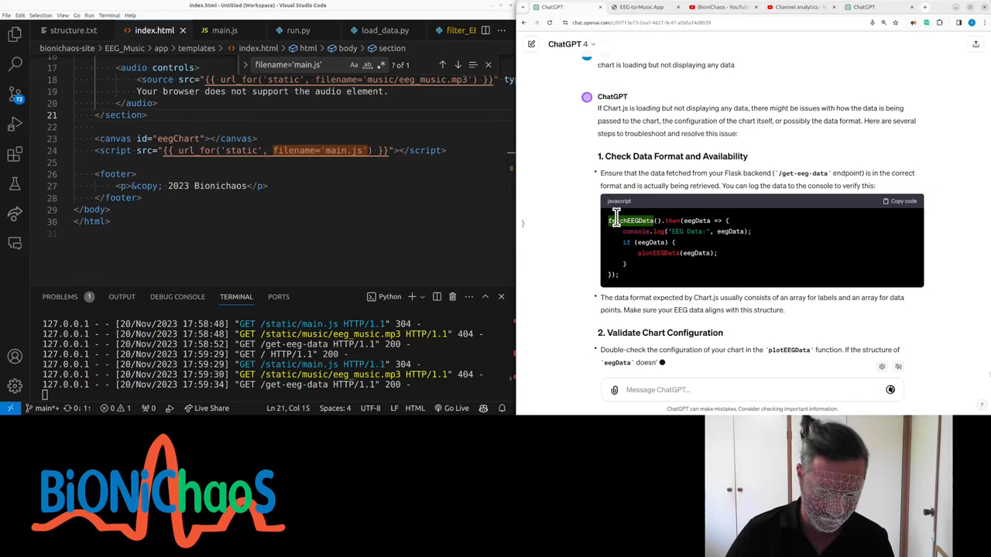
pyautogui.click(223, 31)
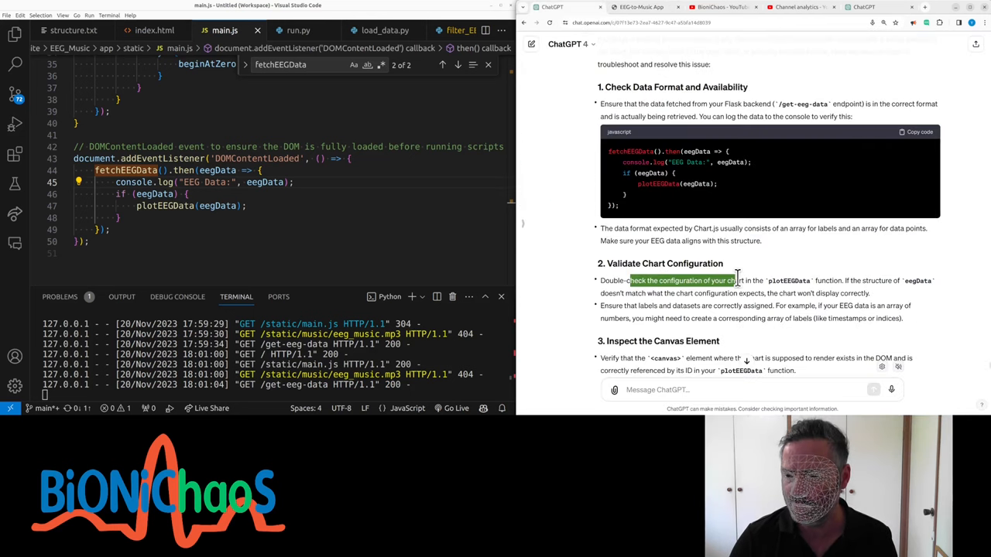
pyautogui.scroll(-3)
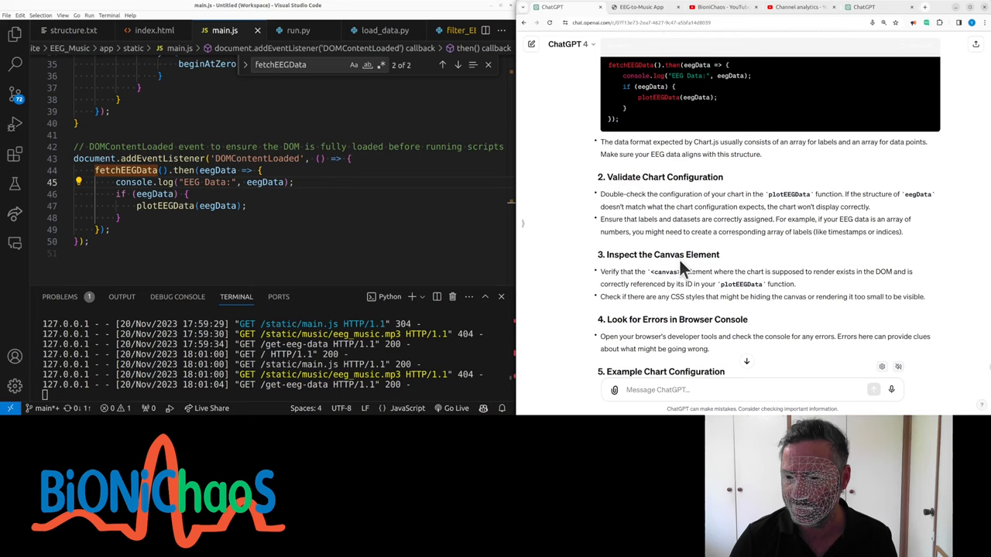
pyautogui.scroll(-3)
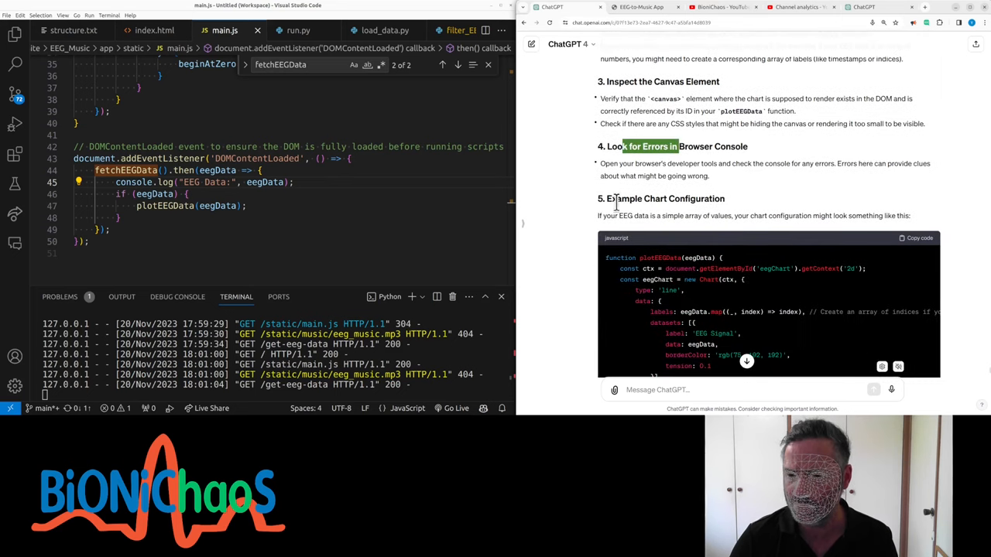
pyautogui.scroll(-3)
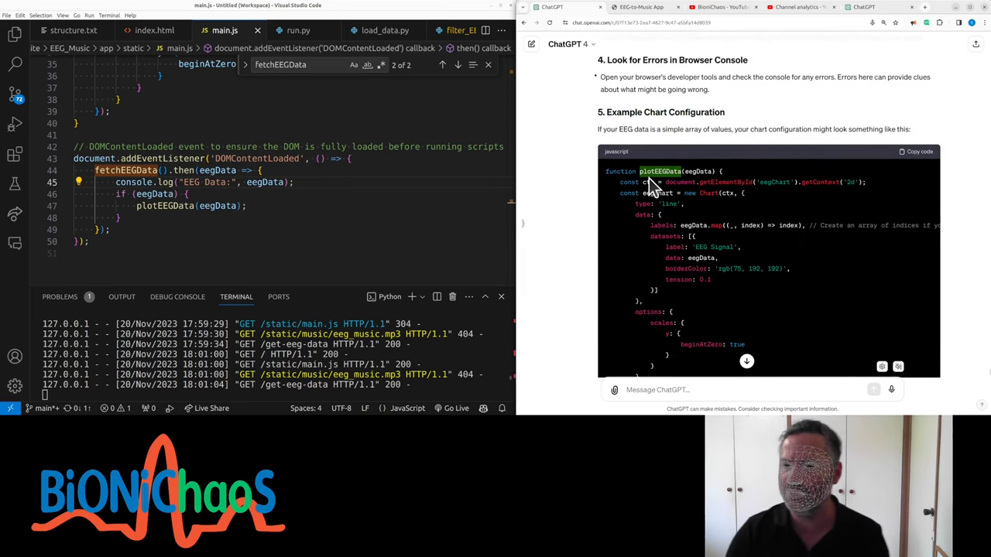
pyautogui.scroll(-3)
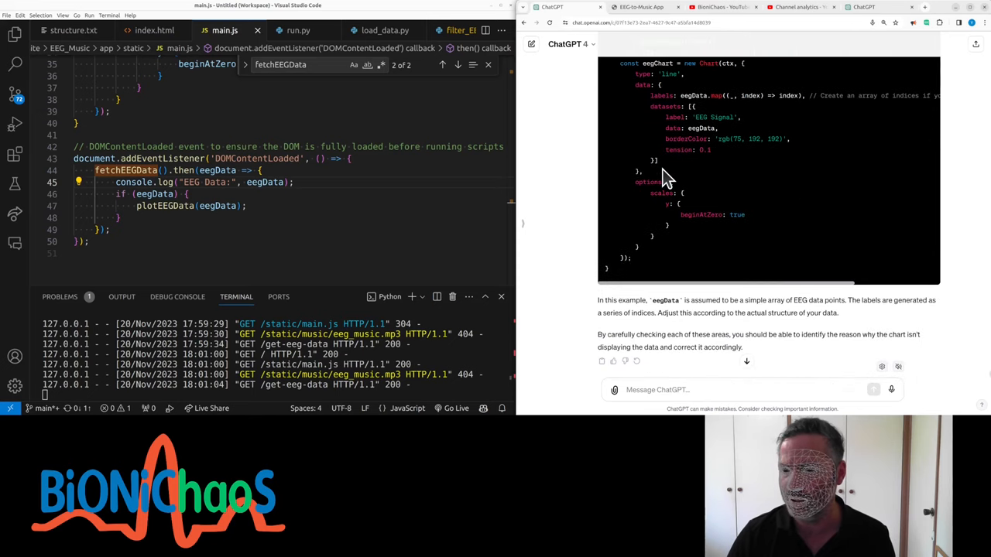
pyautogui.scroll(3)
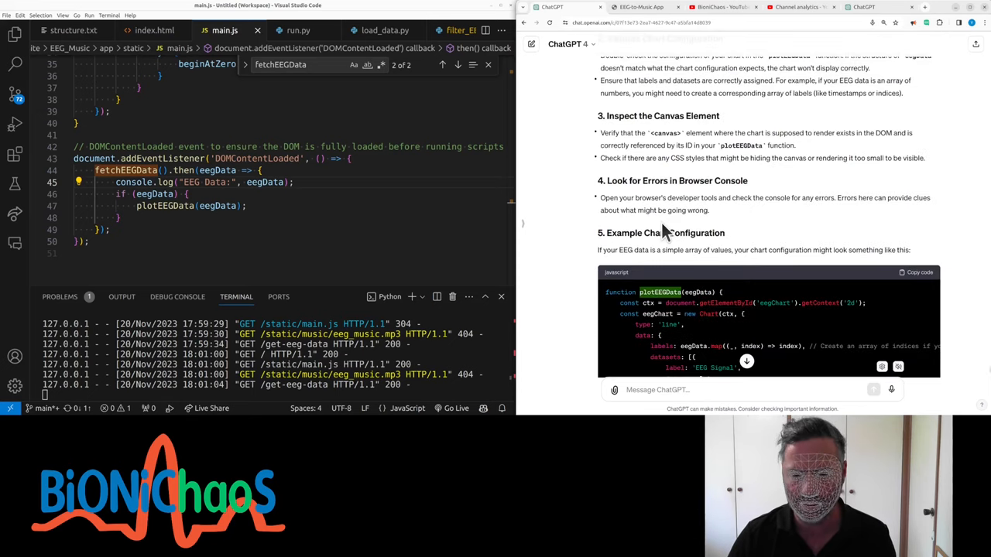
pyautogui.scroll(3)
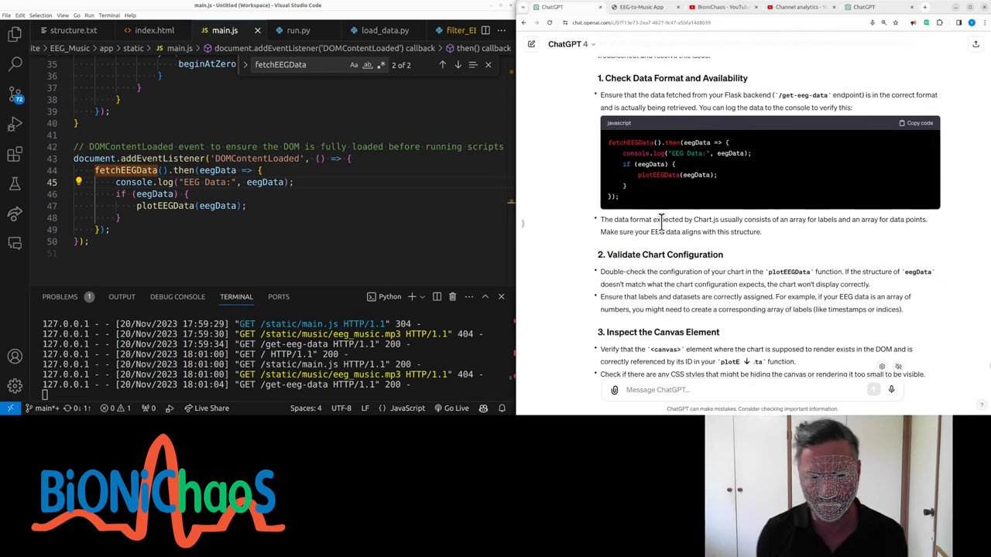
# - Ask whether the channels have names and to display the first 10 rows, then read the reply
pyautogui.write('the')
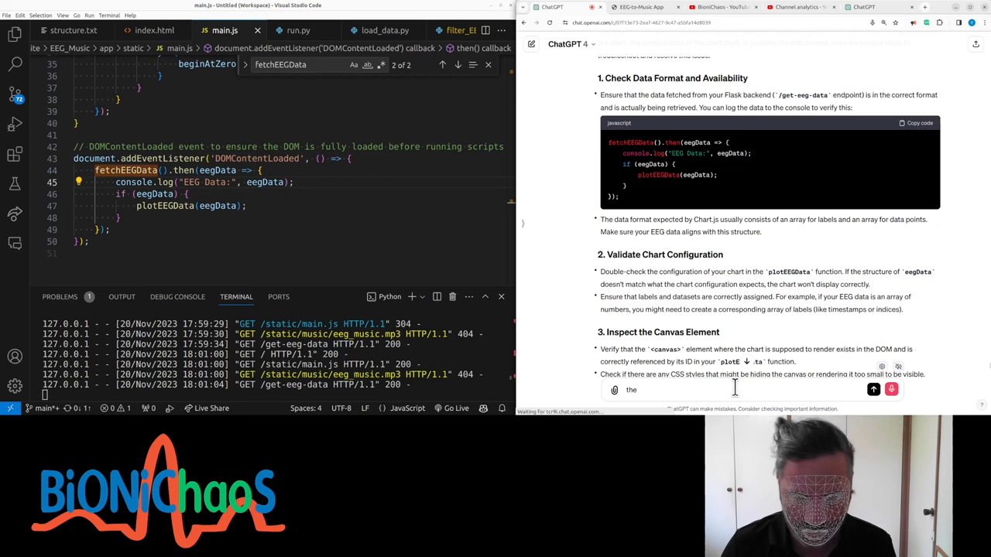
pyautogui.write('EG data has')
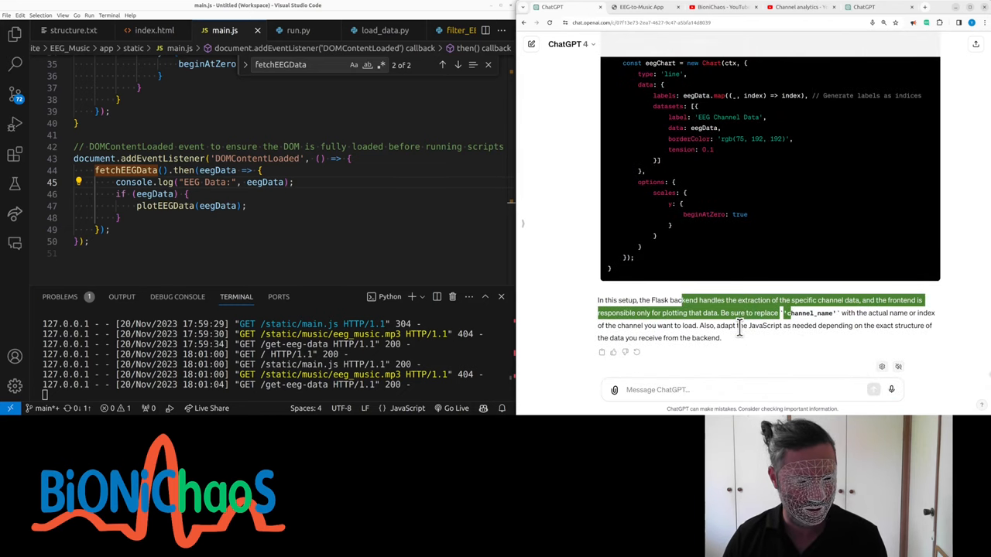
pyautogui.write("I'm not sure")
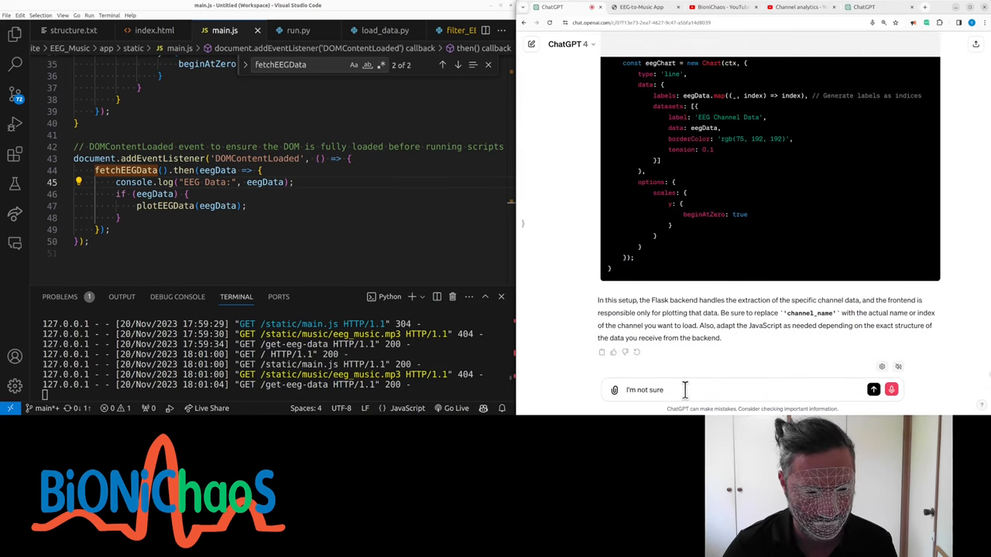
pyautogui.write('they channels have names')
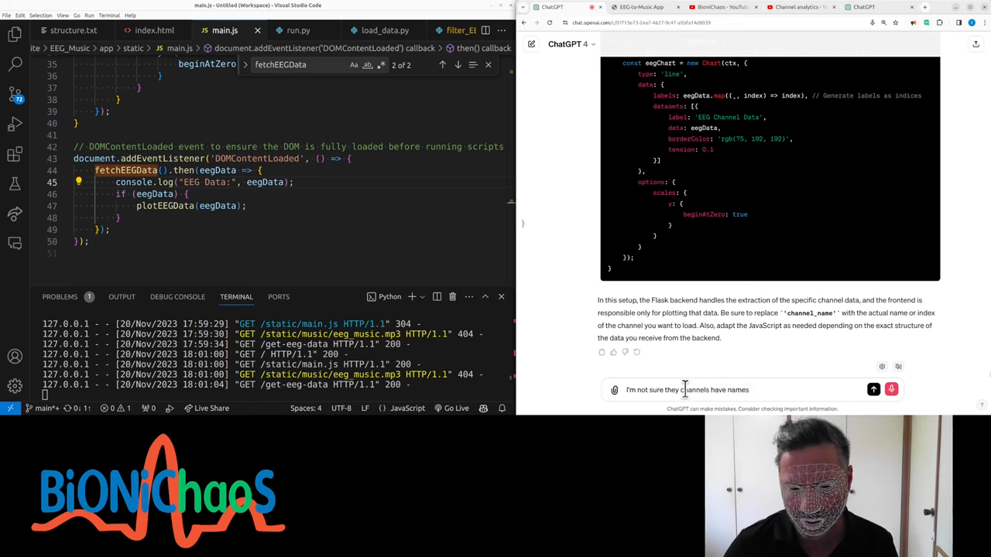
pyautogui.write('can we check and also display')
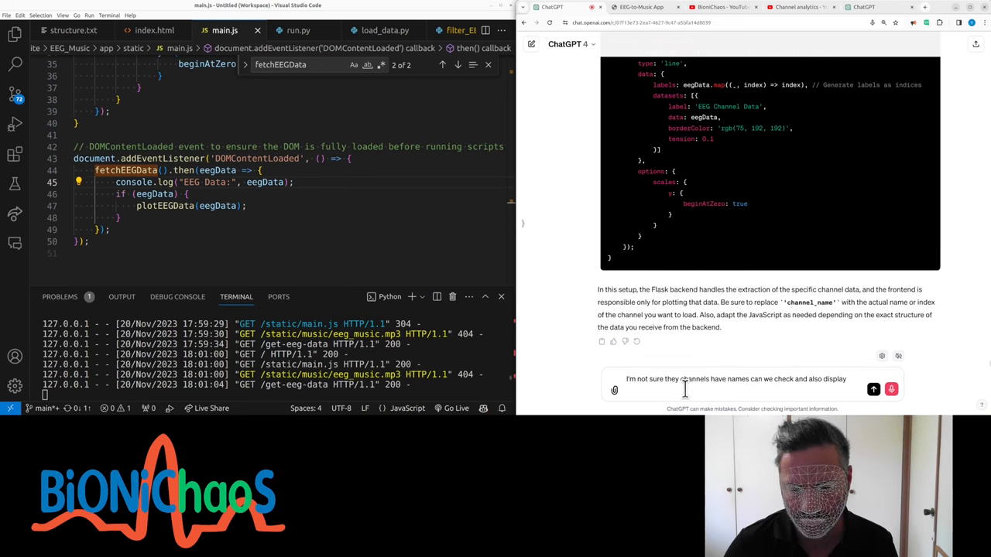
pyautogui.write('a first then')
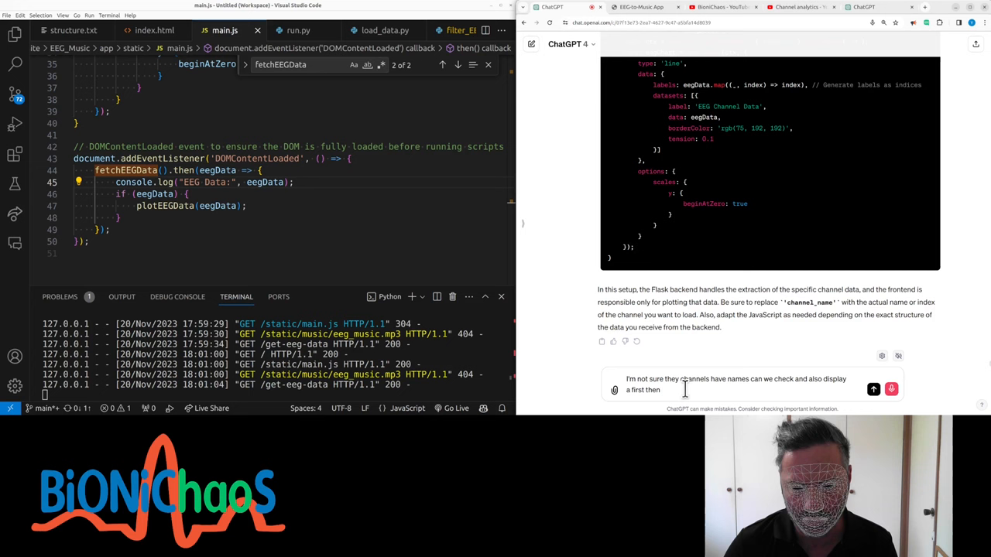
pyautogui.click(873, 391)
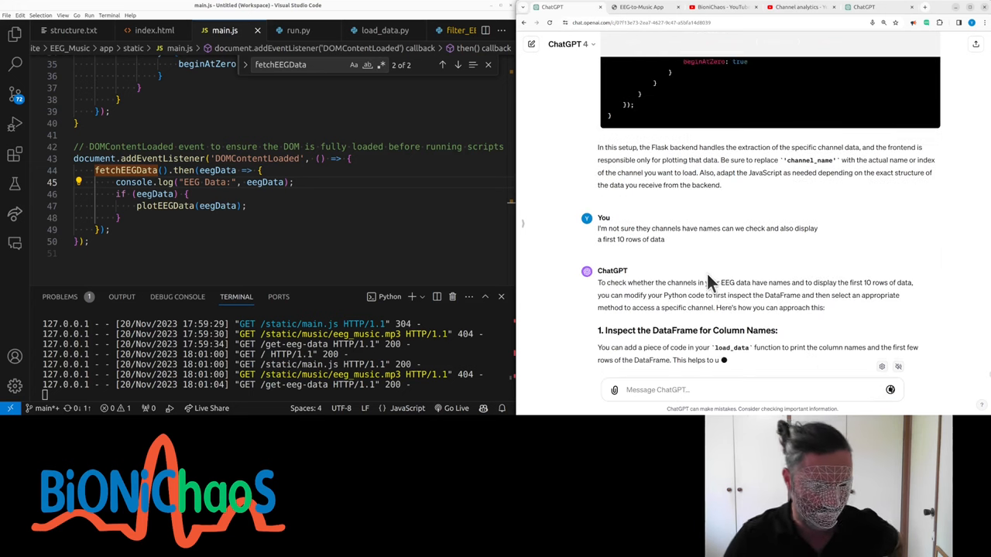
pyautogui.scroll(-3)
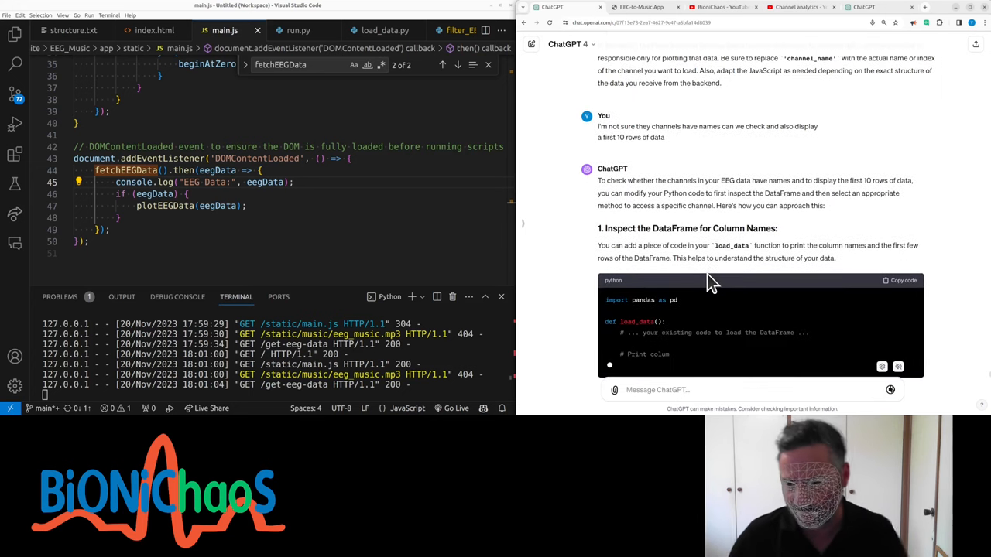
pyautogui.scroll(-3)
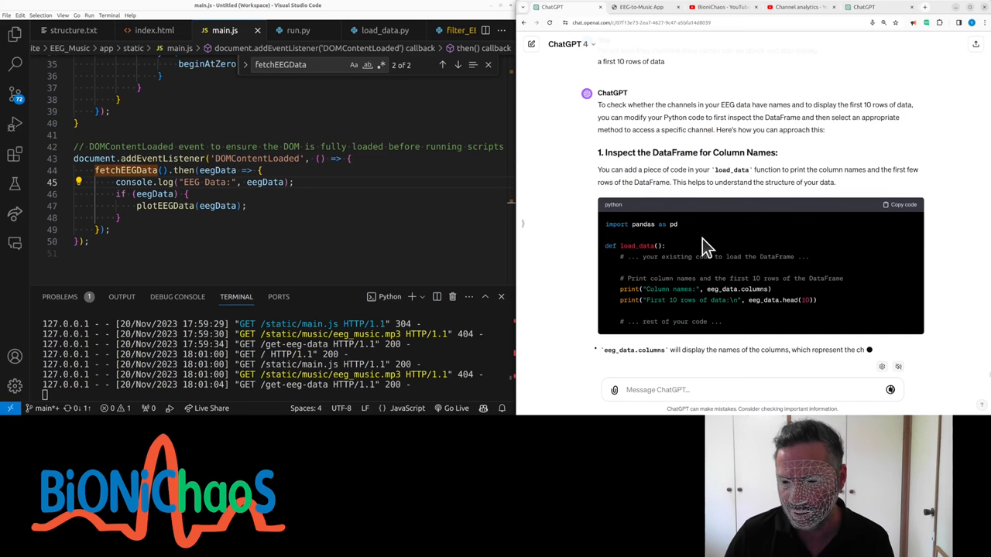
pyautogui.scroll(-3)
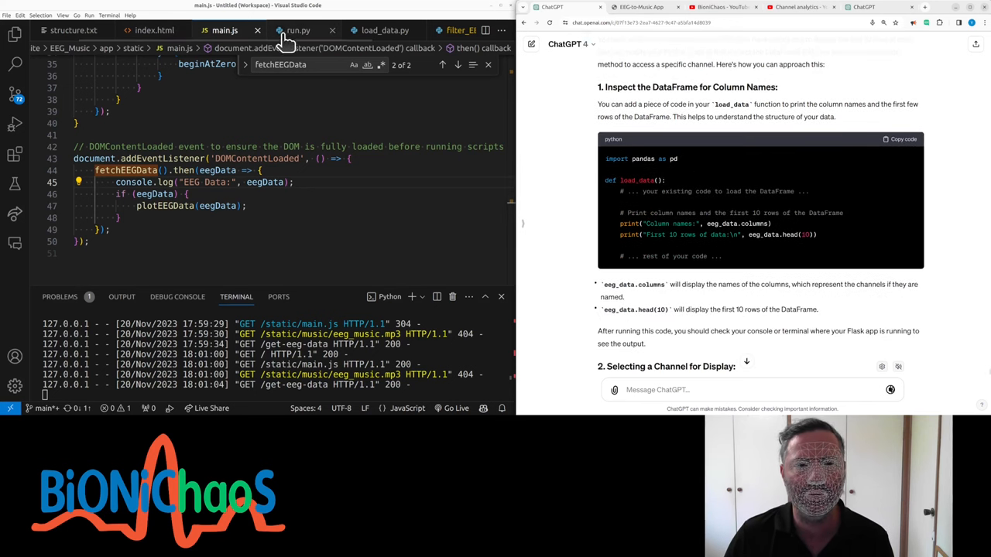
# - In load_data.py, select data[[0,'Time']] and return channel_data.head(10).values.tolist()
pyautogui.click(297, 31)
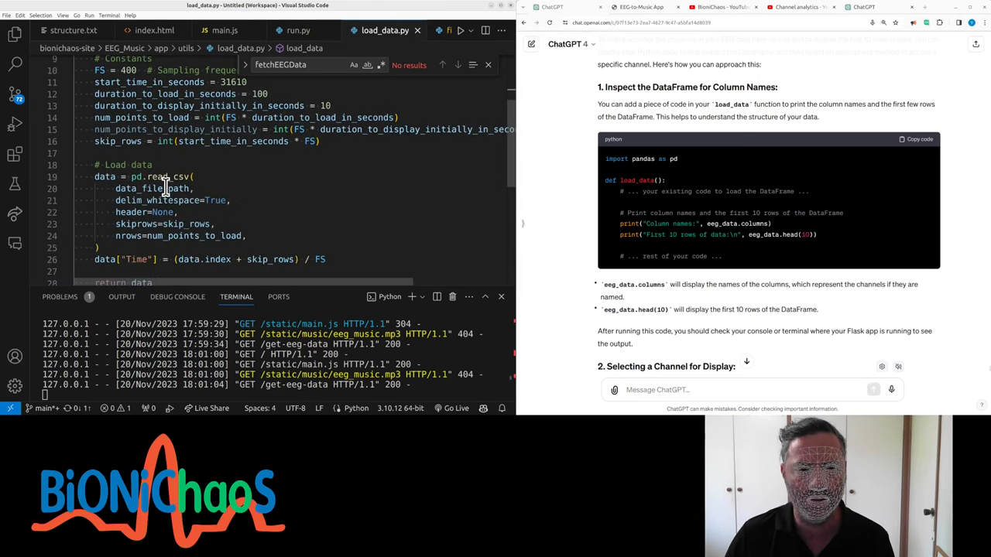
pyautogui.scroll(3)
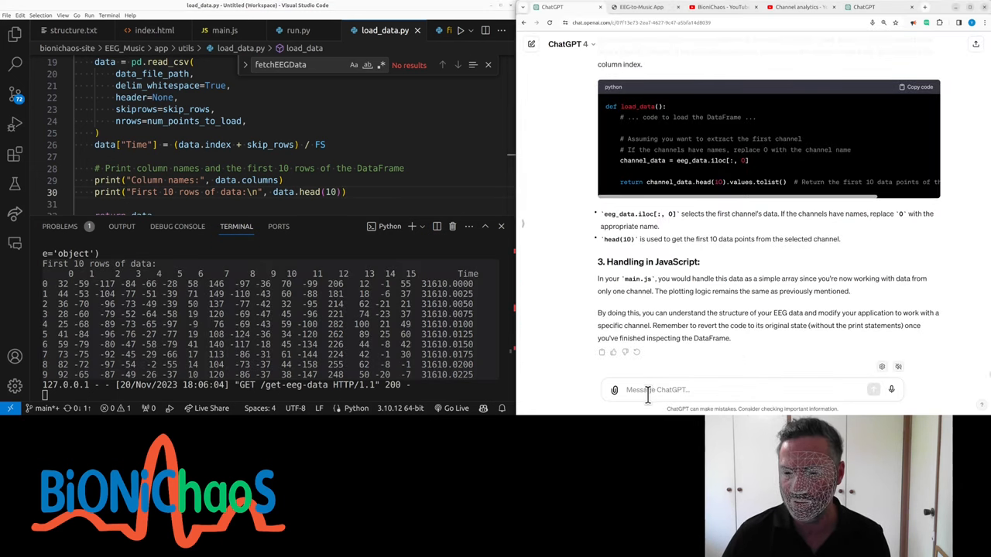
pyautogui.scroll(-3)
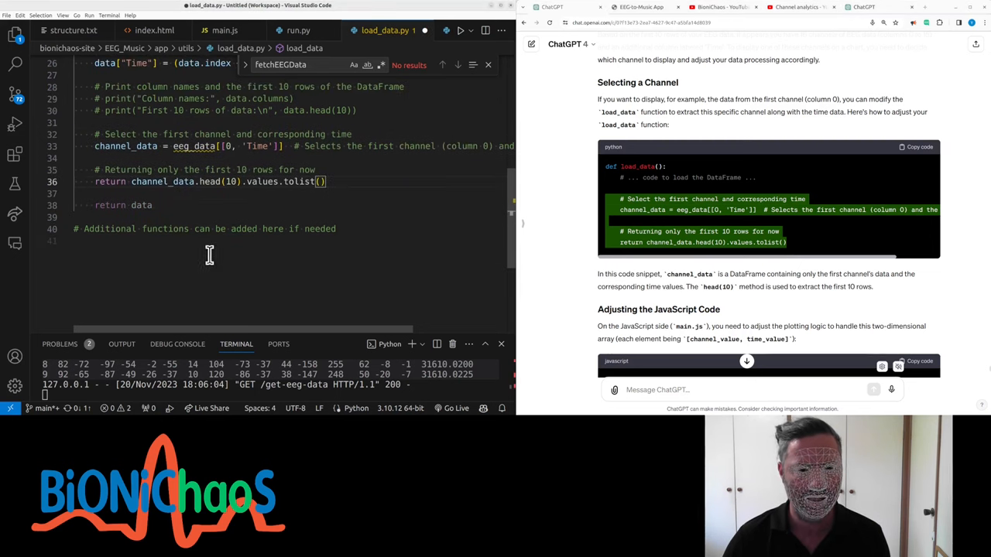
pyautogui.scroll(3)
pyautogui.write('# ')
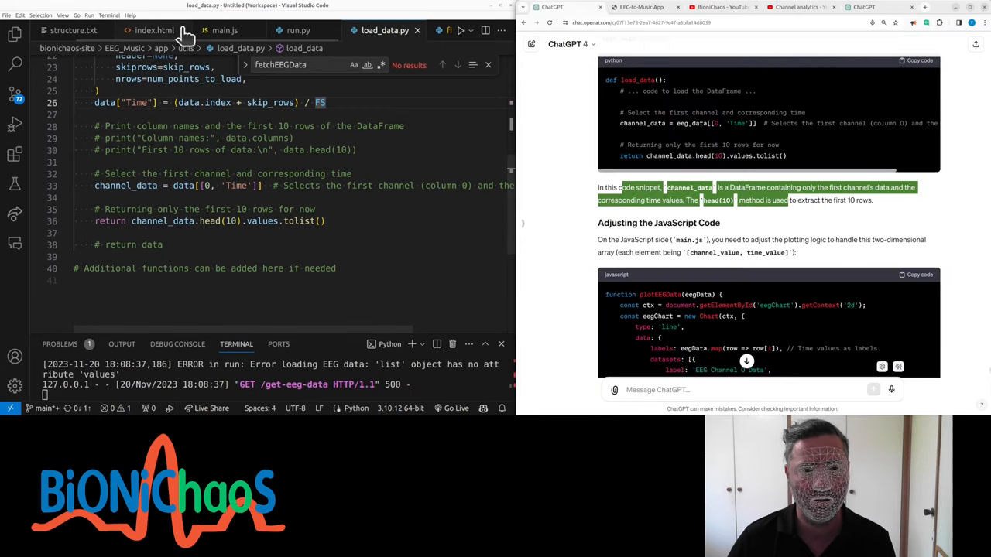
# - Rework plotEEGData in main.js to map rows into time labels and channel 0 values
pyautogui.click(223, 30)
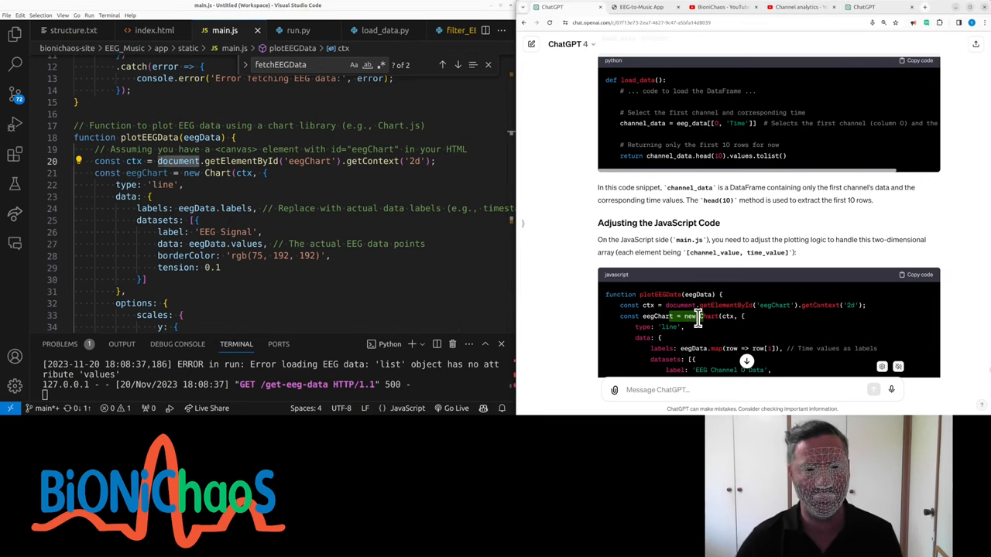
pyautogui.scroll(-3)
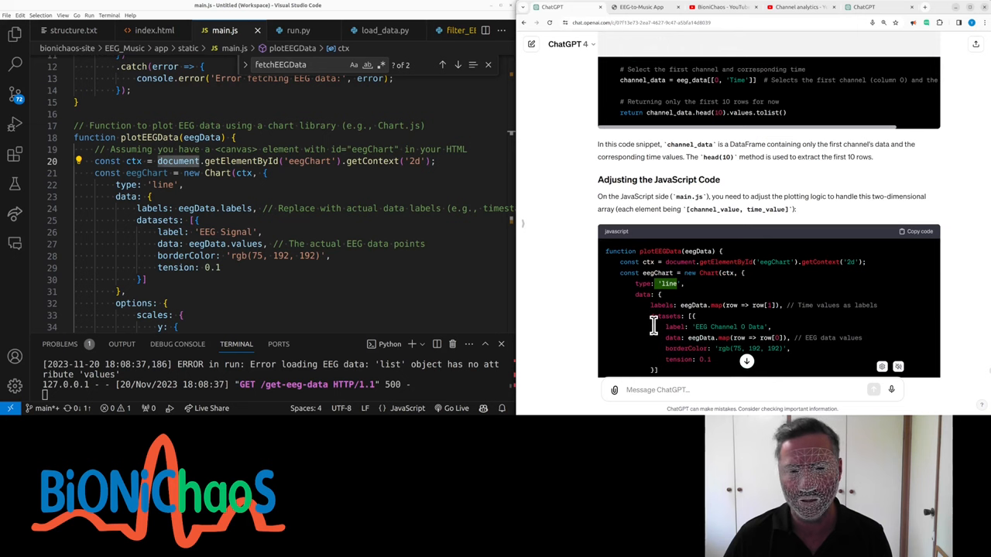
pyautogui.scroll(-3)
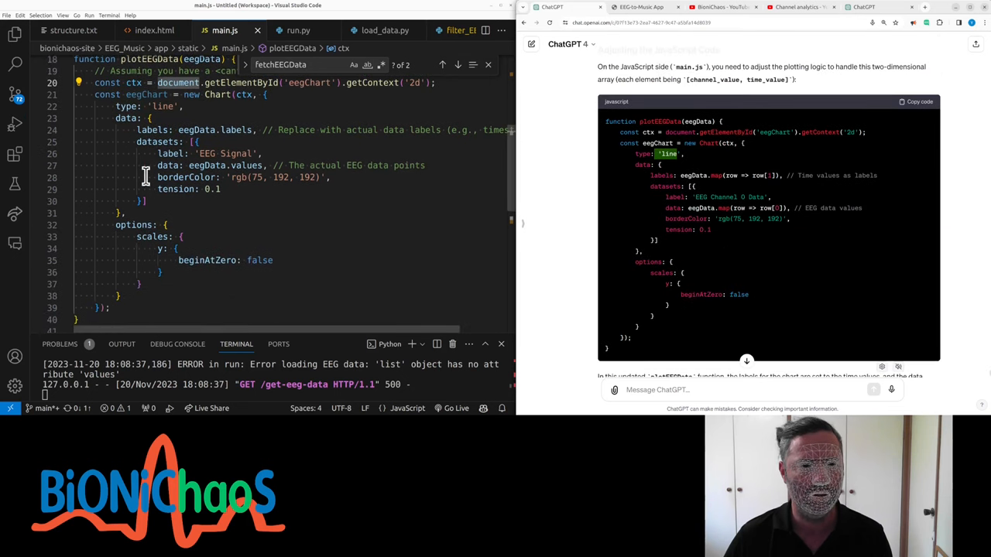
pyautogui.scroll(-3)
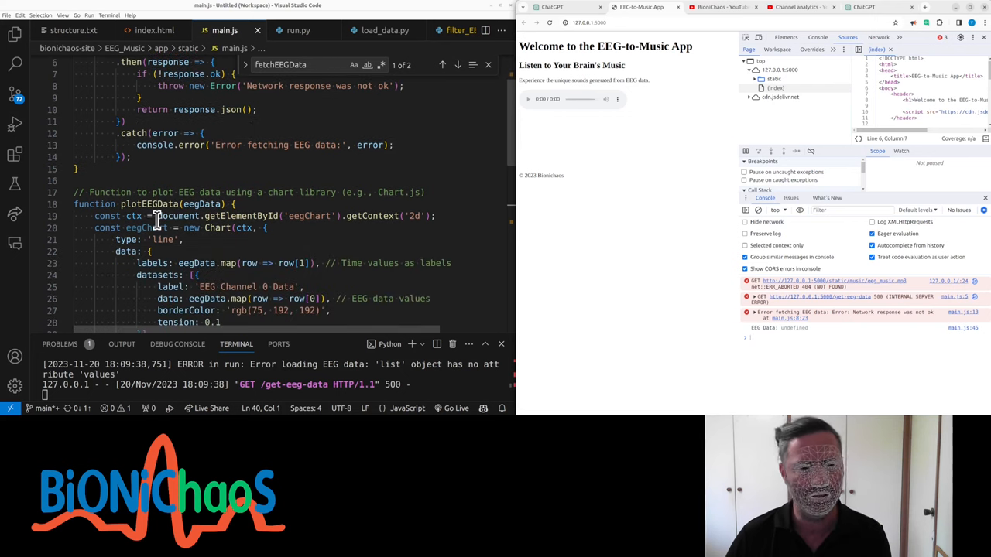
pyautogui.scroll(-3)
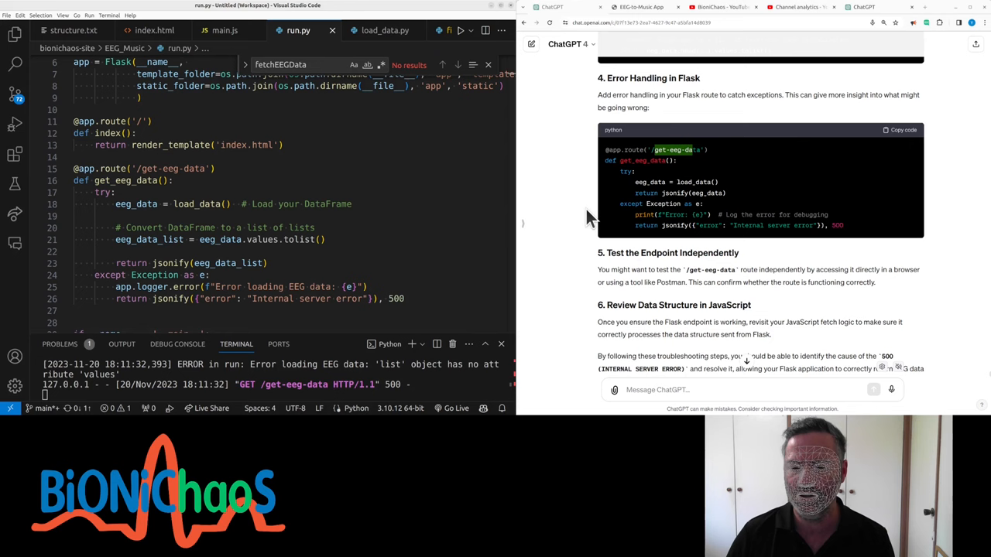
pyautogui.moveTo(194, 205)
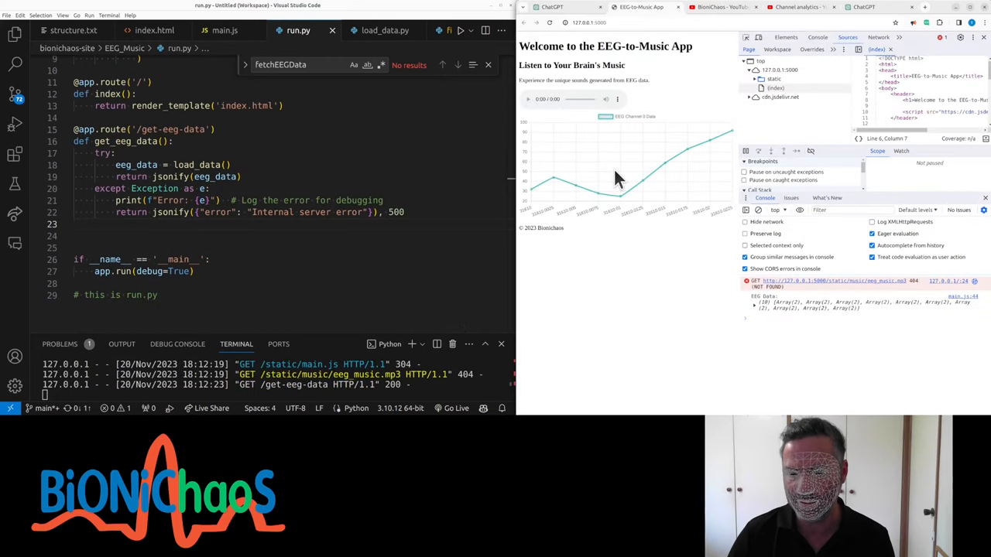
# - Send ChatGPT: 'we want to display say hundred points at a time and also be able to ... through the file'
pyautogui.click(224, 31)
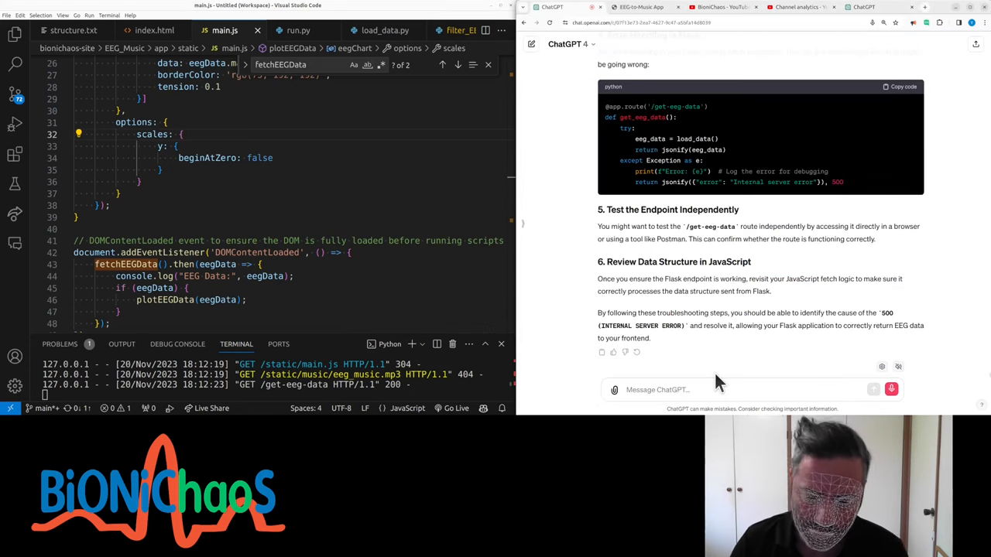
pyautogui.write('we want to display')
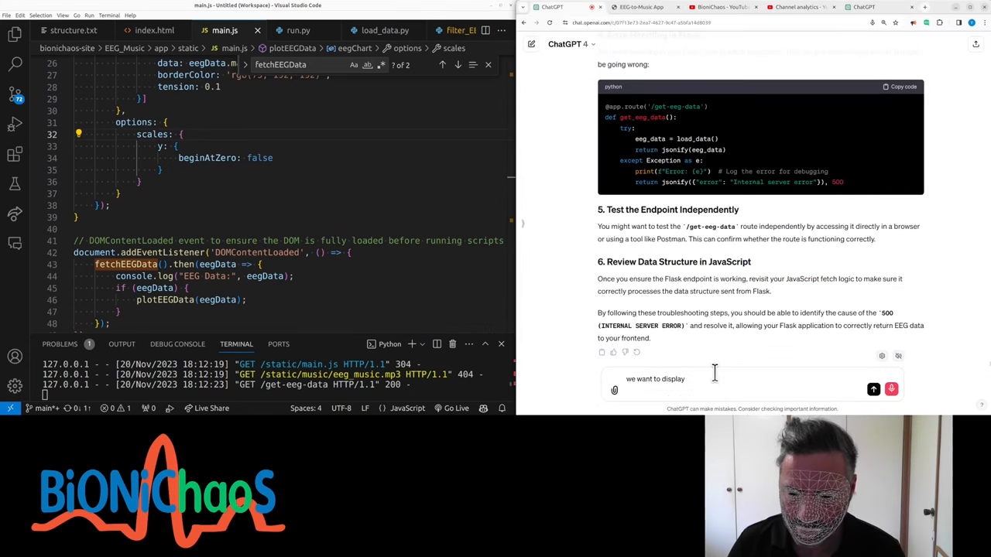
pyautogui.write('say hundred')
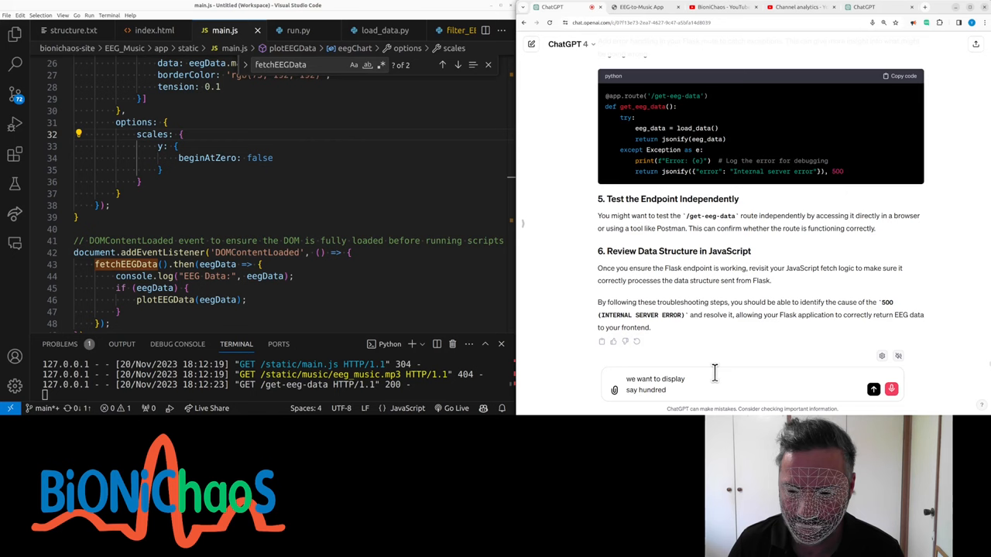
pyautogui.write('points at a time')
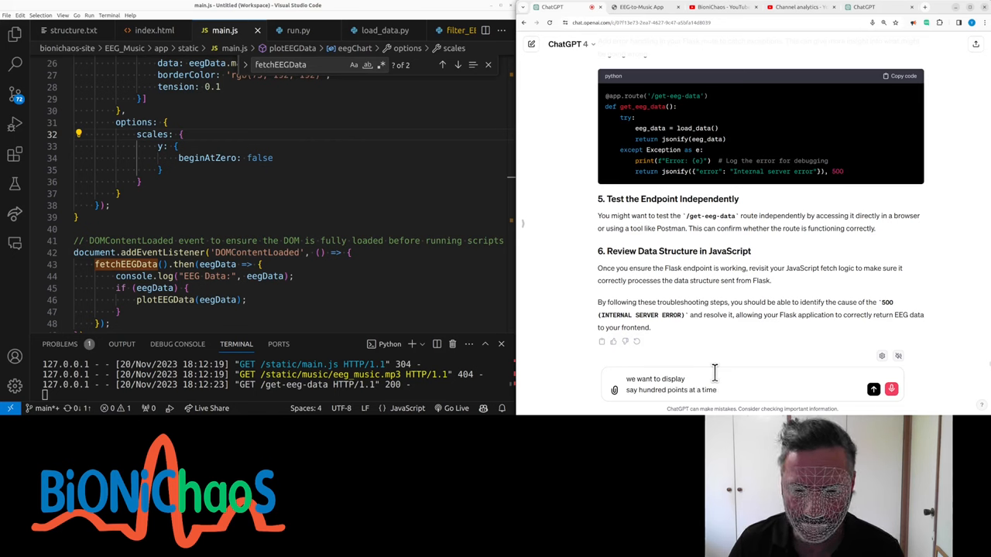
pyautogui.write('and also be able to move back and for')
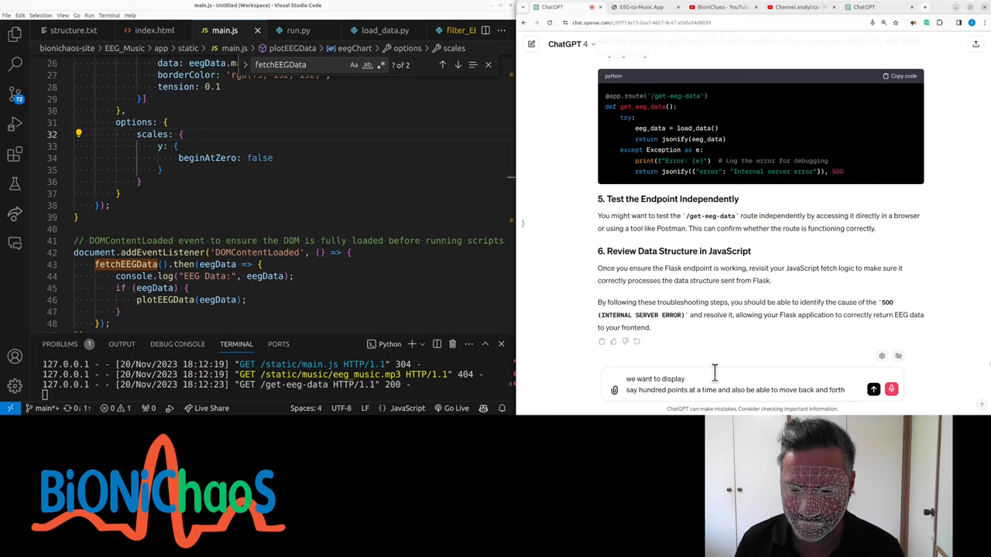
pyautogui.write('through the file')
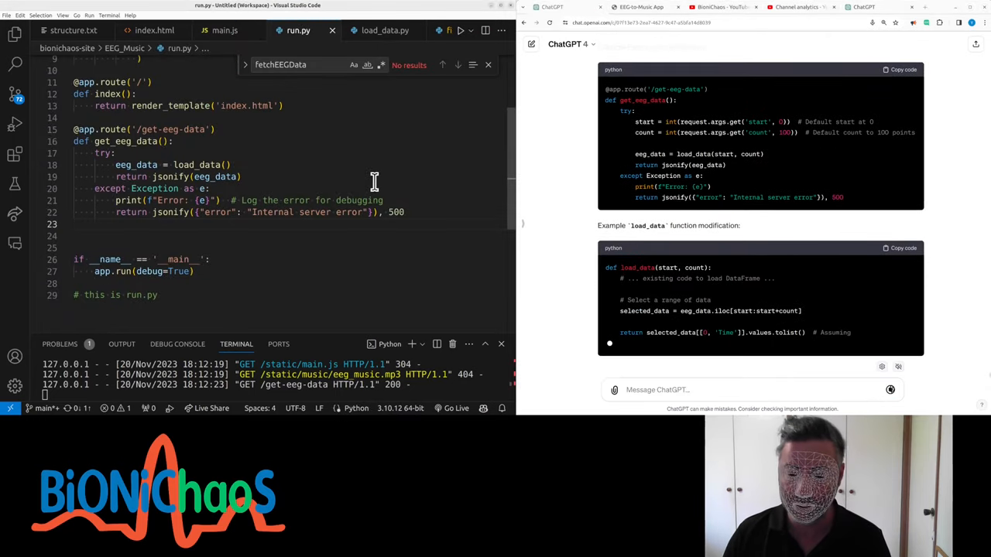
pyautogui.scroll(-3)
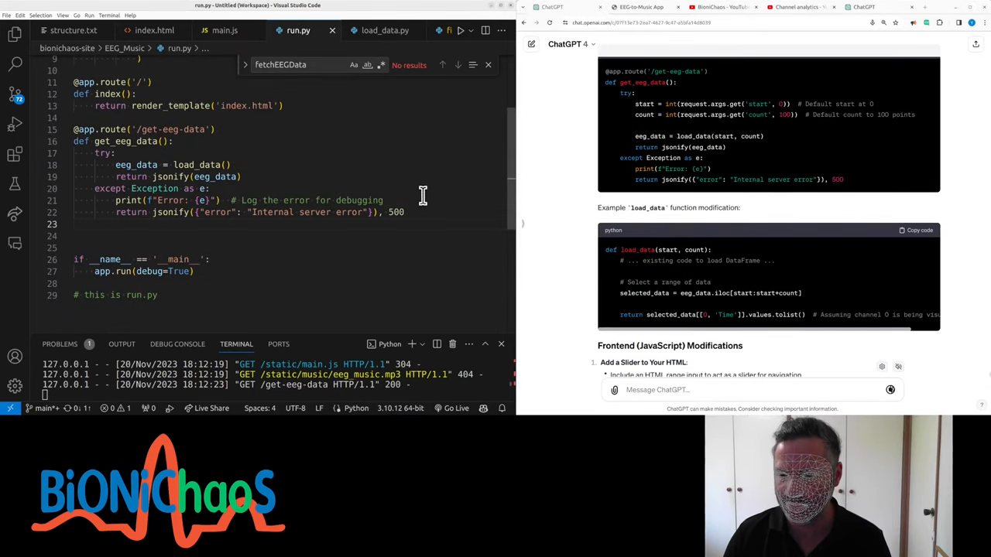
# - Have run.py read start and count from request.args and call load_data(start, count)
pyautogui.scroll(-3)
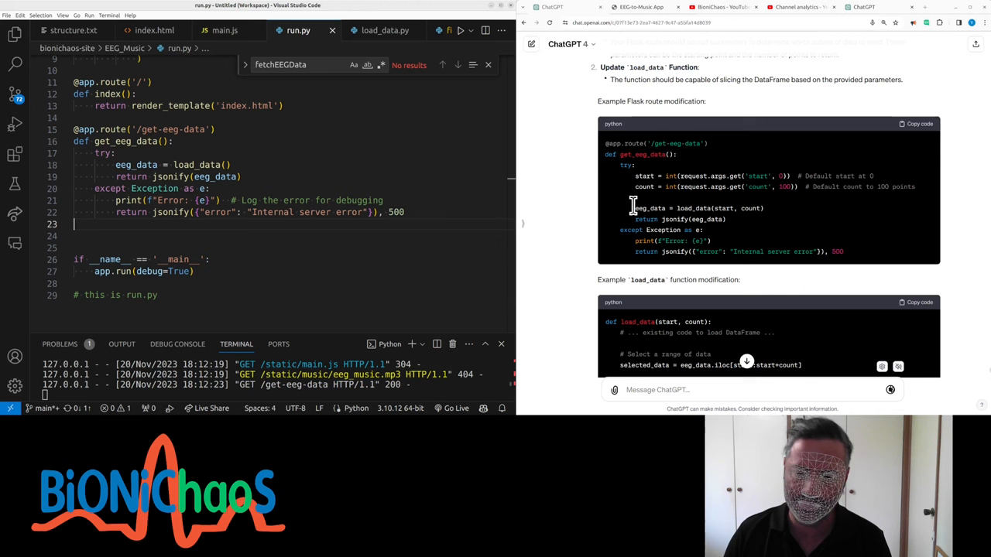
pyautogui.scroll(3)
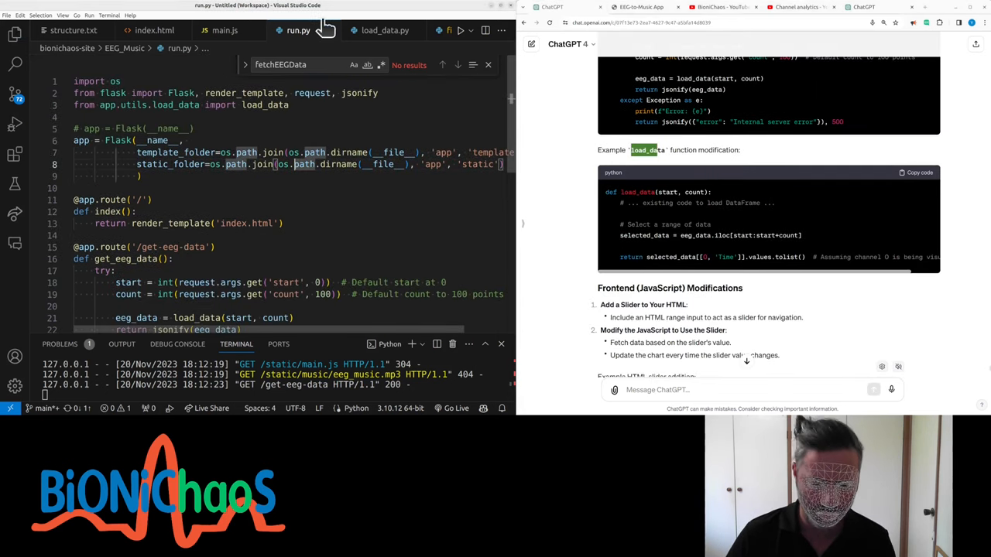
pyautogui.click(384, 31)
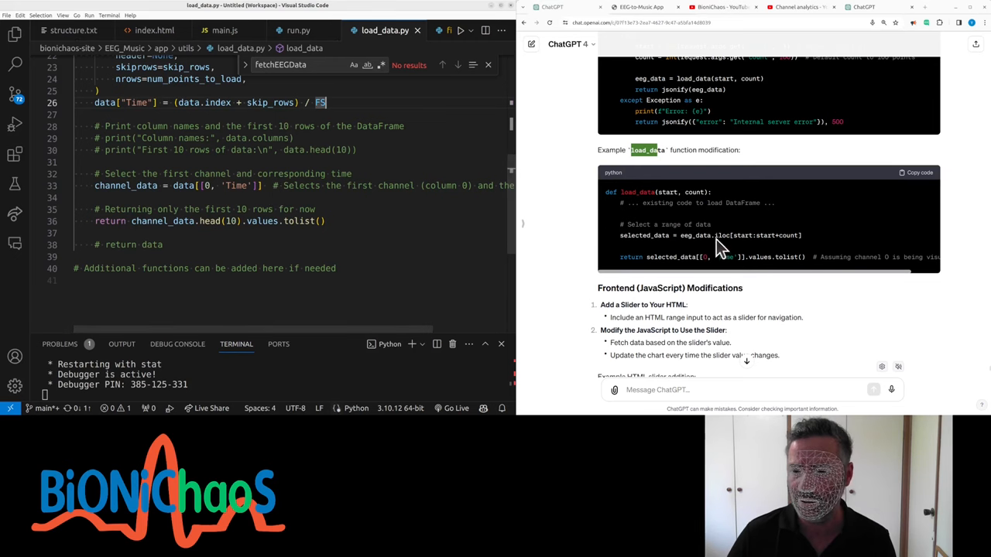
pyautogui.scroll(3)
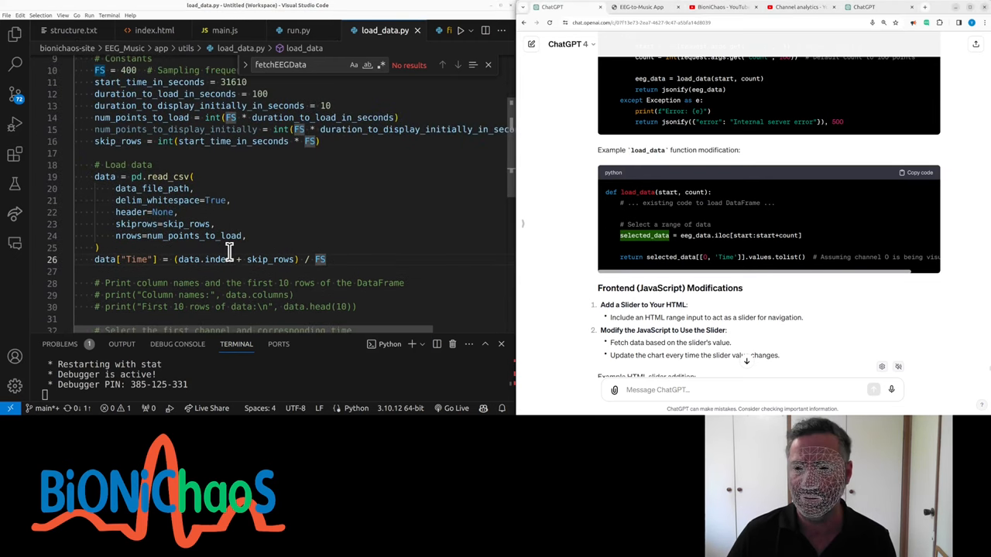
pyautogui.scroll(-3)
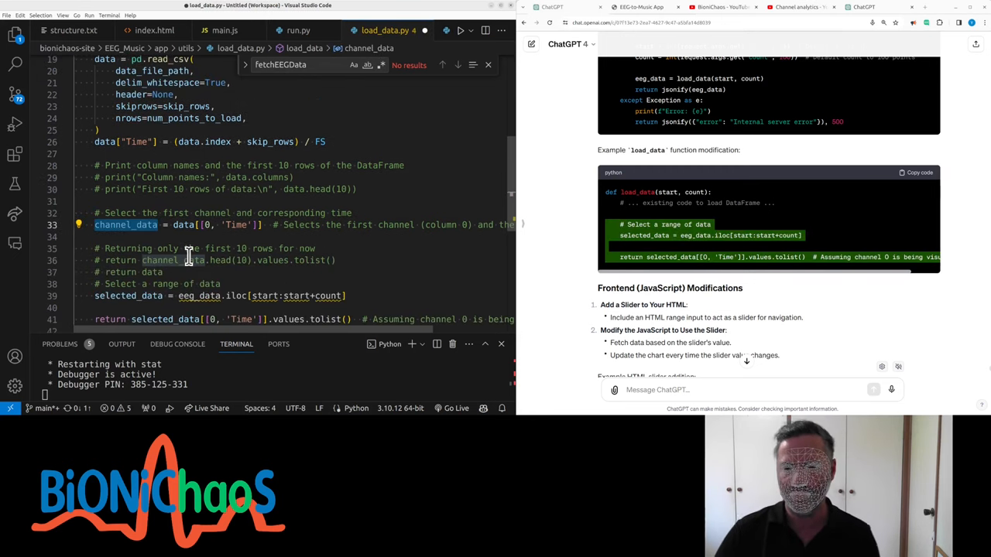
pyautogui.scroll(-3)
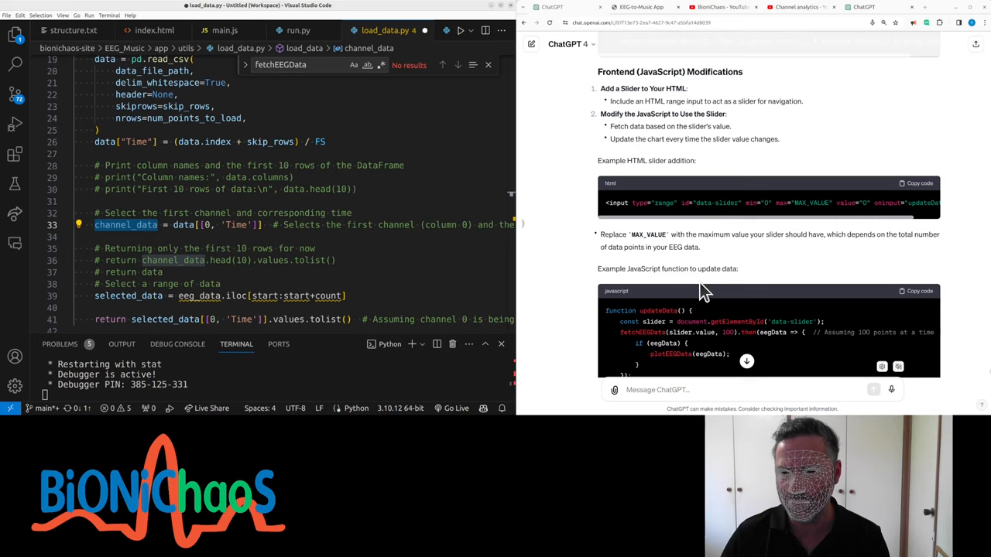
# - Slice load_data.py with eeg_data.iloc[start:start+count] and return that range of rows
pyautogui.scroll(3)
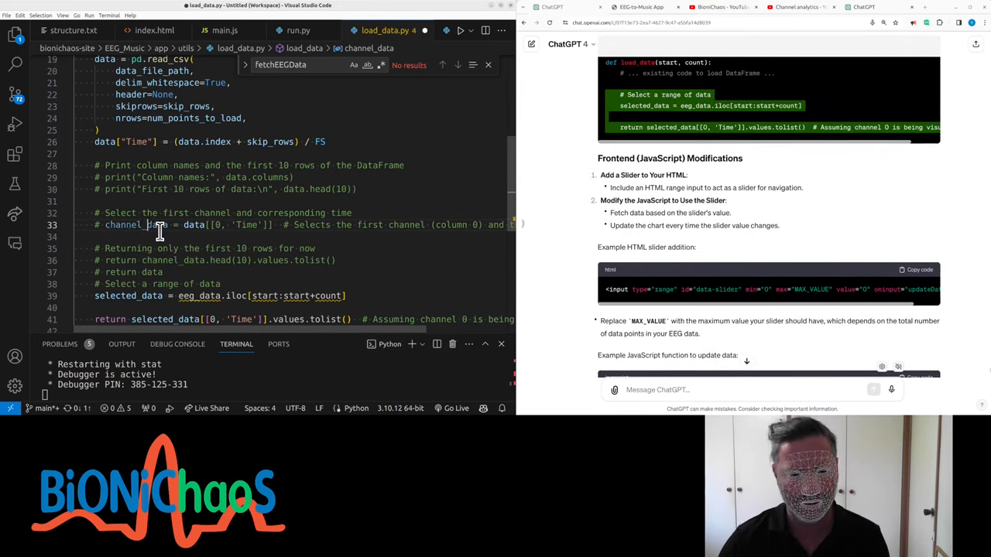
pyautogui.scroll(-3)
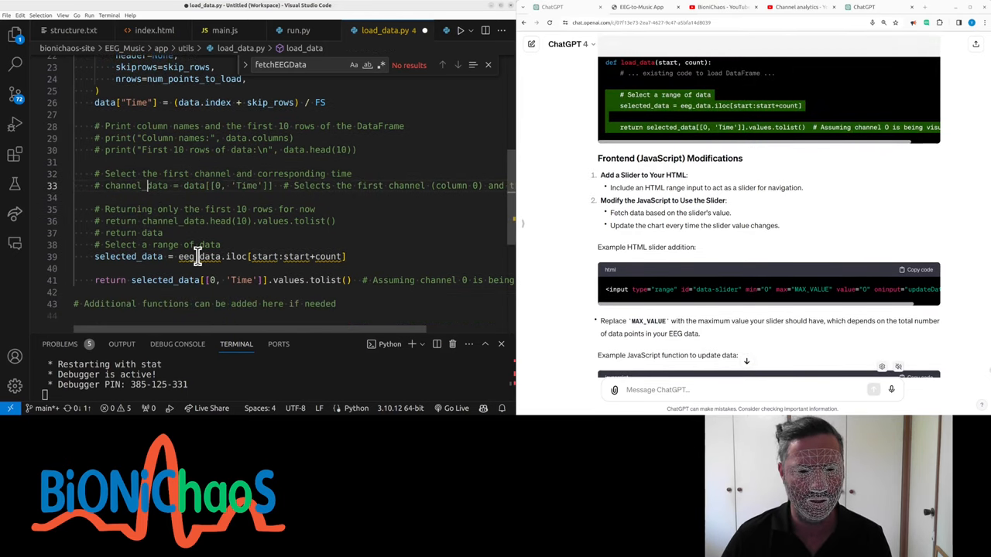
pyautogui.scroll(3)
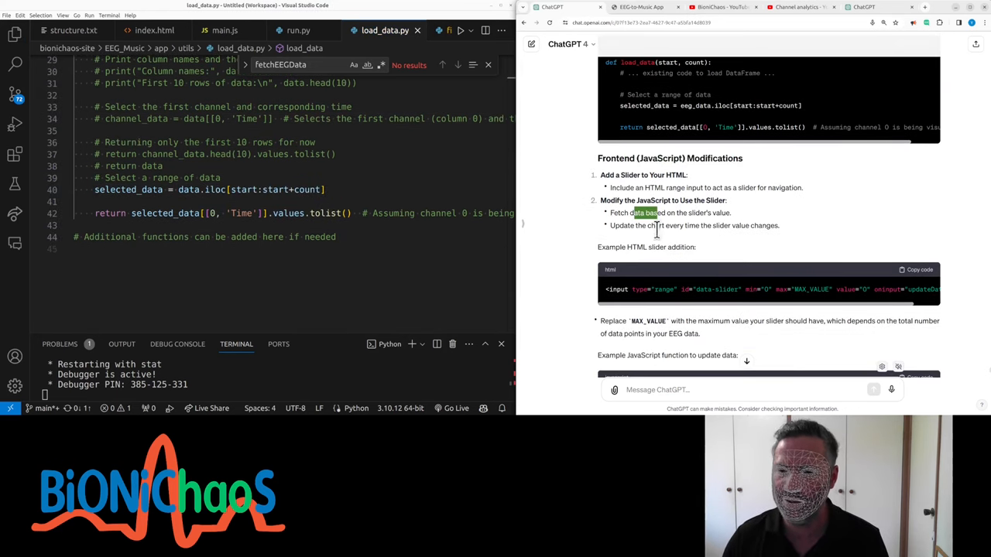
pyautogui.click(918, 270)
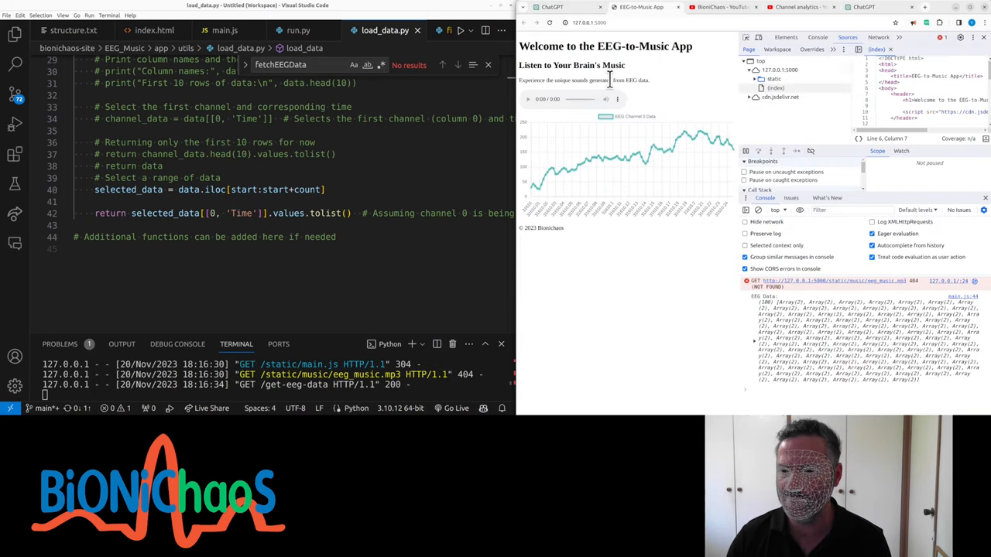
pyautogui.moveTo(672, 310)
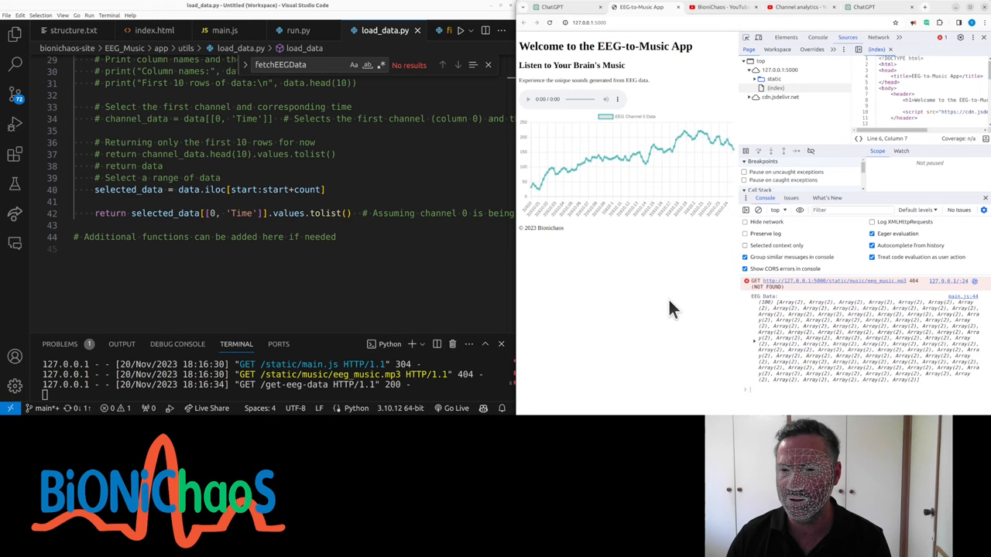
pyautogui.moveTo(724, 168)
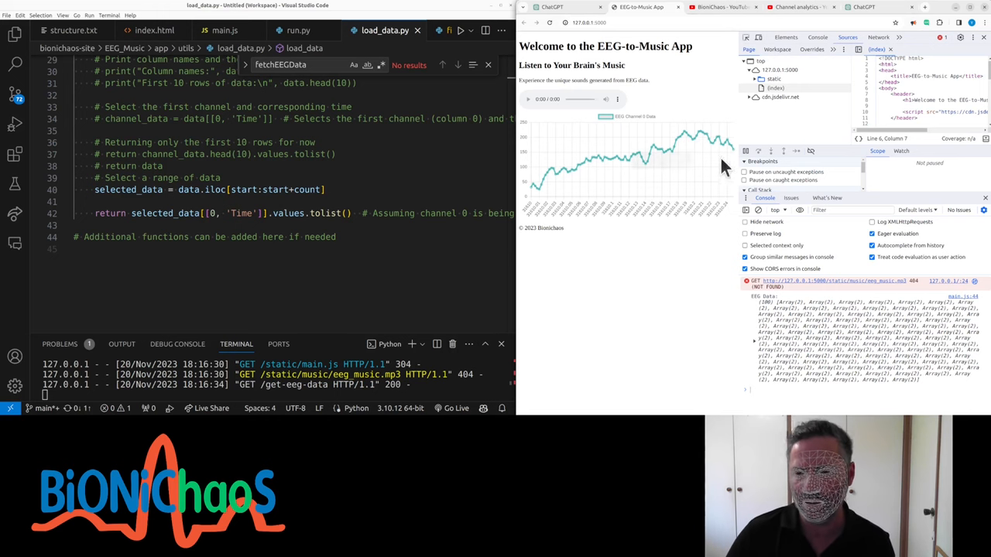
pyautogui.moveTo(650, 279)
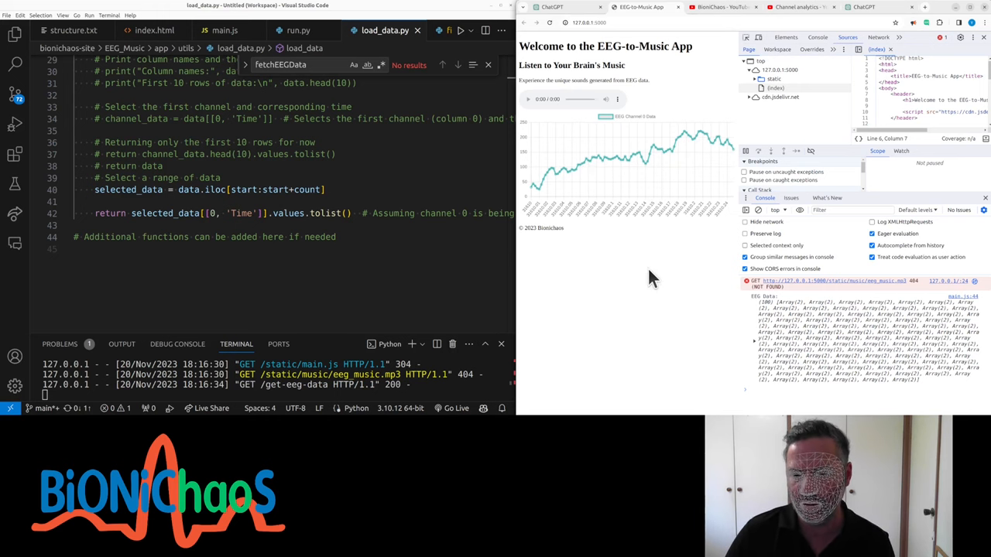
# - Return to run.py, whose route now defaults start to 0 and count to 100
pyautogui.click(297, 31)
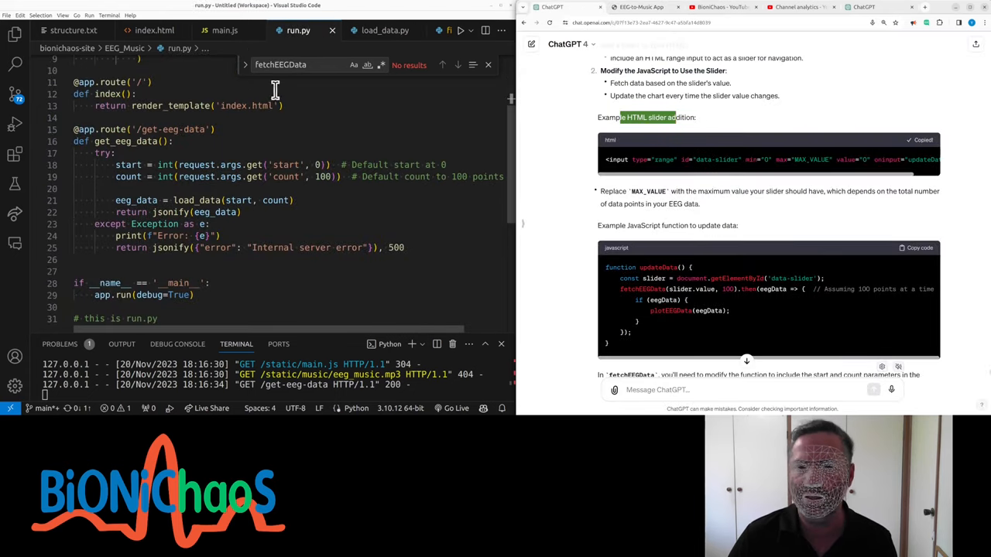
# - Add a range input 'data-slider' in index.html and make fetchEEGData(start, count) query /get-eeg-data with them
pyautogui.click(154, 31)
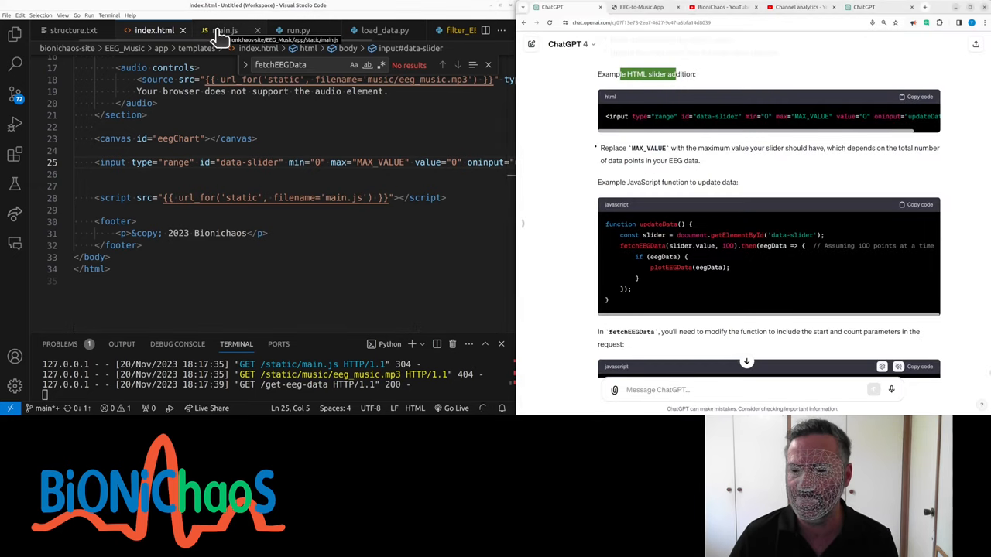
pyautogui.click(223, 31)
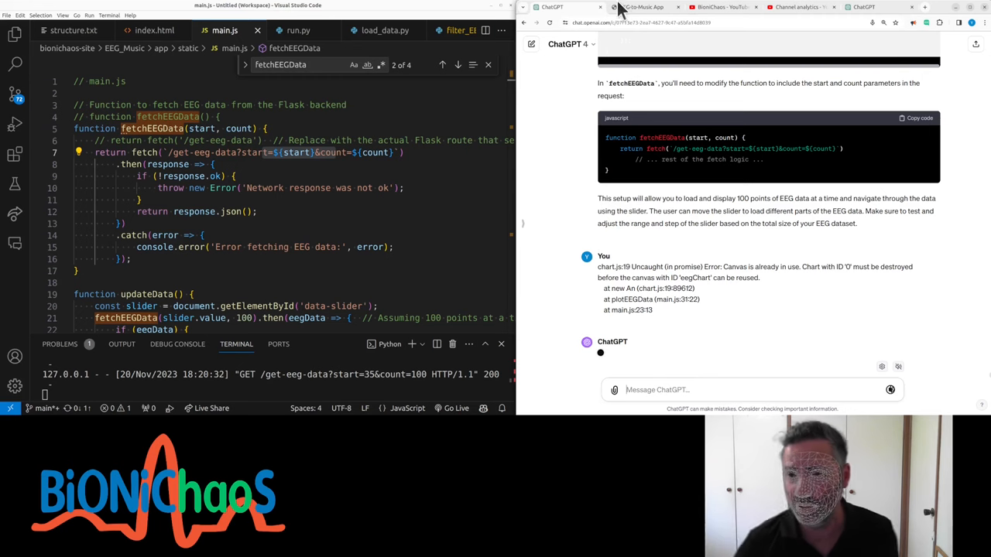
# - Call fetchEEGData(0, 100) on DOMContentLoaded in main.js and reload the app to see the chart
pyautogui.click(640, 6)
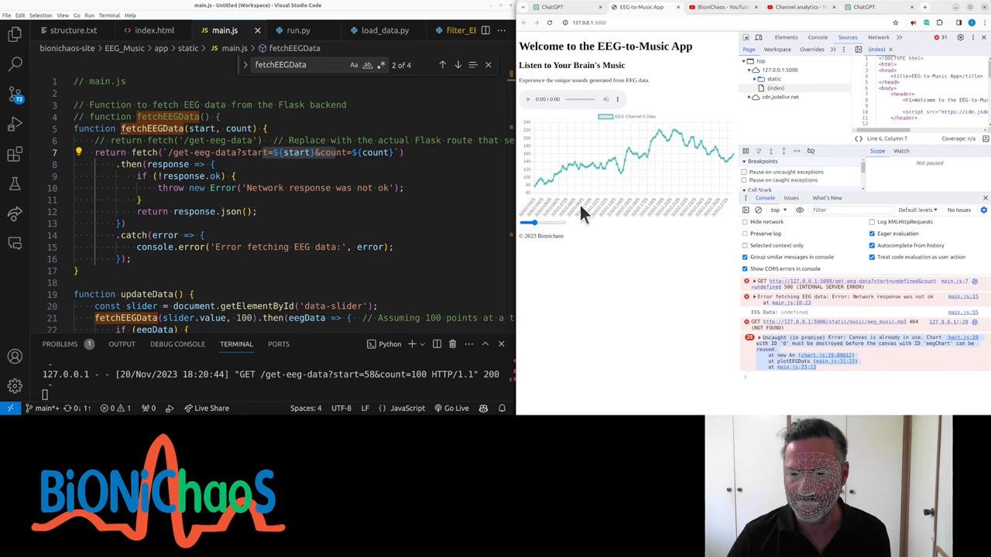
pyautogui.moveTo(588, 240)
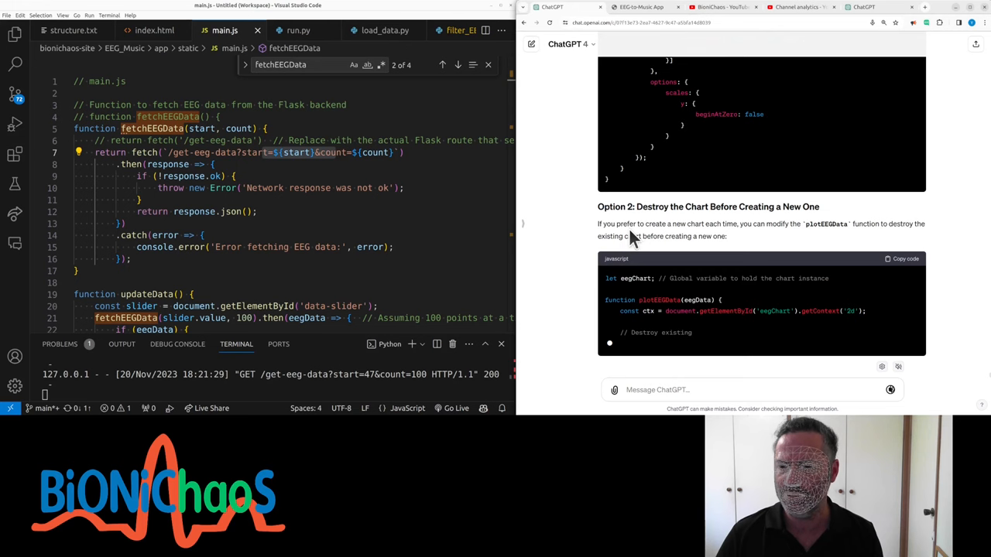
pyautogui.scroll(3)
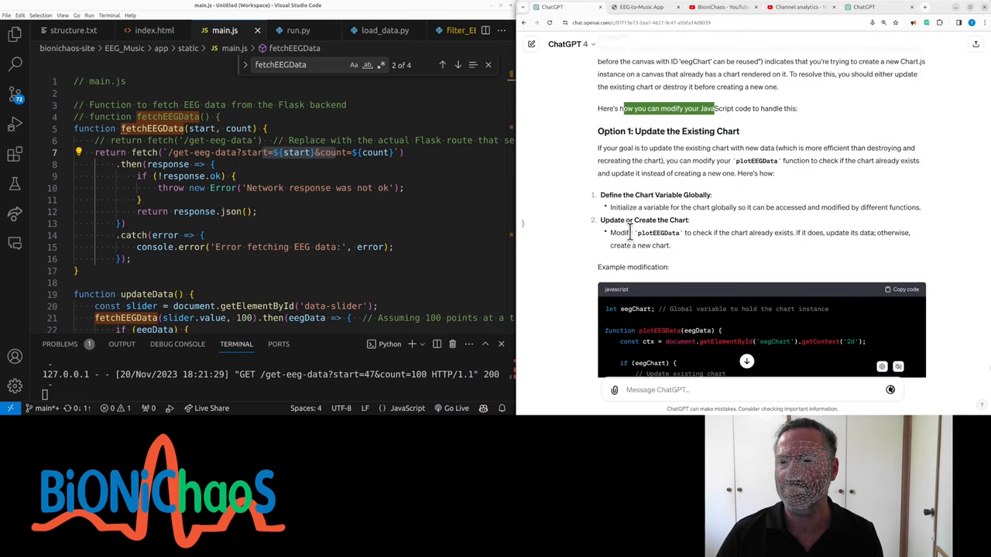
pyautogui.scroll(-3)
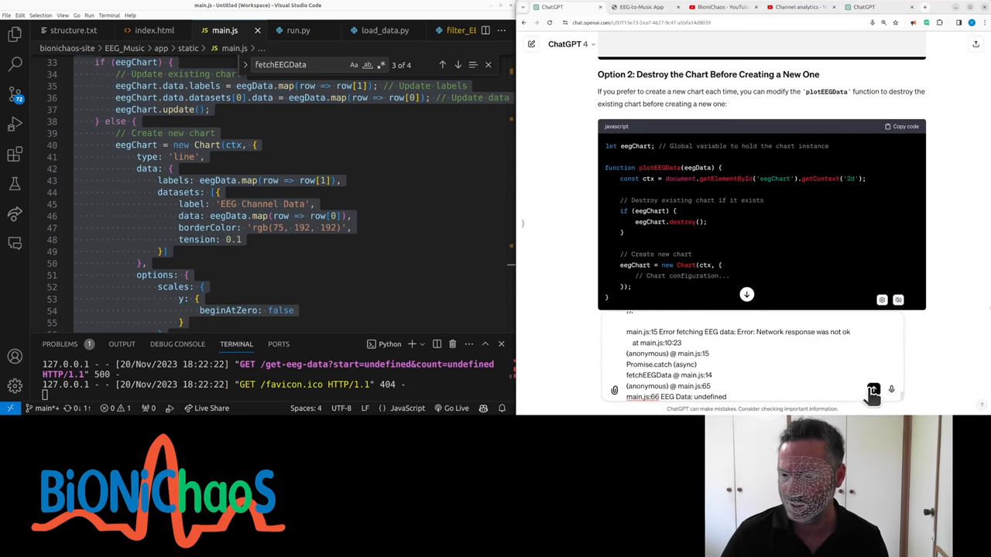
pyautogui.scroll(-3)
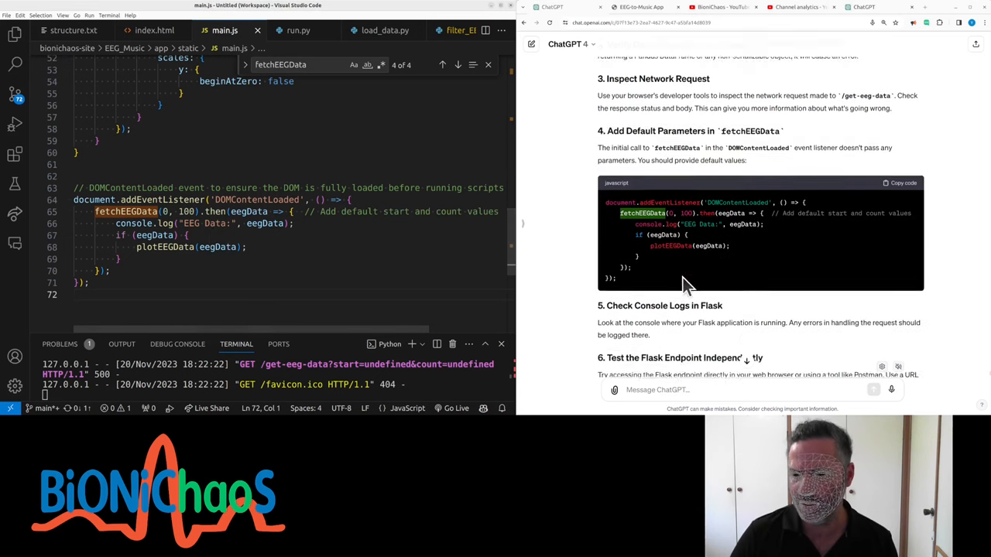
pyautogui.scroll(-3)
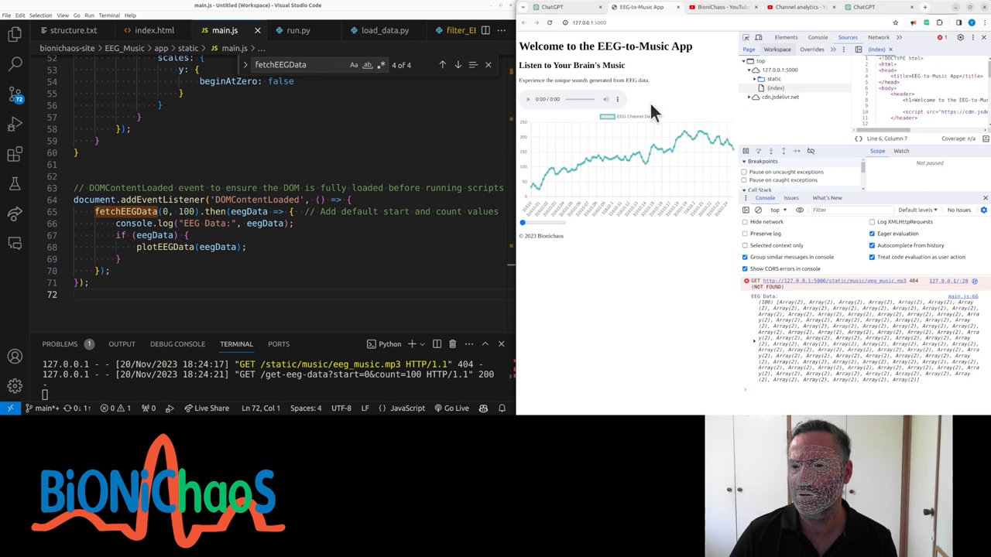
pyautogui.moveTo(533, 226)
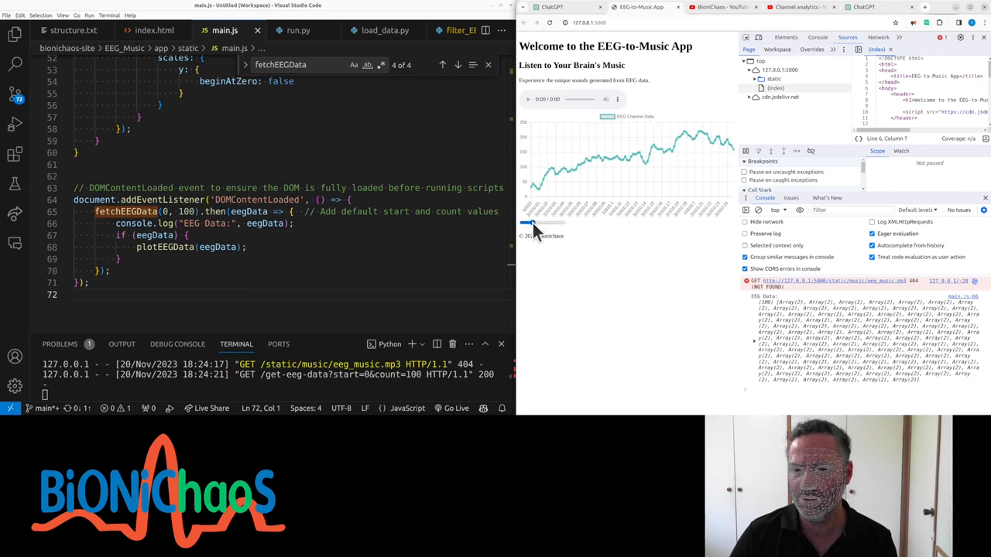
pyautogui.moveTo(573, 240)
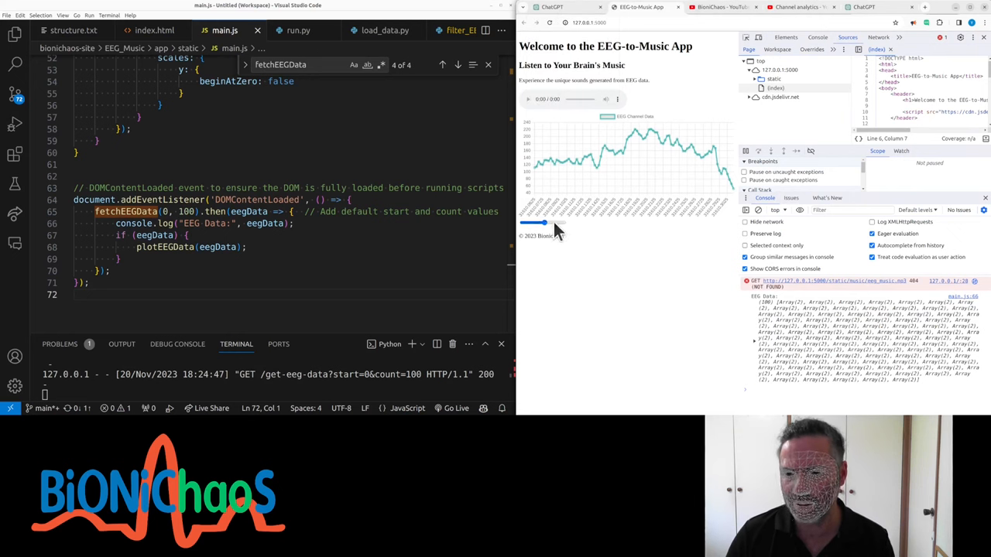
pyautogui.moveTo(551, 6)
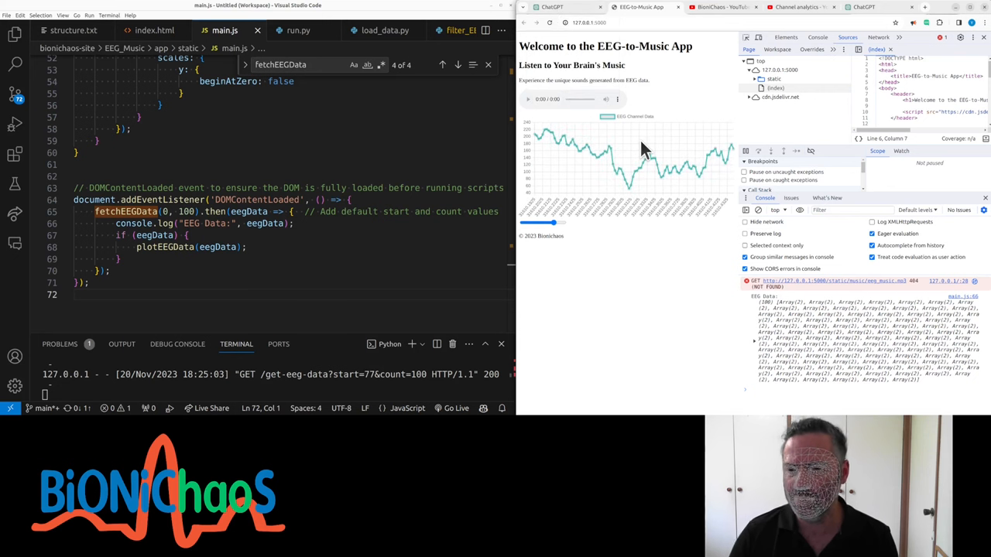
pyautogui.moveTo(551, 6)
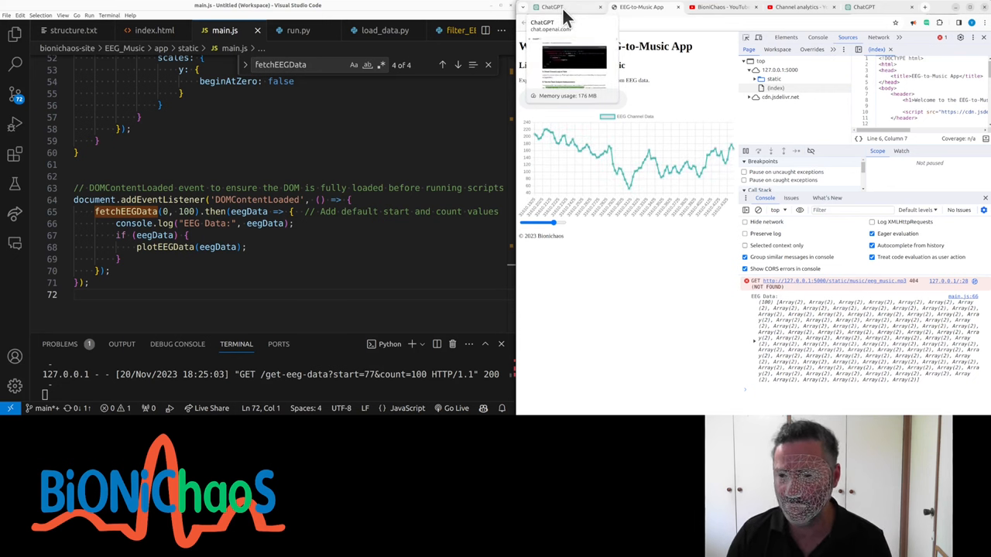
# - Message ChatGPT about turning the signal into music but first adding channel and window-size inputs
pyautogui.click(551, 7)
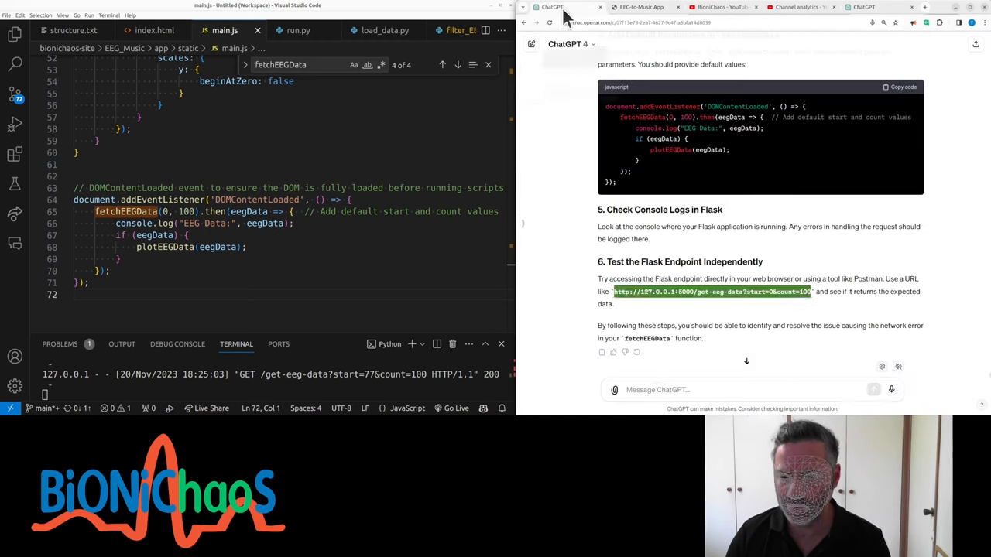
pyautogui.write('okay so we want to be turning that EEG')
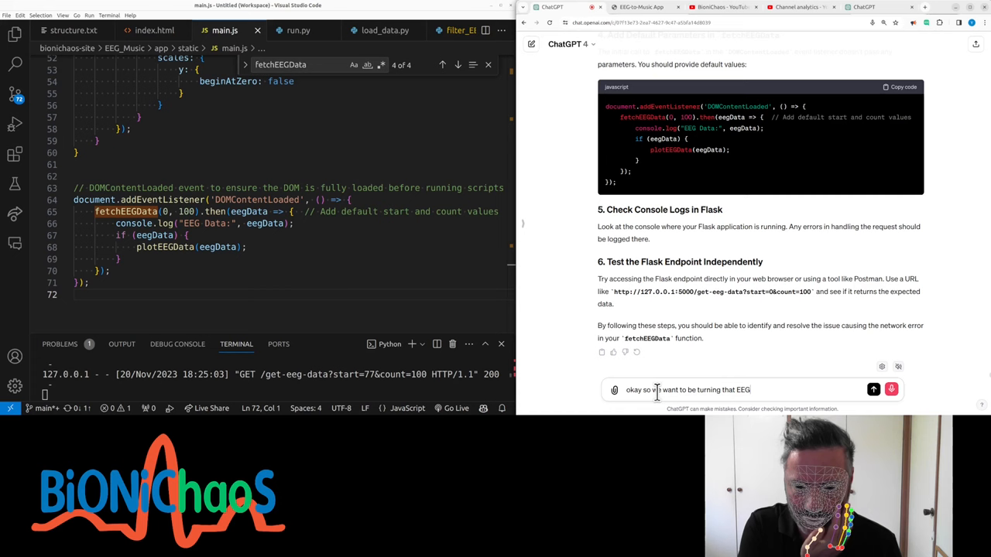
pyautogui.write('signal into music')
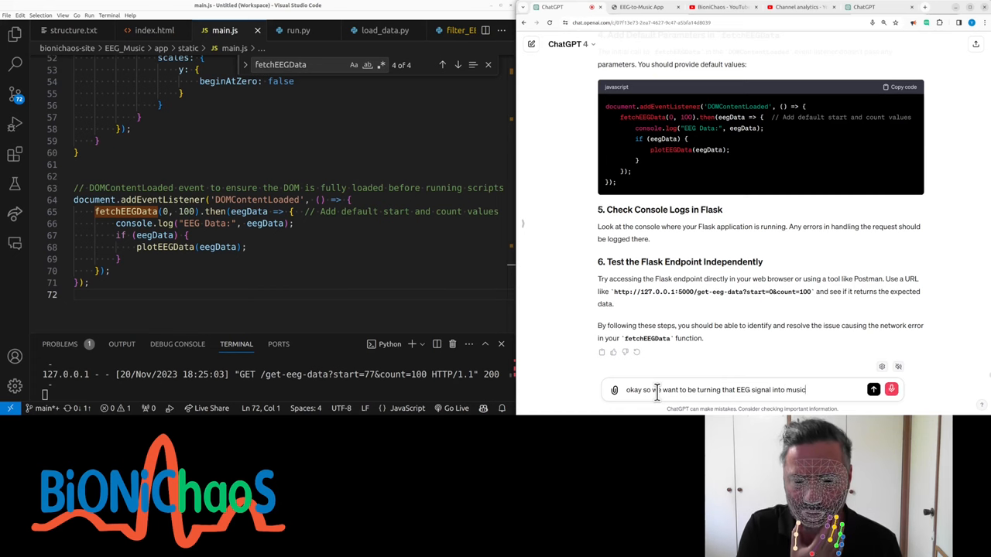
pyautogui.write('but first can we also add')
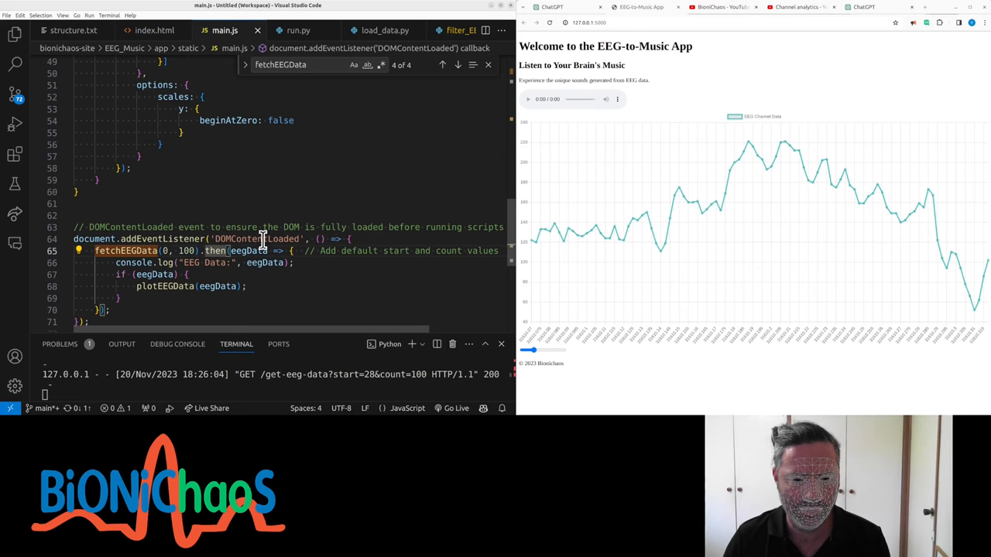
pyautogui.moveTo(216, 251)
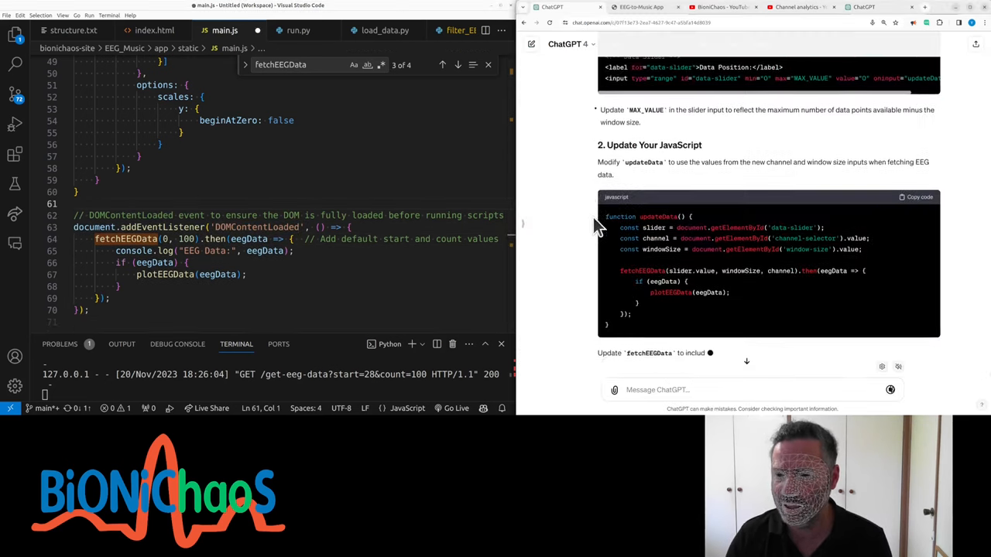
# - Review ChatGPT's channel-selector HTML and bring up index.html for editing
pyautogui.scroll(3)
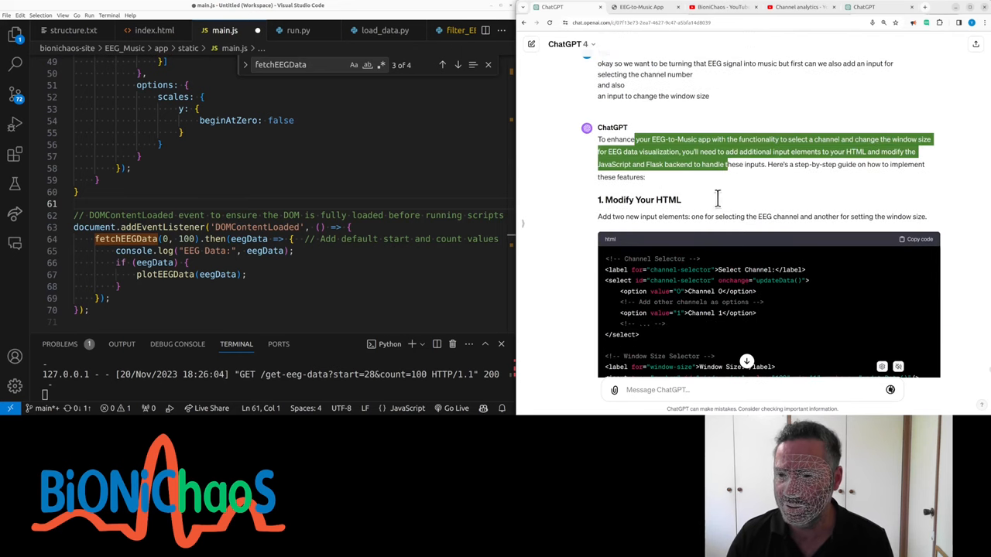
pyautogui.scroll(-3)
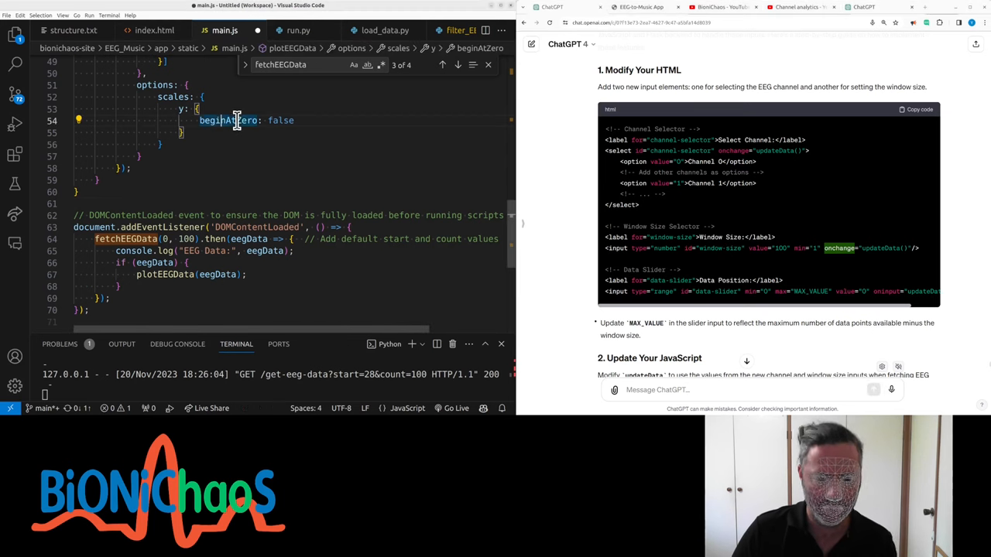
pyautogui.click(155, 31)
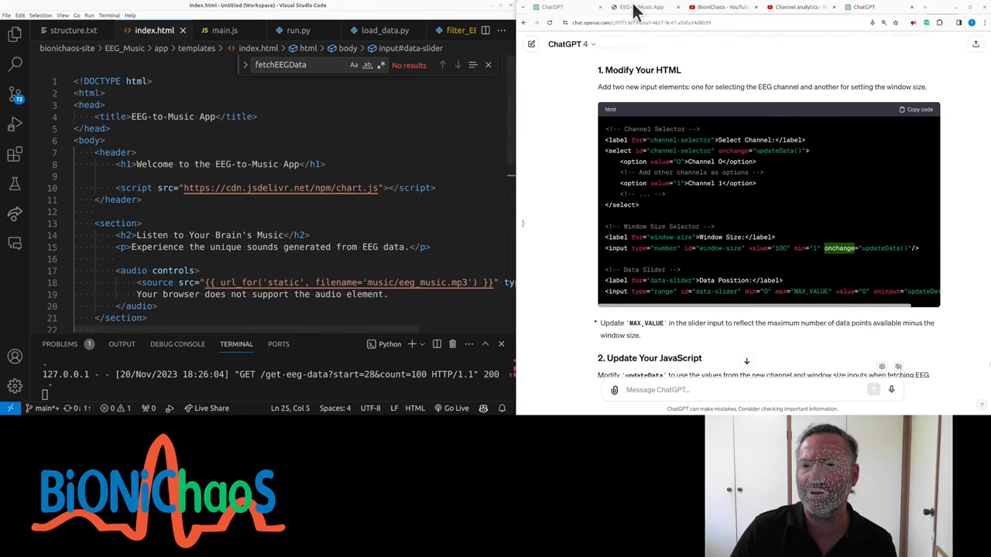
# - Paste ChatGPT's channel selector and window-size input markup below the canvas in index.html
pyautogui.click(641, 6)
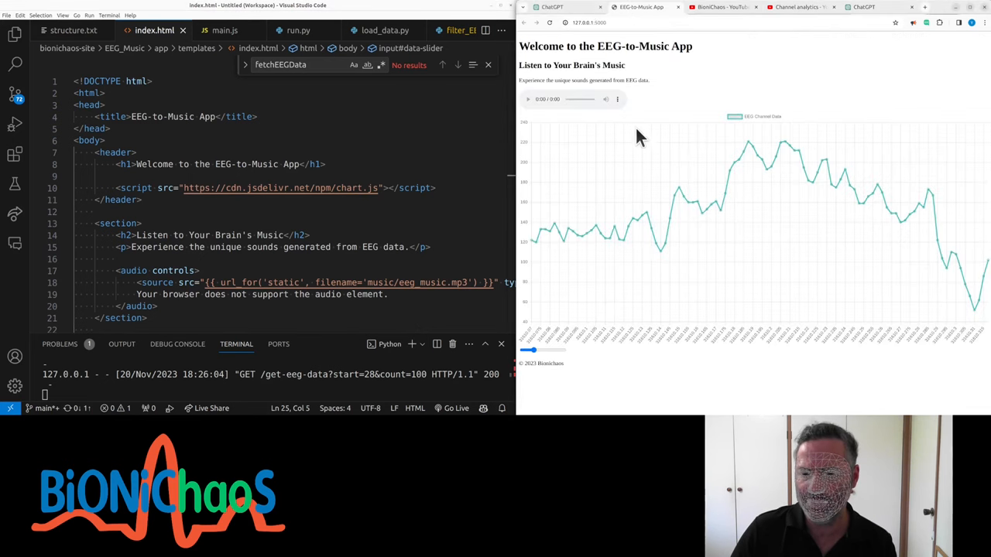
pyautogui.moveTo(551, 6)
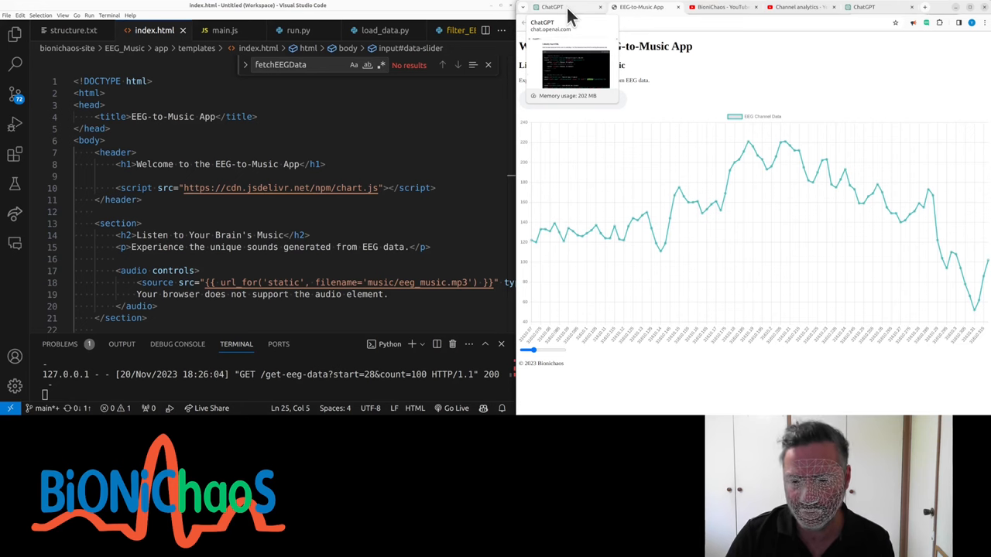
pyautogui.click(551, 7)
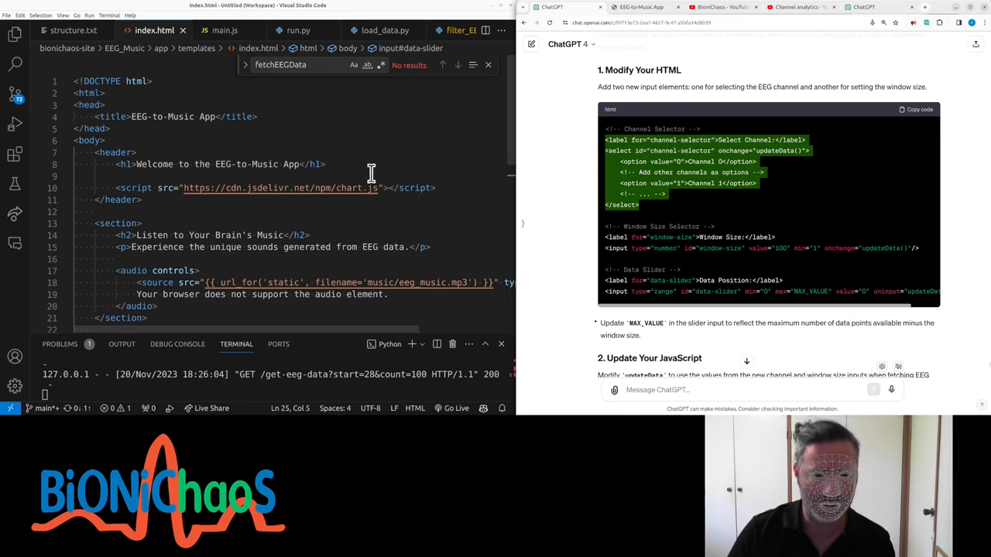
pyautogui.scroll(-3)
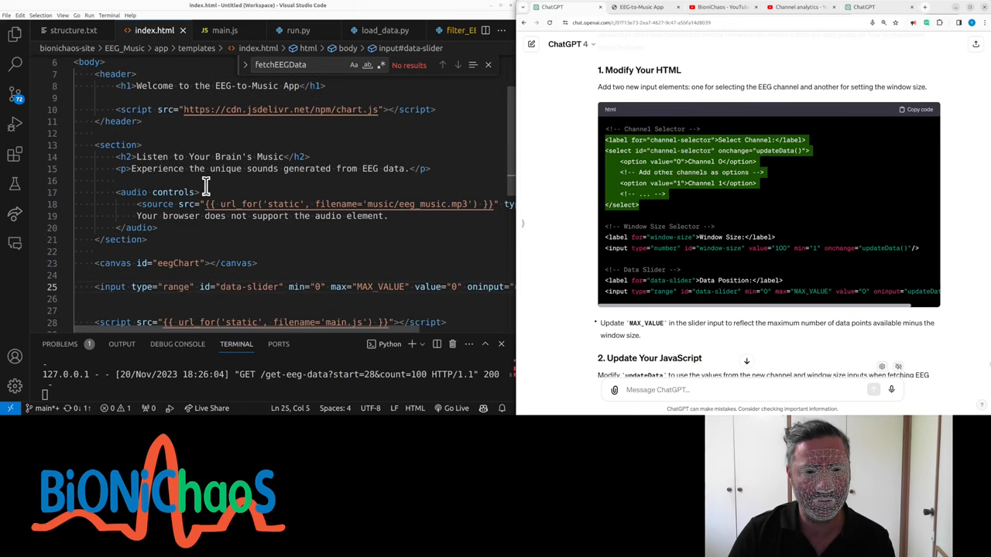
pyautogui.scroll(-3)
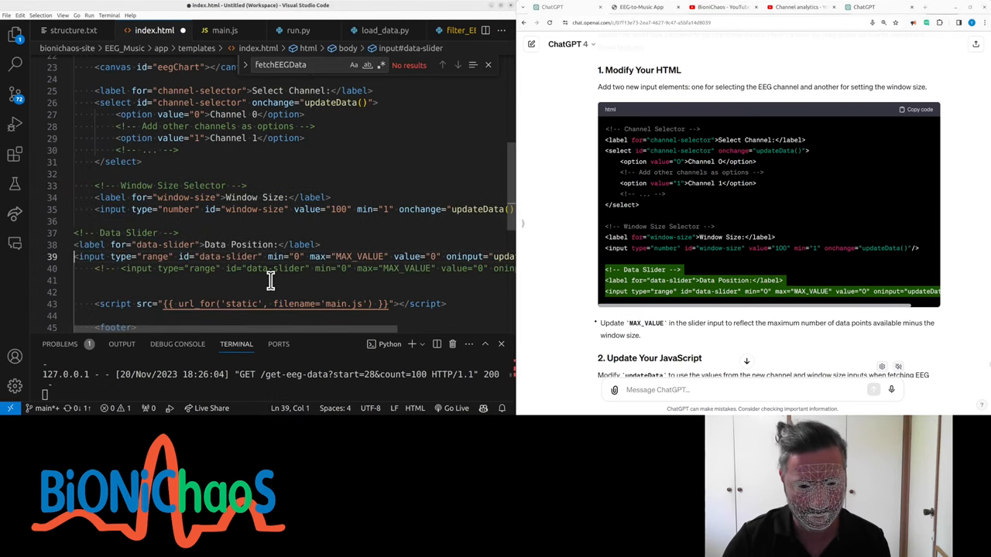
pyautogui.rightClick(270, 279)
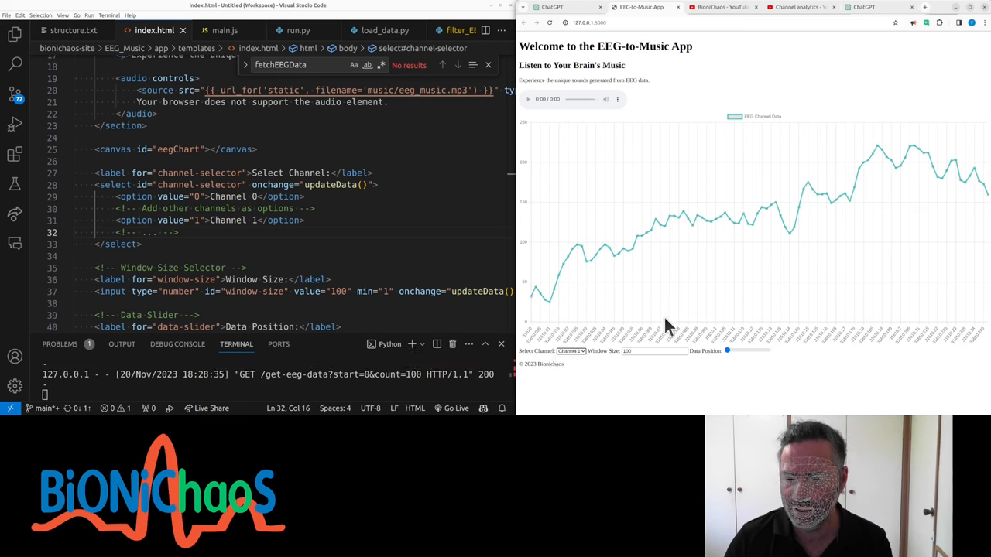
# - Add a channel parameter to fetchEEGData's URL and have updateData read channel-selector and window-size
pyautogui.moveTo(726, 350); pyautogui.dragTo(735, 349)
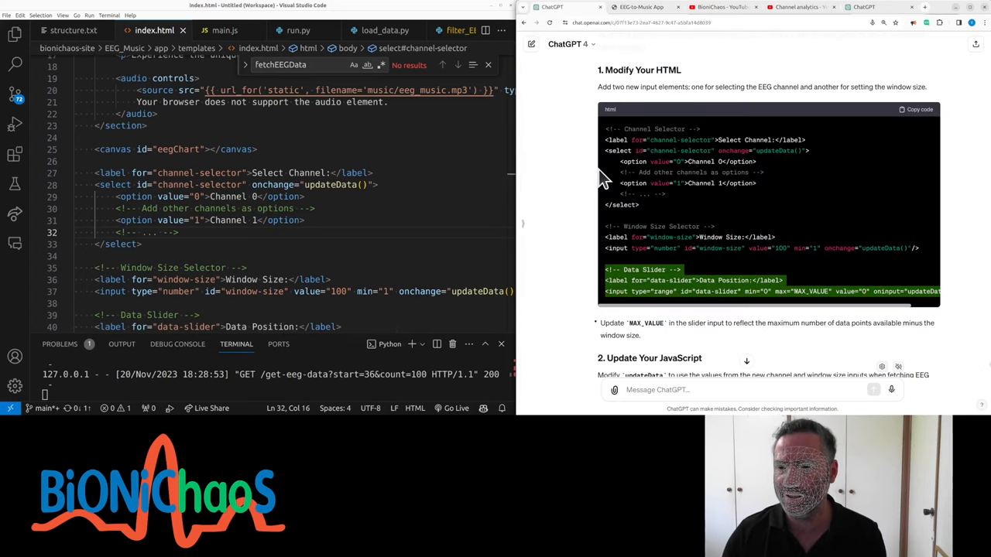
pyautogui.scroll(-3)
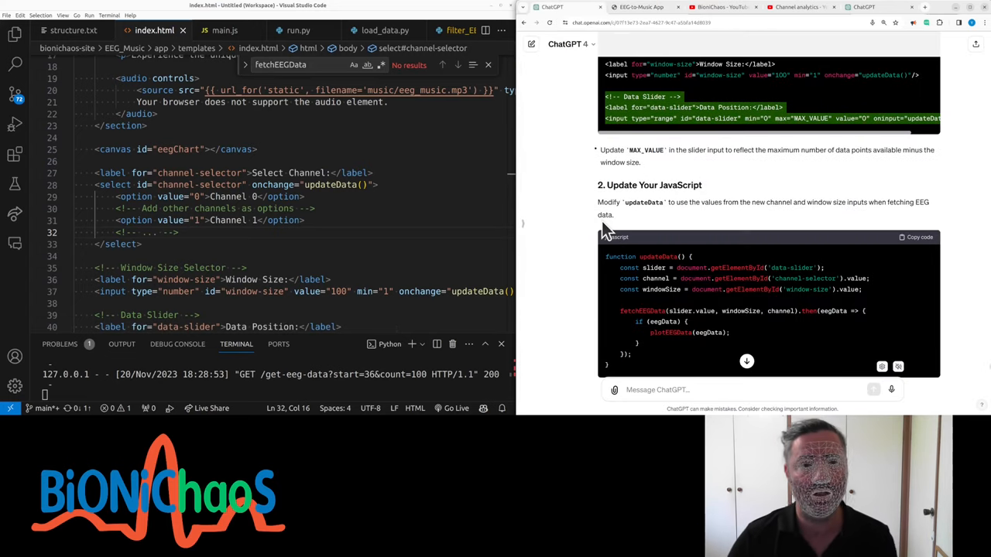
pyautogui.click(225, 30)
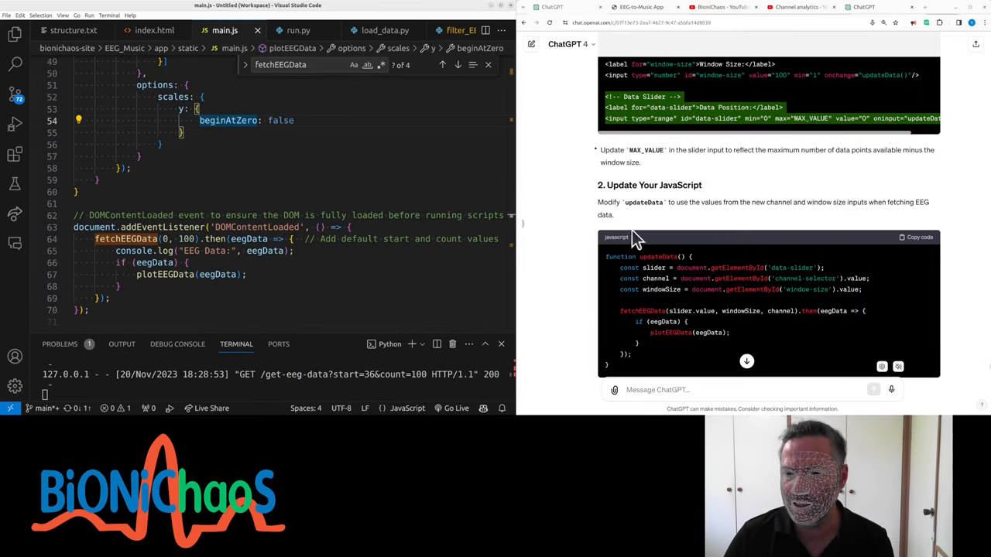
pyautogui.scroll(3)
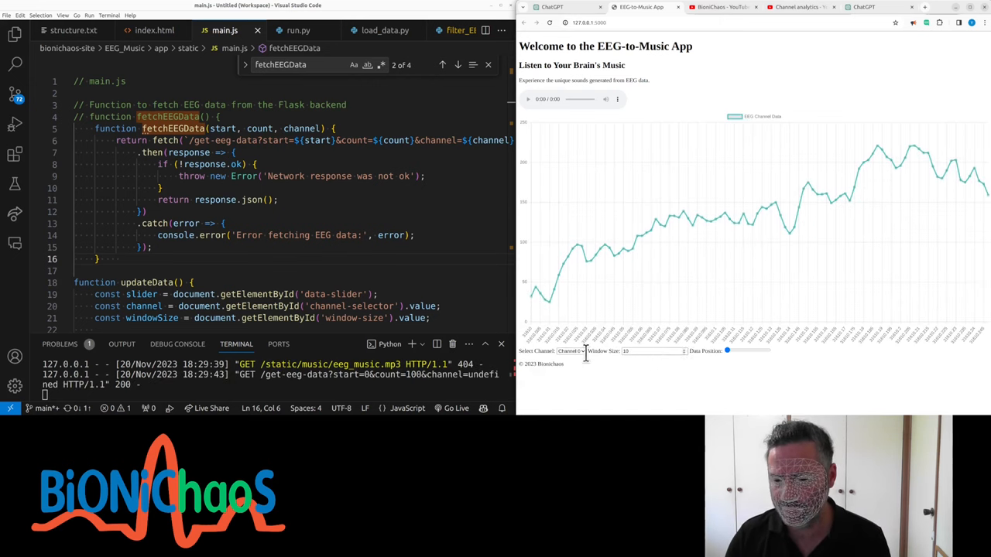
# - Set Window Size to 30 for Channel 1 and shift the Data Position slider forward then back
pyautogui.click(572, 349)
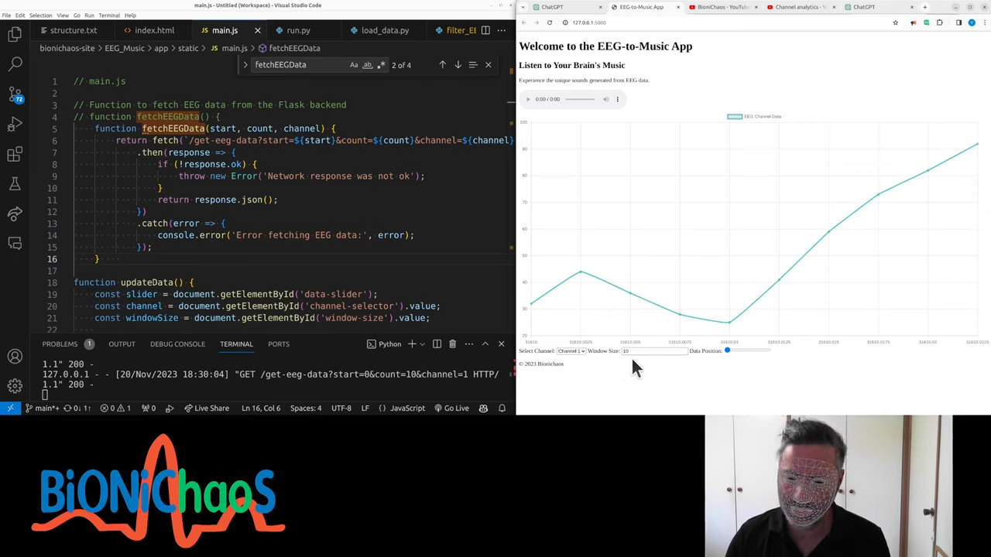
pyautogui.moveTo(709, 391)
pyautogui.write('30')
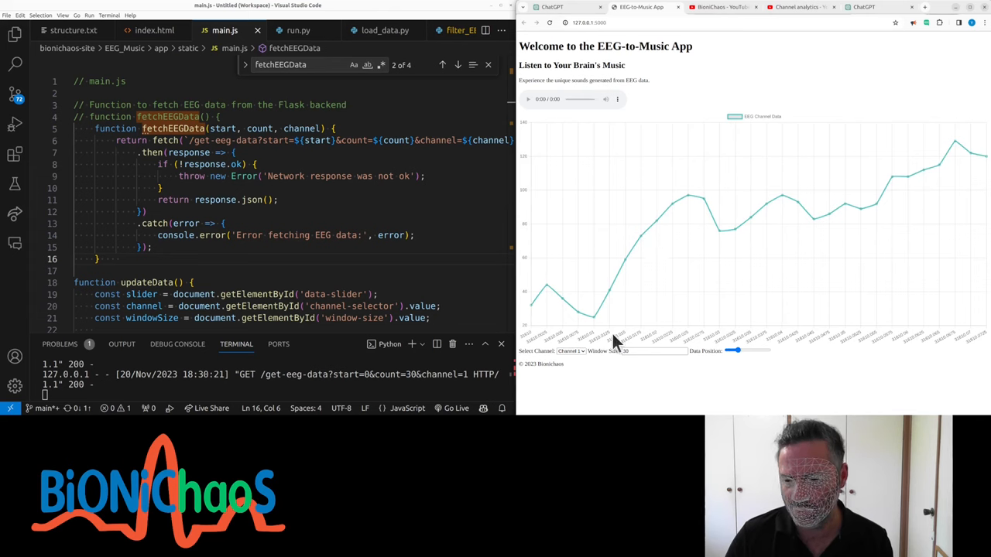
pyautogui.moveTo(715, 350)
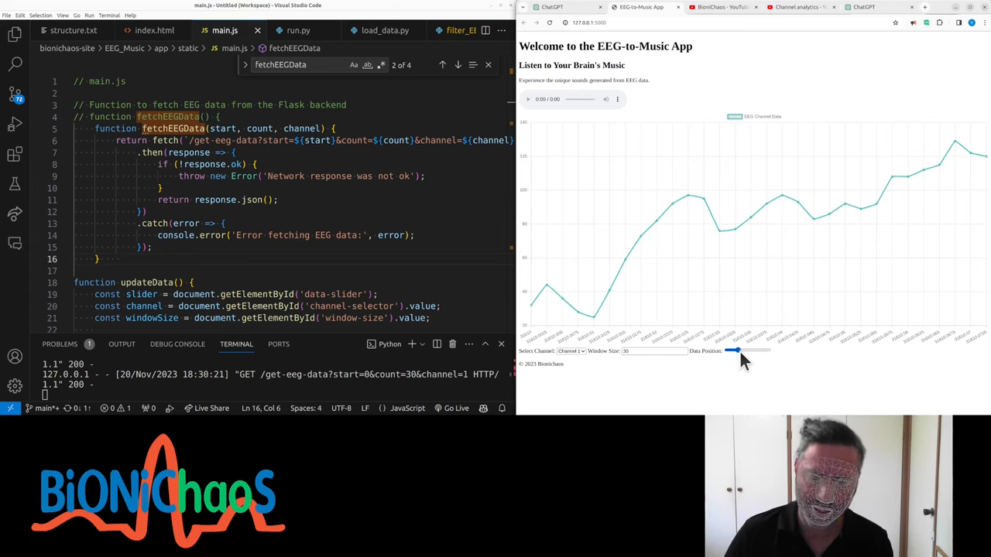
pyautogui.moveTo(731, 350); pyautogui.dragTo(743, 350)
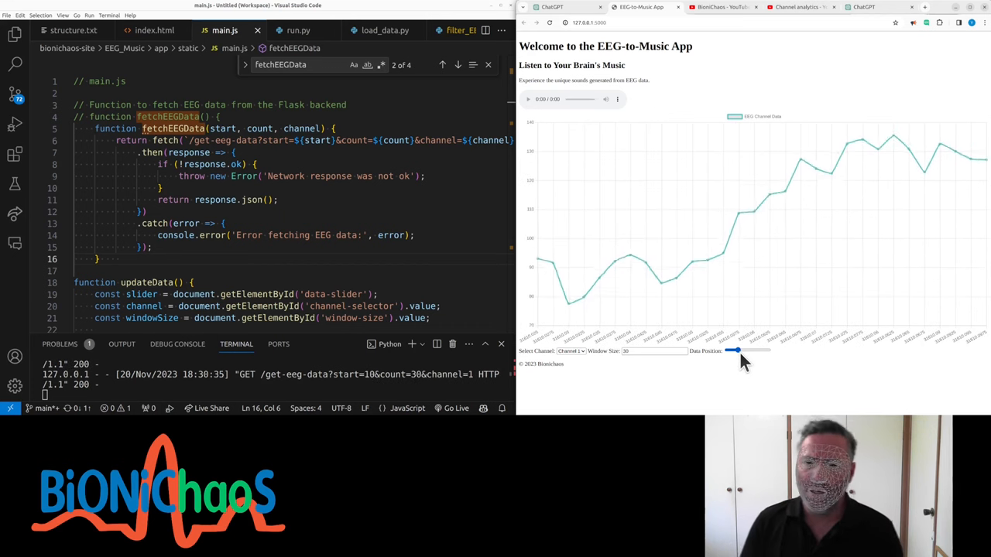
pyautogui.moveTo(737, 350); pyautogui.dragTo(734, 350)
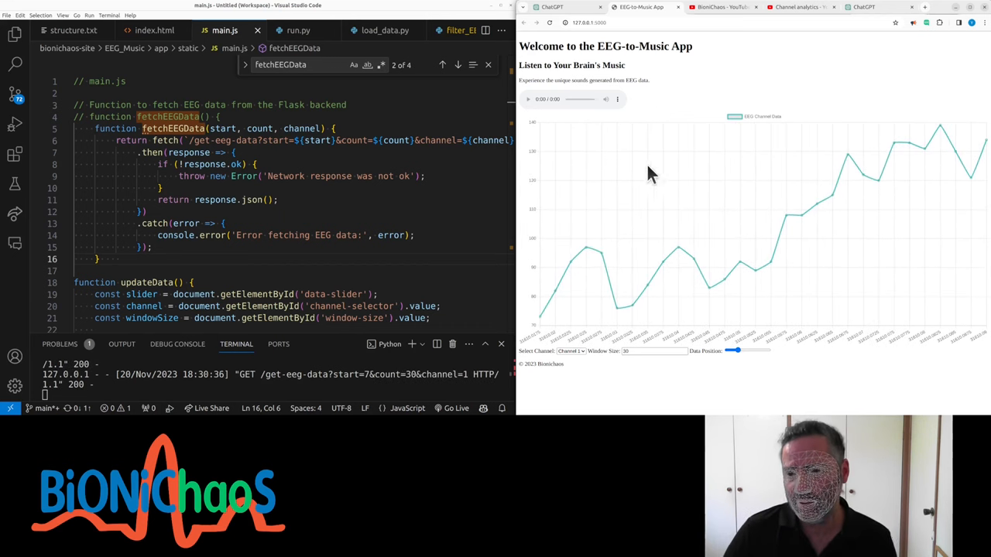
pyautogui.moveTo(668, 214)
pyautogui.write('100')
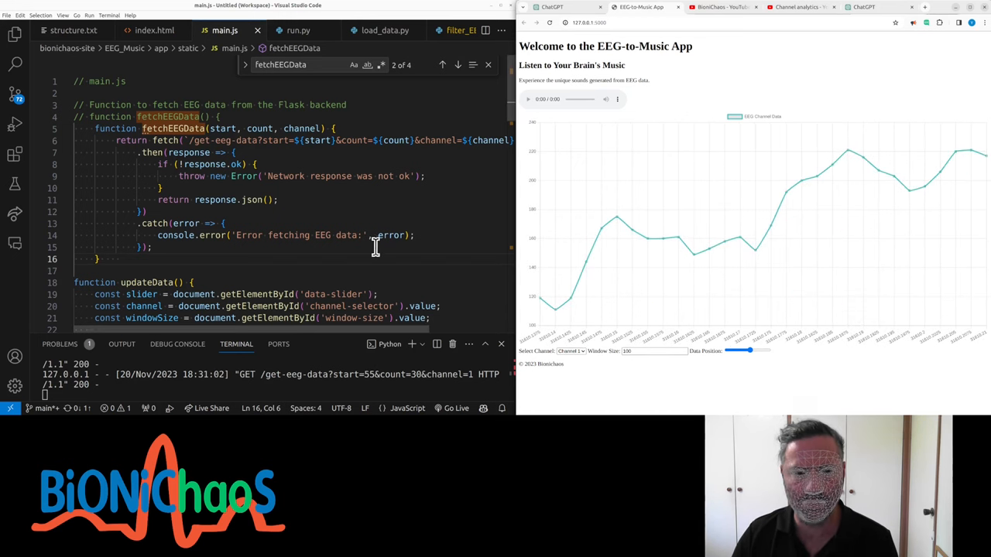
pyautogui.click(155, 31)
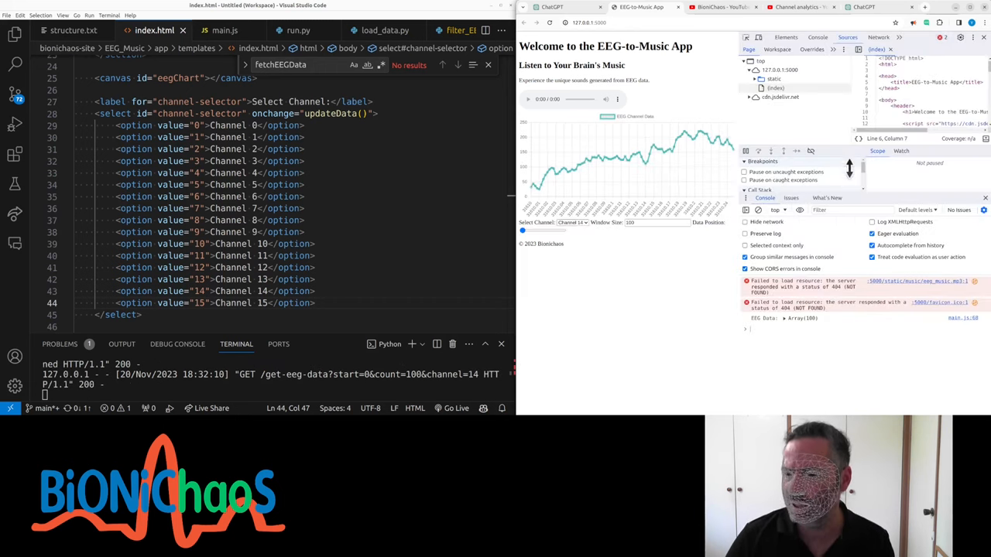
# - Expand the logged EEG array, then find the console.log line in main.js and comment it out
pyautogui.click(783, 319)
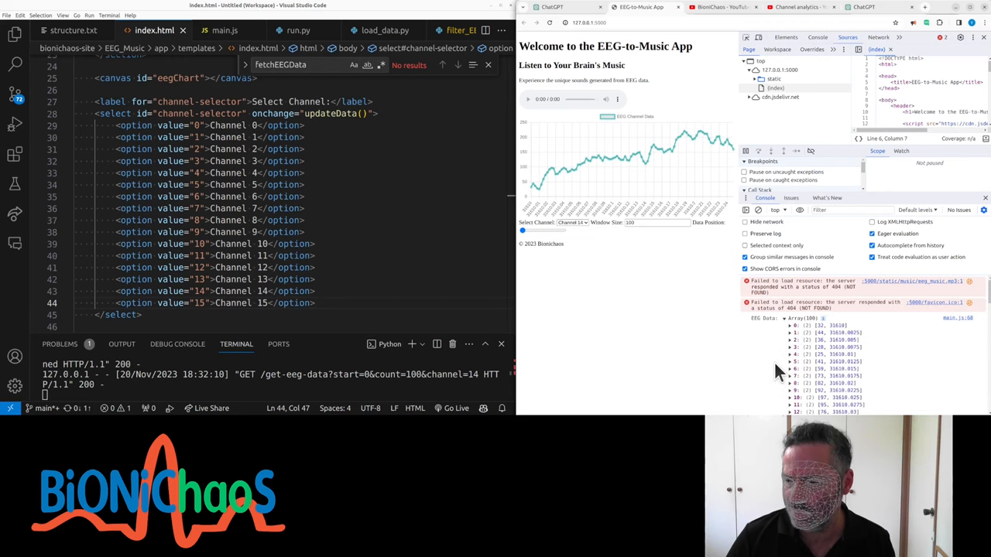
pyautogui.moveTo(768, 325)
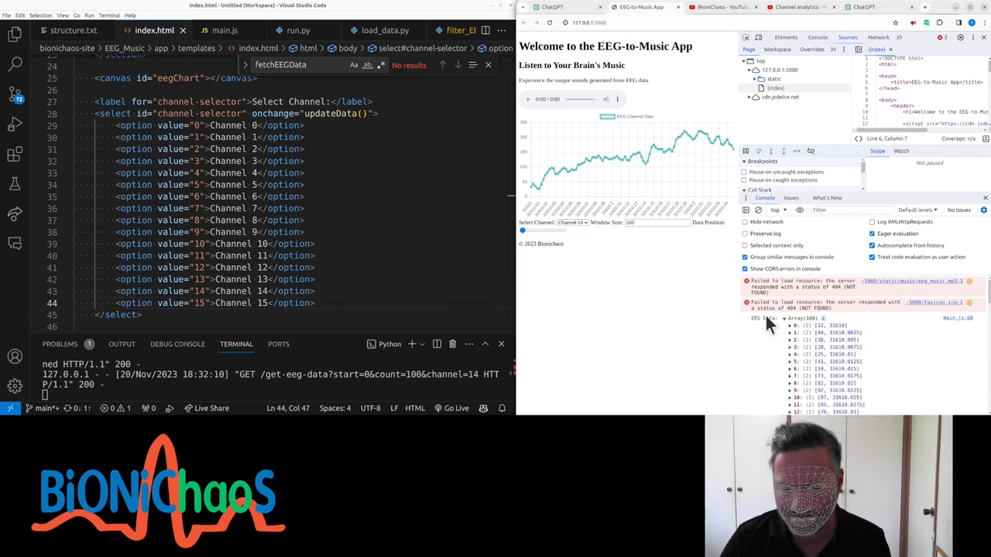
pyautogui.moveTo(585, 301)
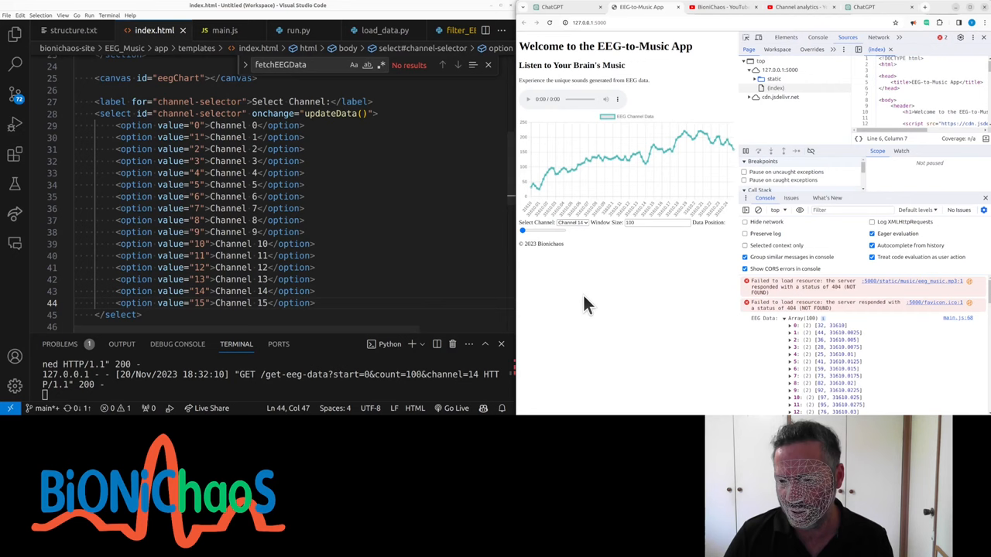
pyautogui.scroll(3)
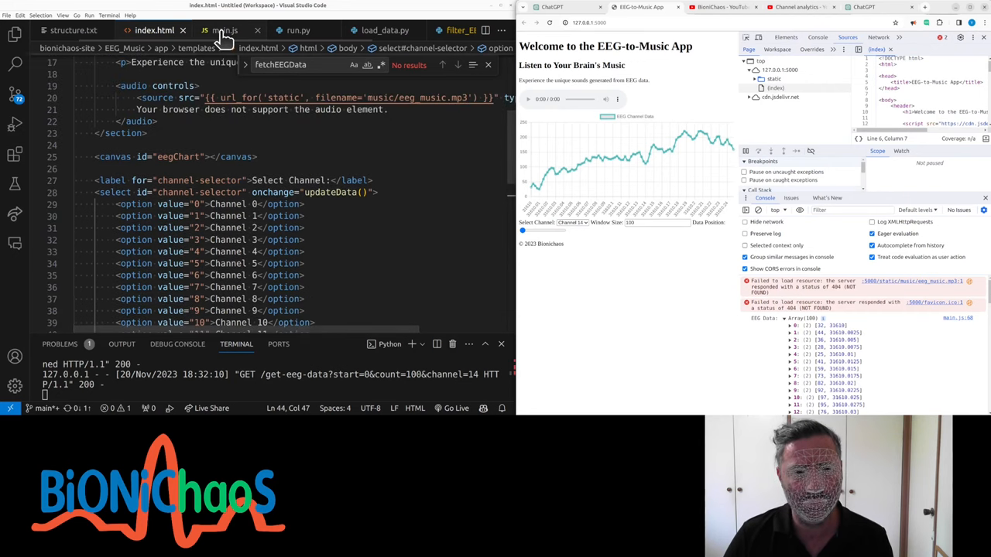
pyautogui.click(223, 31)
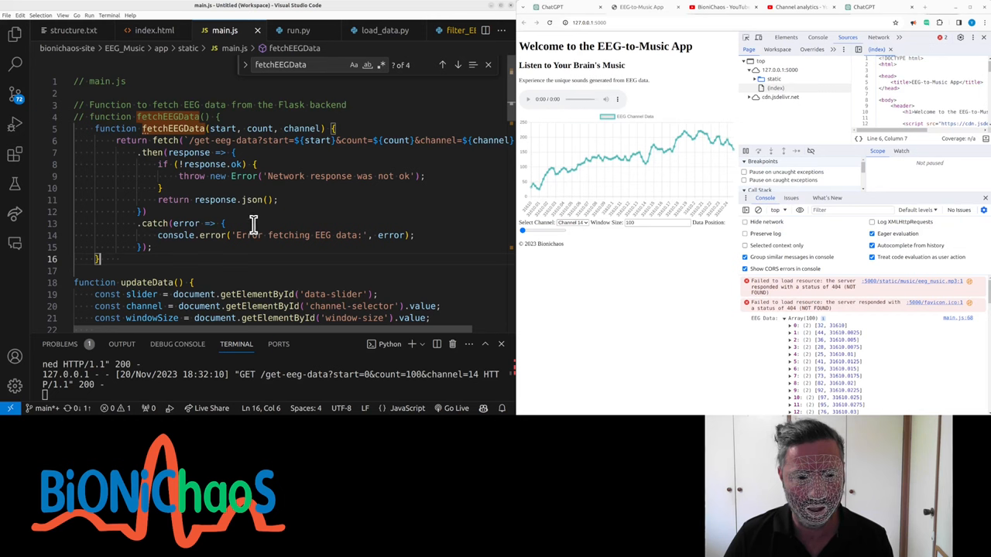
pyautogui.scroll(-3)
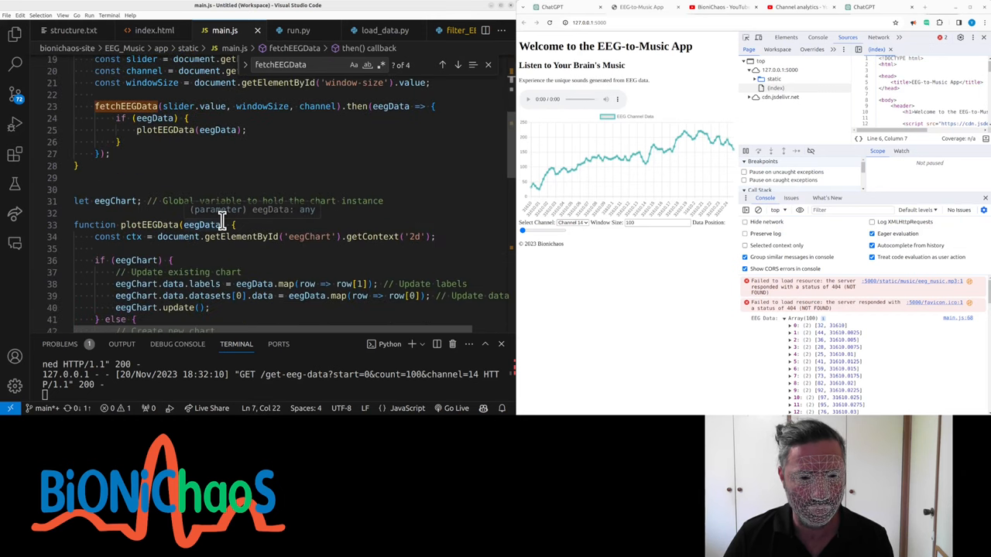
pyautogui.scroll(-3)
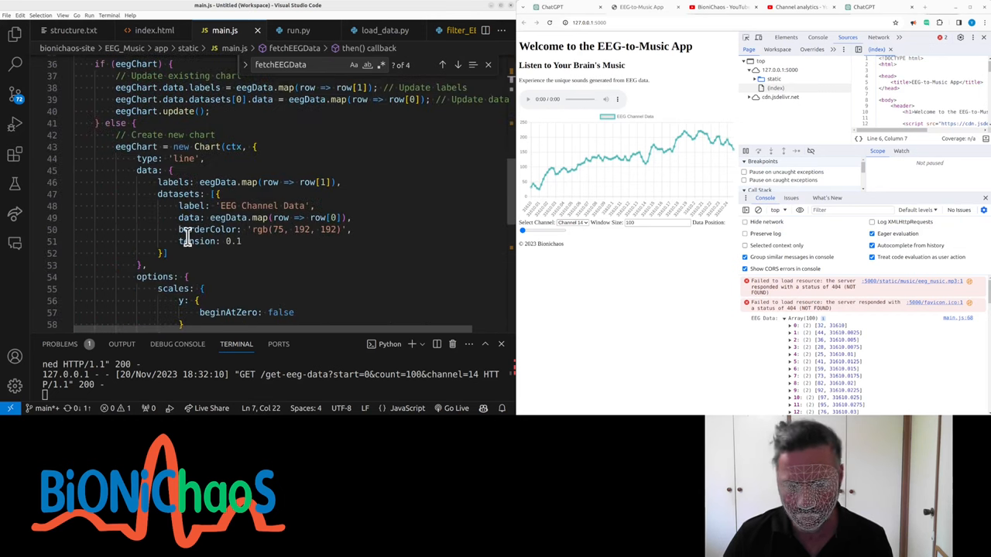
pyautogui.write('log')
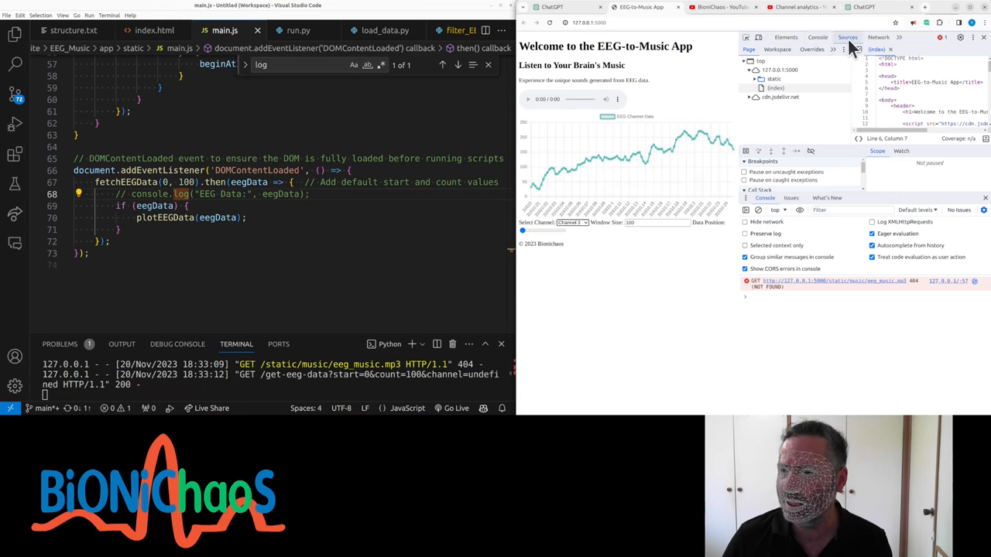
# - Open the DevTools Network panel and request a different EEG channel with a 50-point window
pyautogui.click(900, 37)
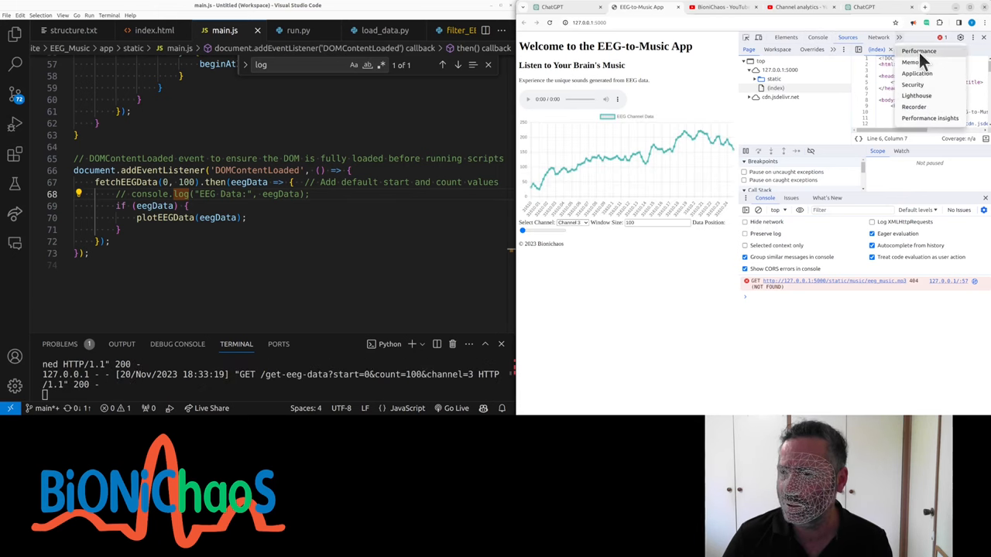
pyautogui.moveTo(824, 114)
pyautogui.write('50')
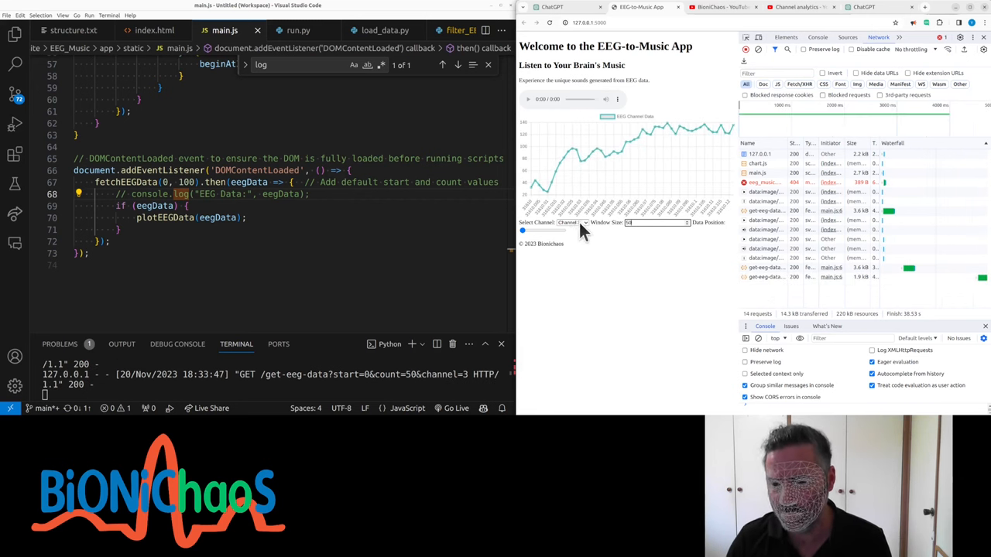
pyautogui.click(572, 223)
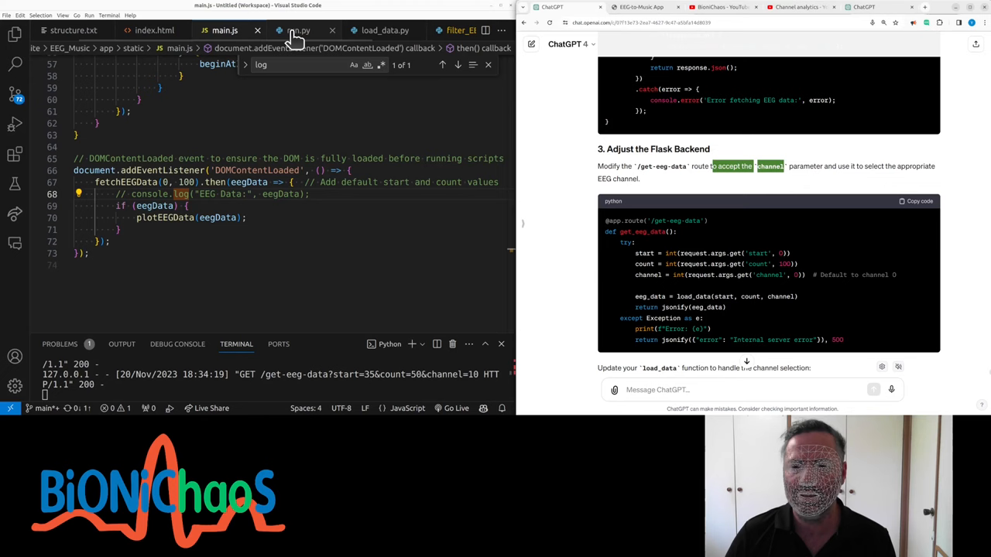
# - In run.py add channel = int(request.args.get('channel', 0)) and pass it to load_data
pyautogui.click(384, 31)
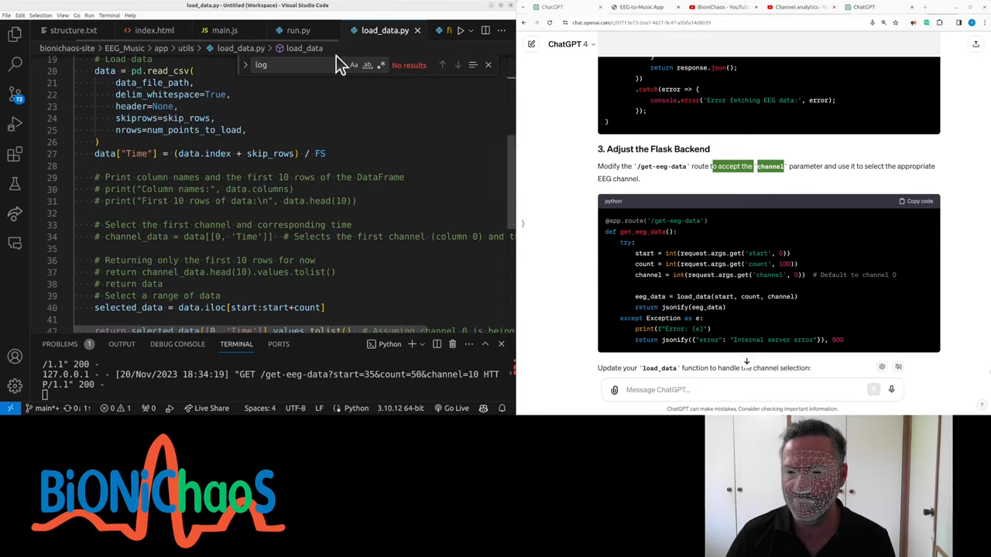
pyautogui.scroll(3)
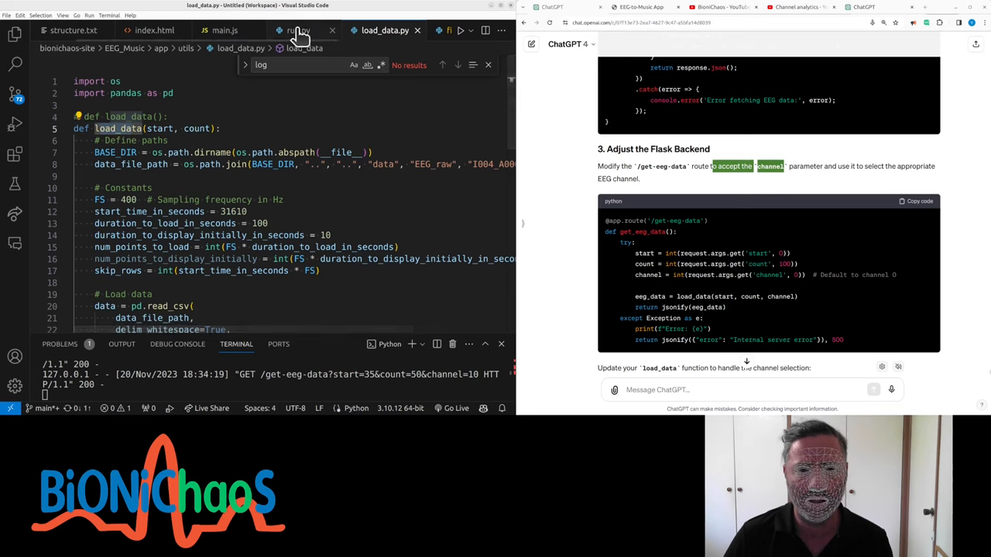
pyautogui.click(299, 31)
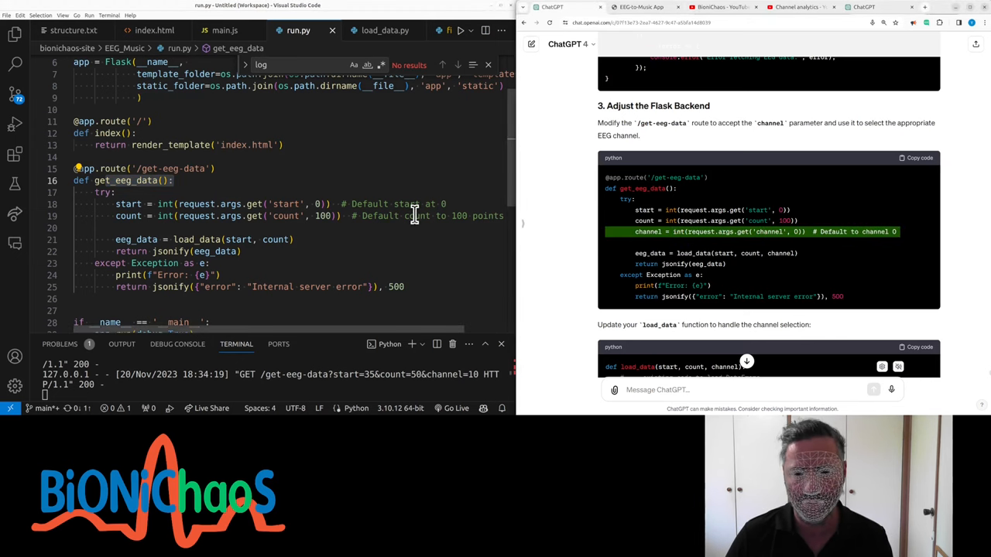
pyautogui.write("channel = int(request.args.get('channel', 0))  # Default to channel 0")
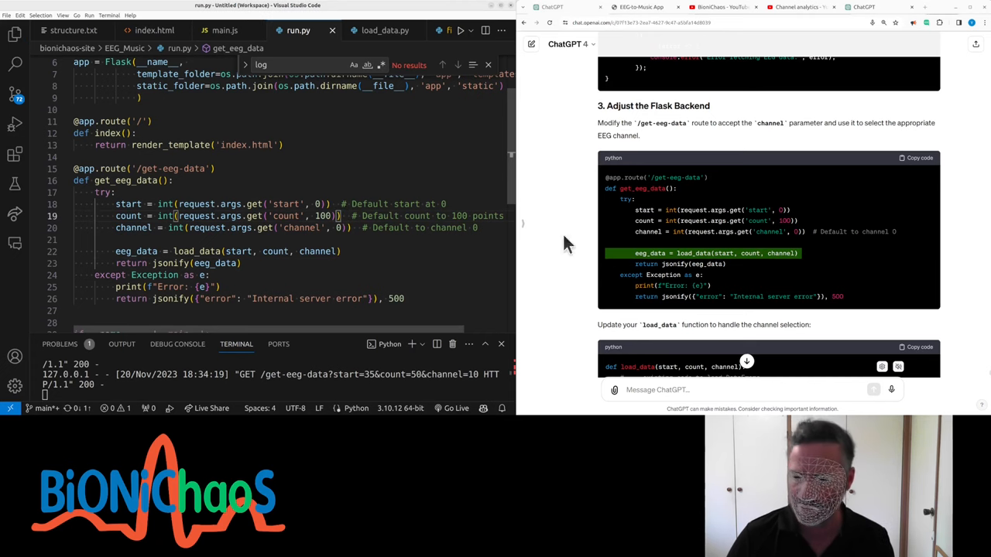
# - In load_data.py select the [channel, 'Time'] columns with iloc
pyautogui.click(384, 31)
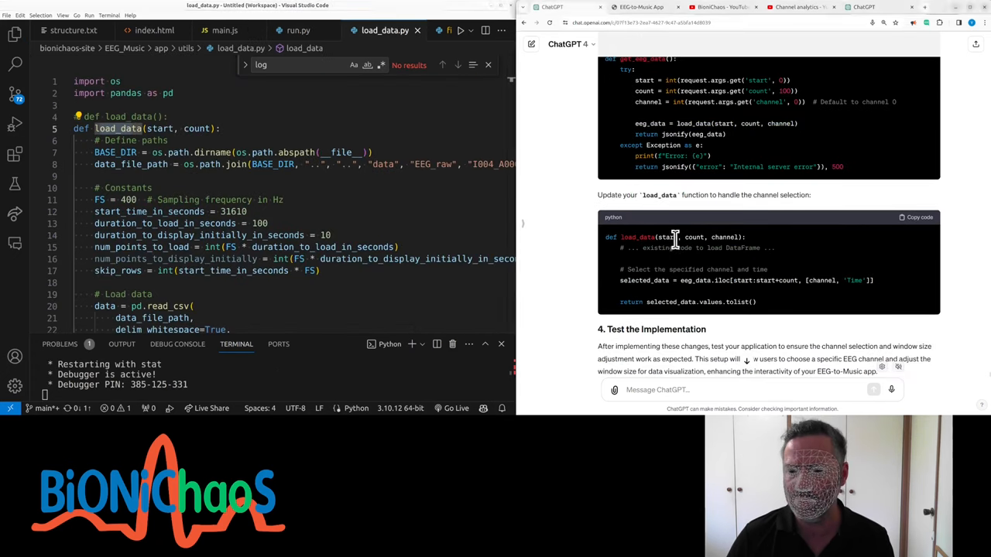
pyautogui.scroll(-3)
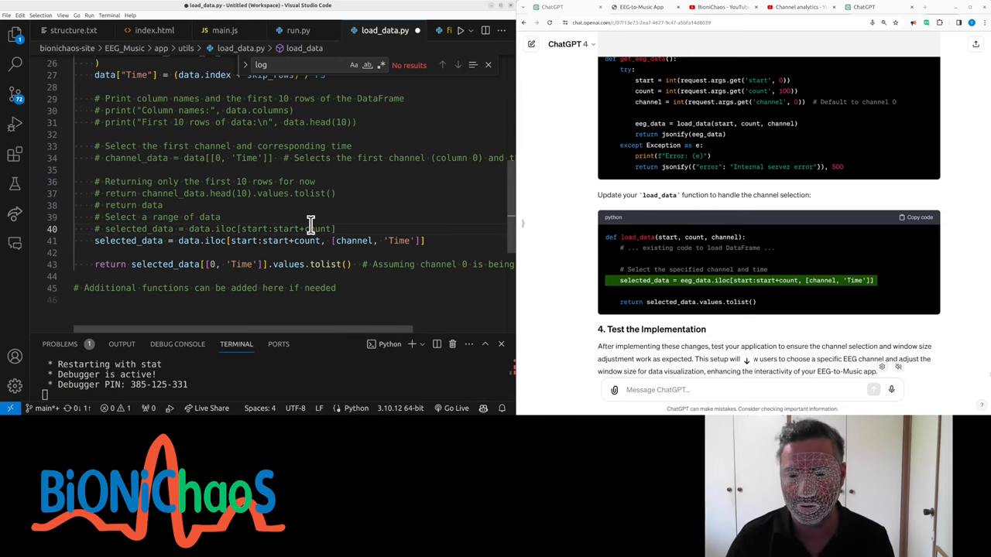
pyautogui.click(640, 6)
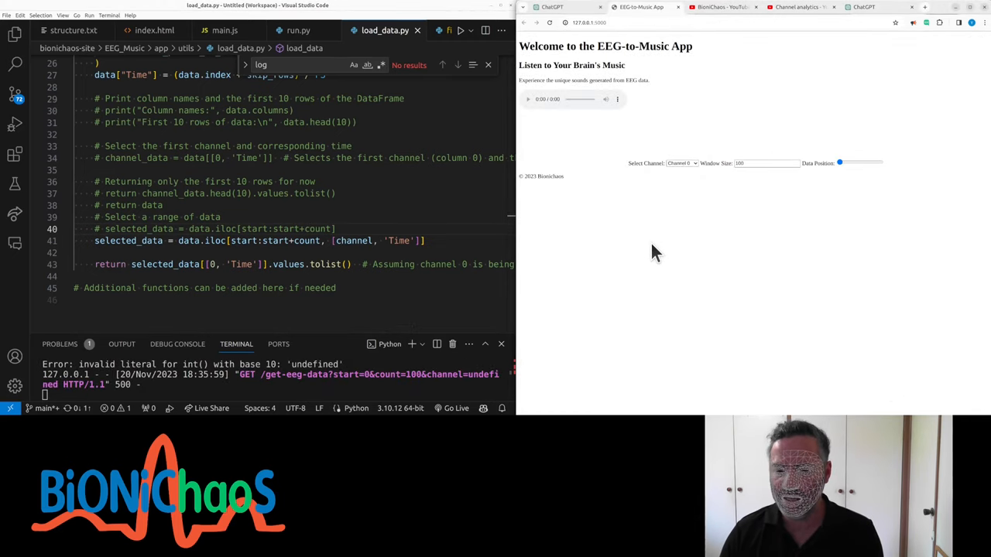
pyautogui.moveTo(544, 356)
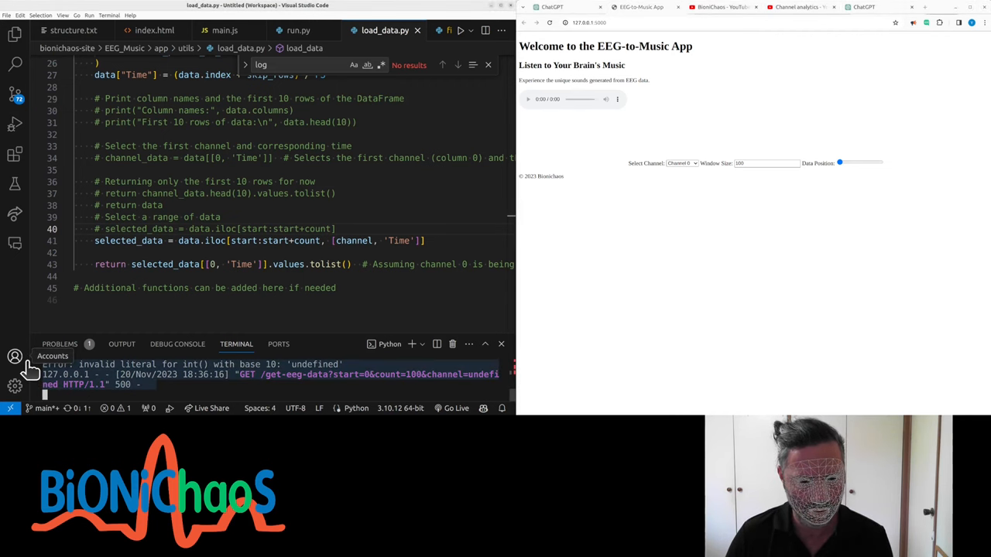
# - Enlarge the terminal panel to read the invalid literal for int() 'undefined' error
pyautogui.click(864, 6)
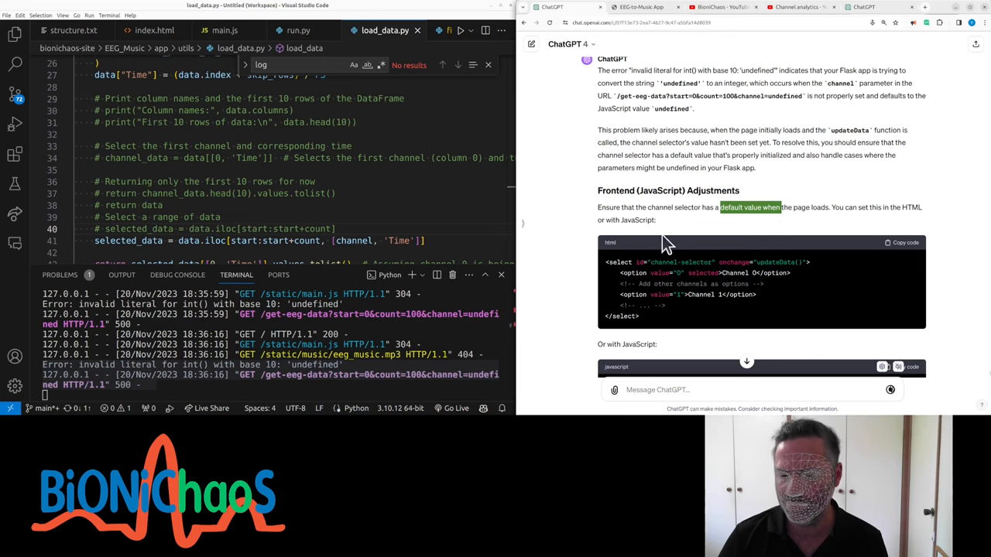
# - Paste the DOMContentLoaded default-setting block into main.js and comment it out
pyautogui.scroll(-3)
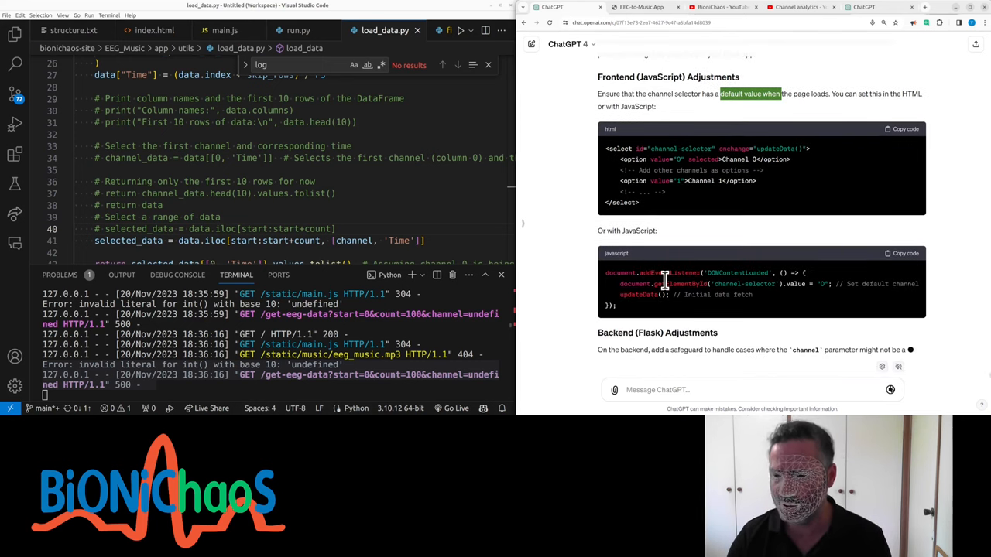
pyautogui.click(223, 31)
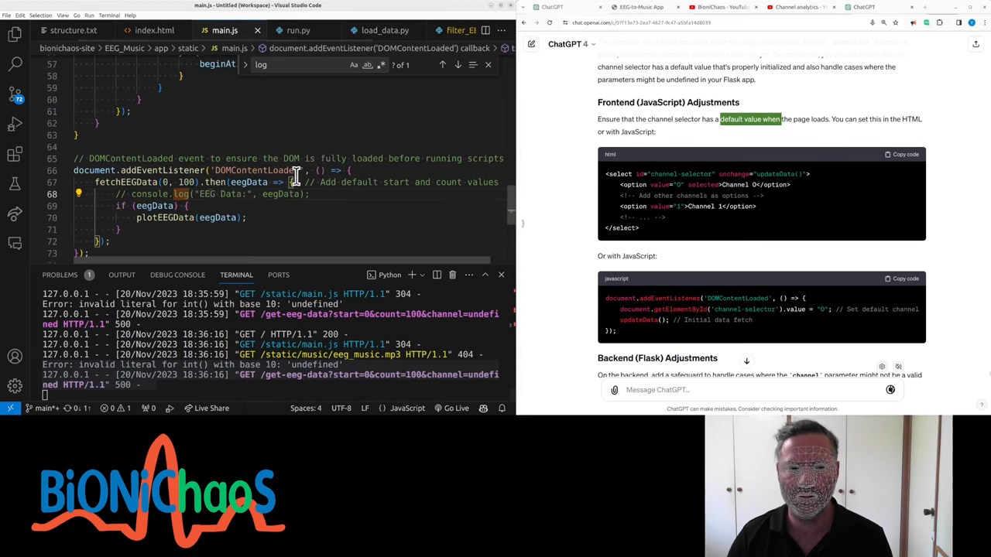
pyautogui.scroll(3)
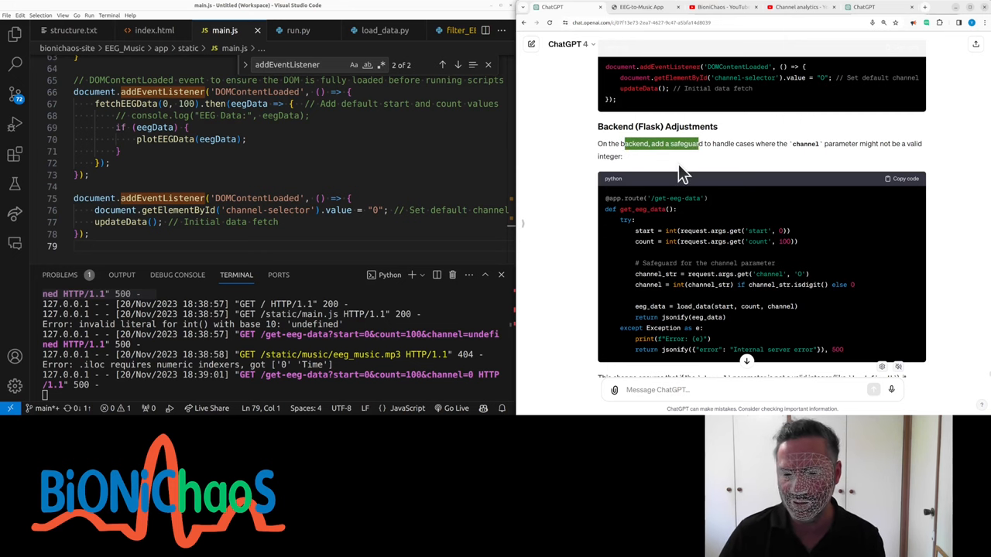
pyautogui.scroll(-3)
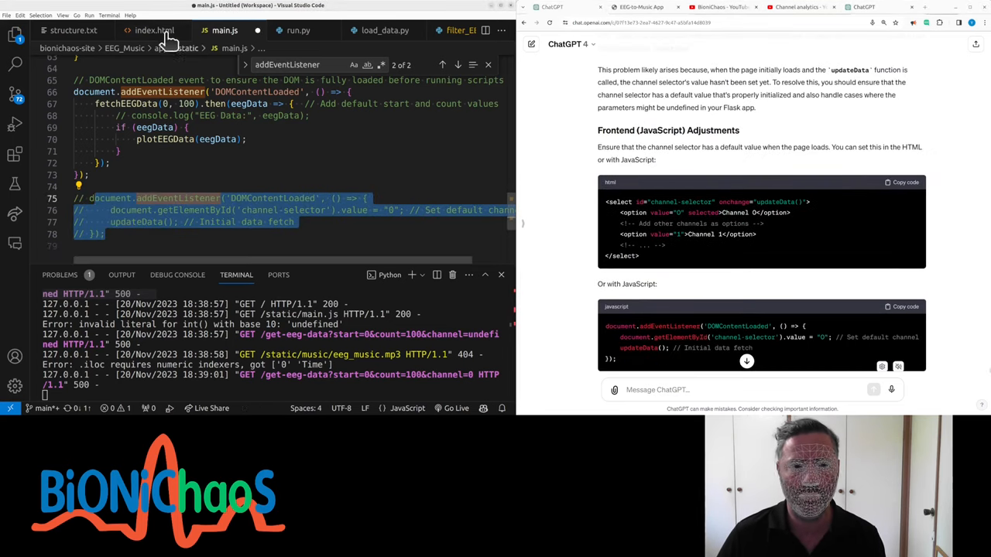
# - Add selected to the Channel 0 option in index.html's selector
pyautogui.click(155, 31)
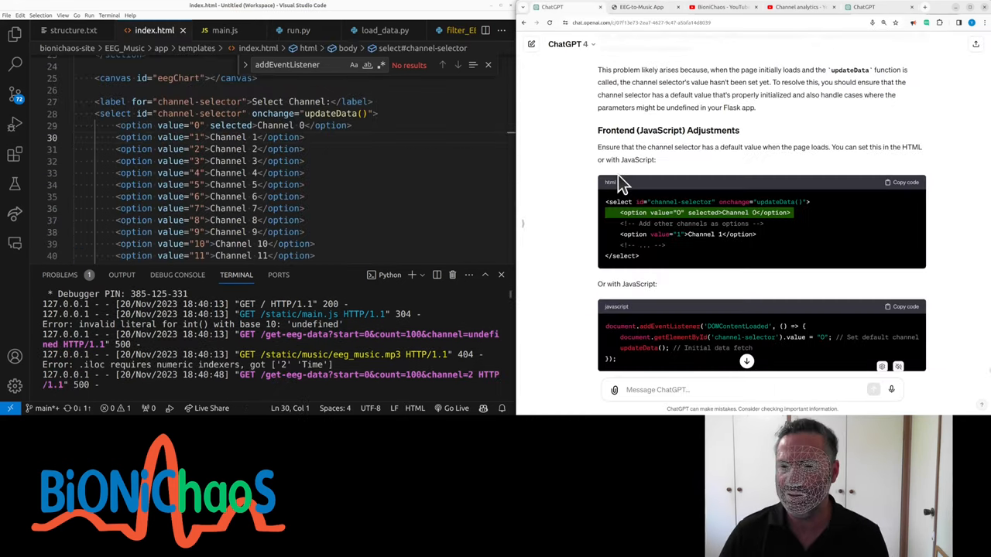
pyautogui.scroll(-3)
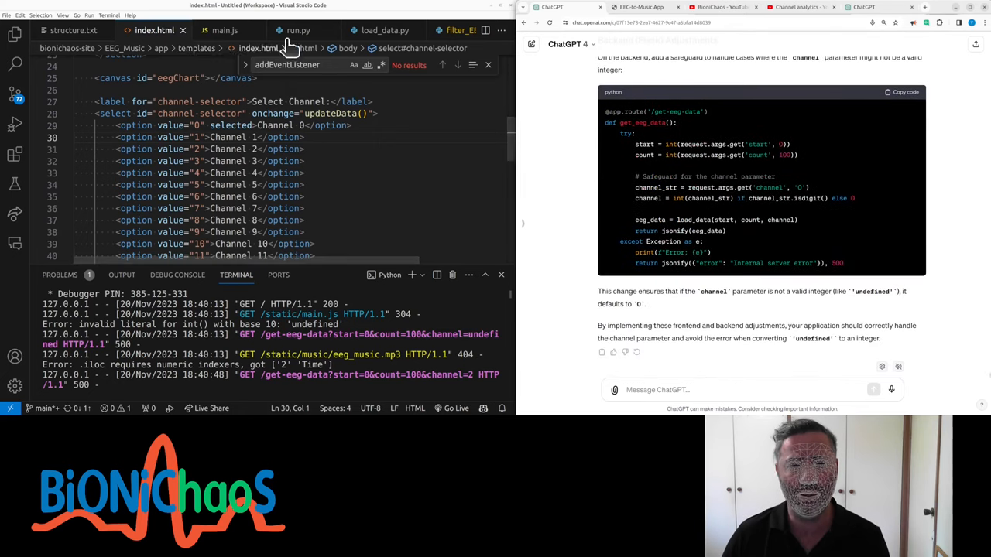
pyautogui.click(298, 31)
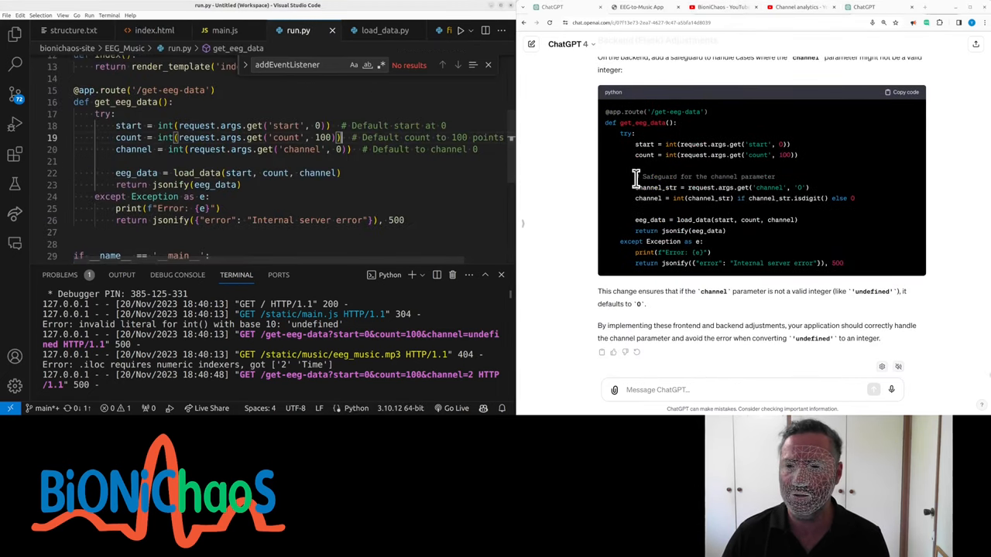